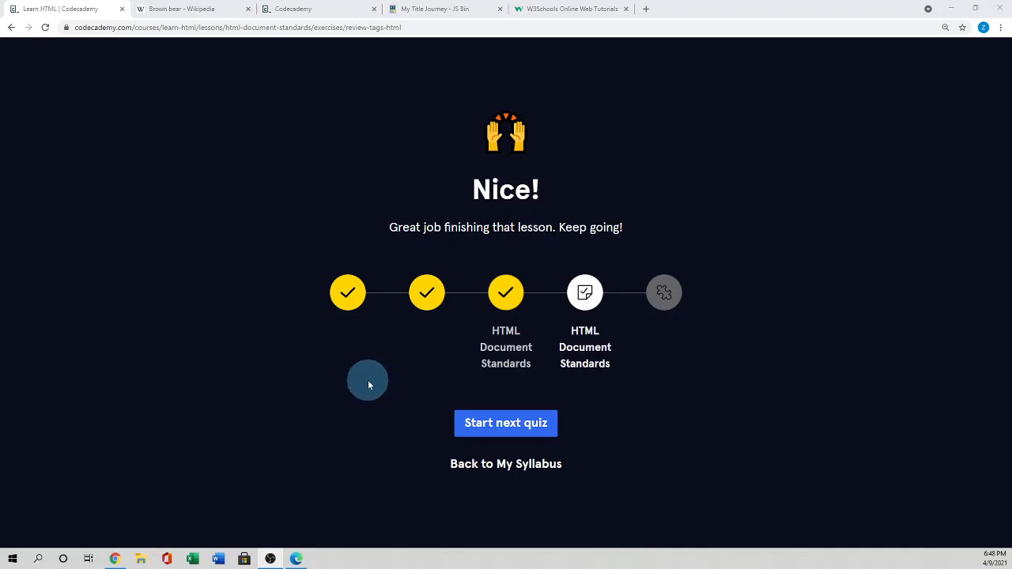
{"action": "mouse_move", "coordinate": [319, 361]}
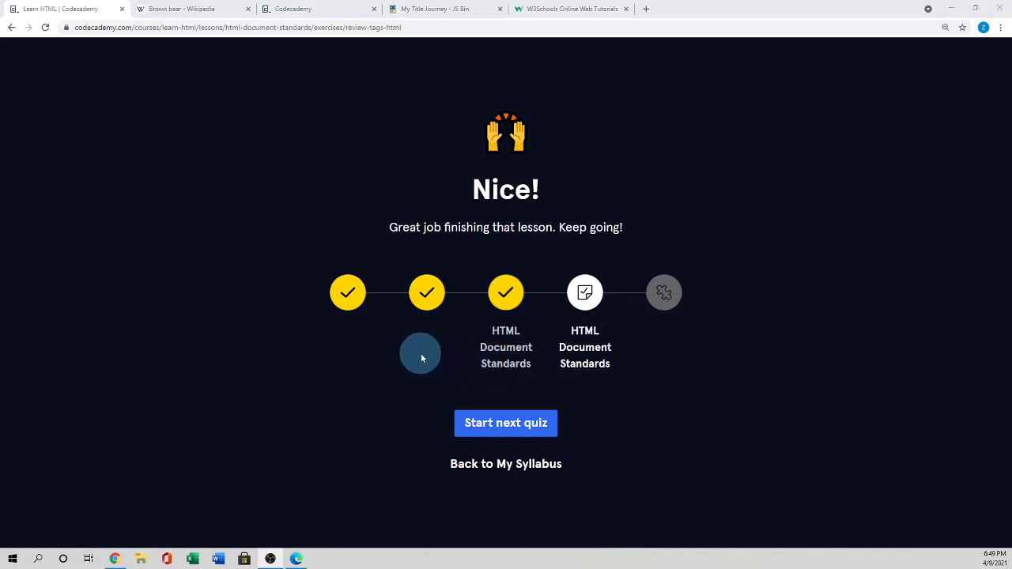
{"action": "mouse_move", "coordinate": [411, 358]}
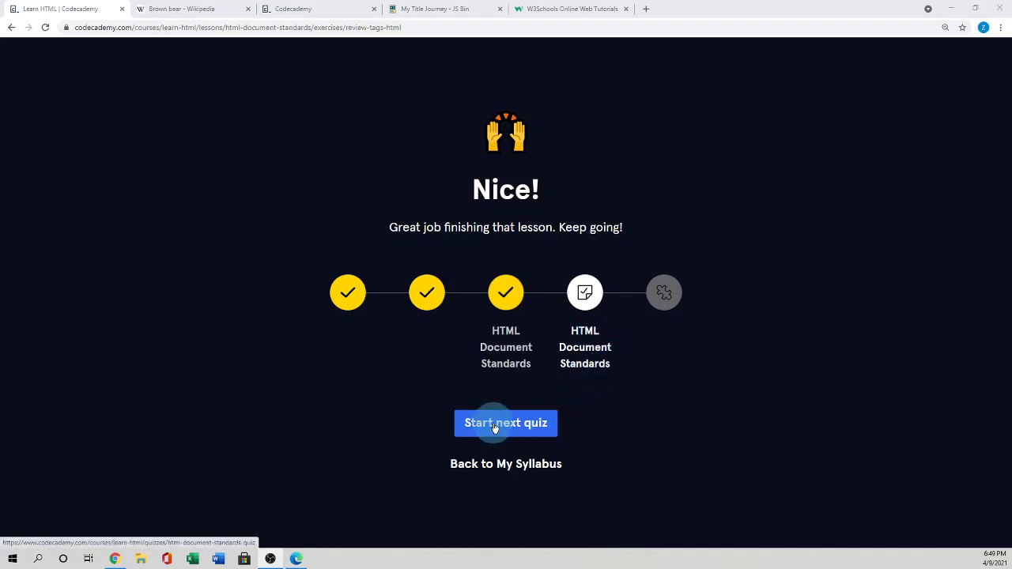
Step: Start the next quiz from the 'Nice!' lesson completion screen
{"action": "left_click", "coordinate": [506, 424]}
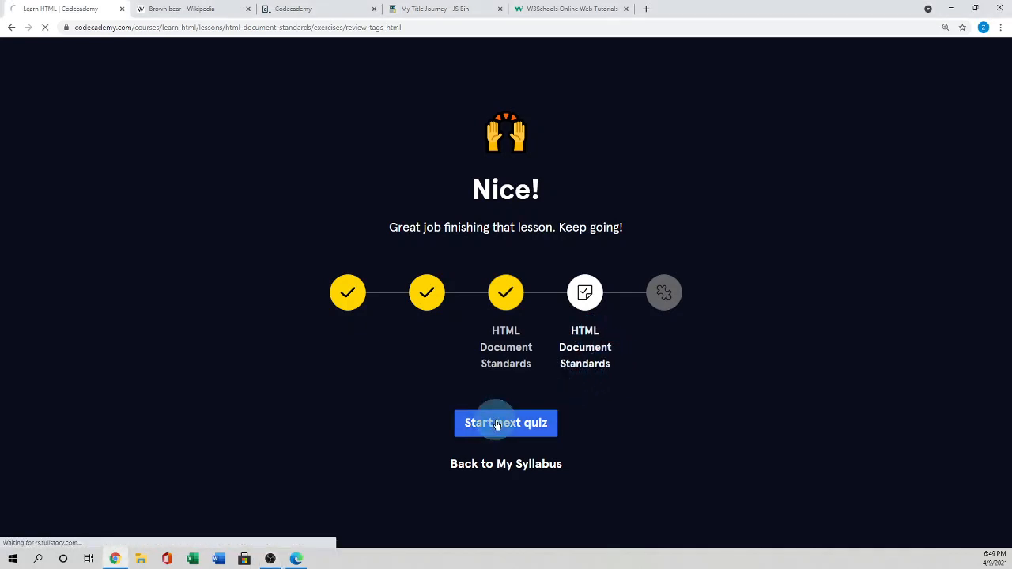
{"action": "left_click", "coordinate": [506, 424]}
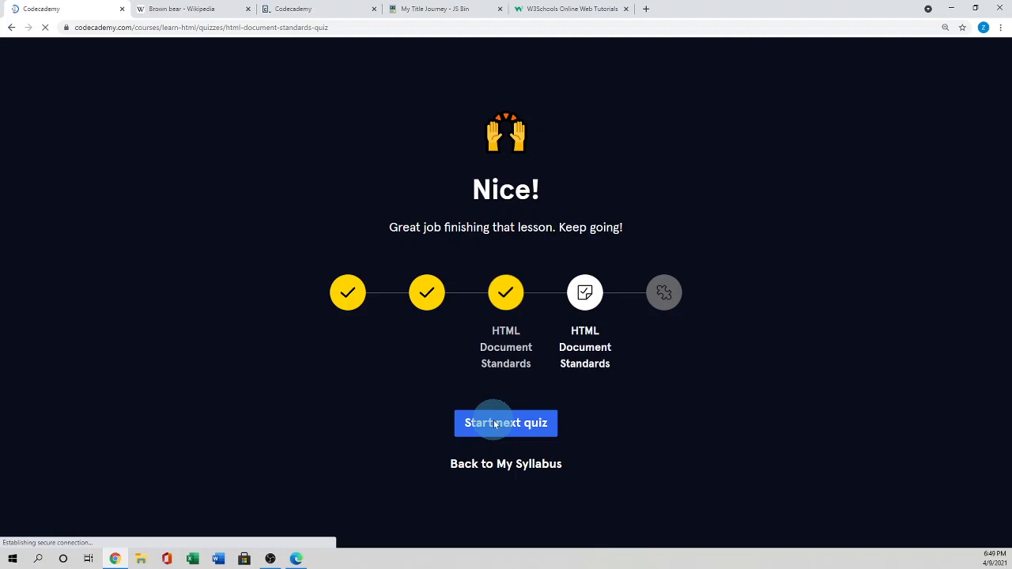
Step: Answer question 1 with 'Add the target attribute, with its value set to _blank'
{"action": "left_click", "coordinate": [506, 423]}
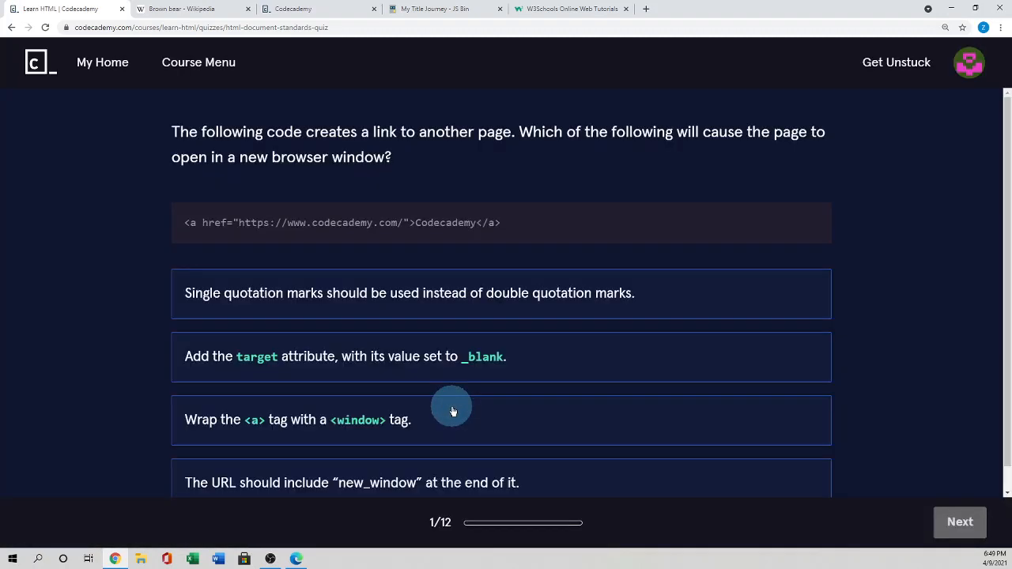
{"action": "scroll", "scroll_direction": "down", "scroll_amount": 3}
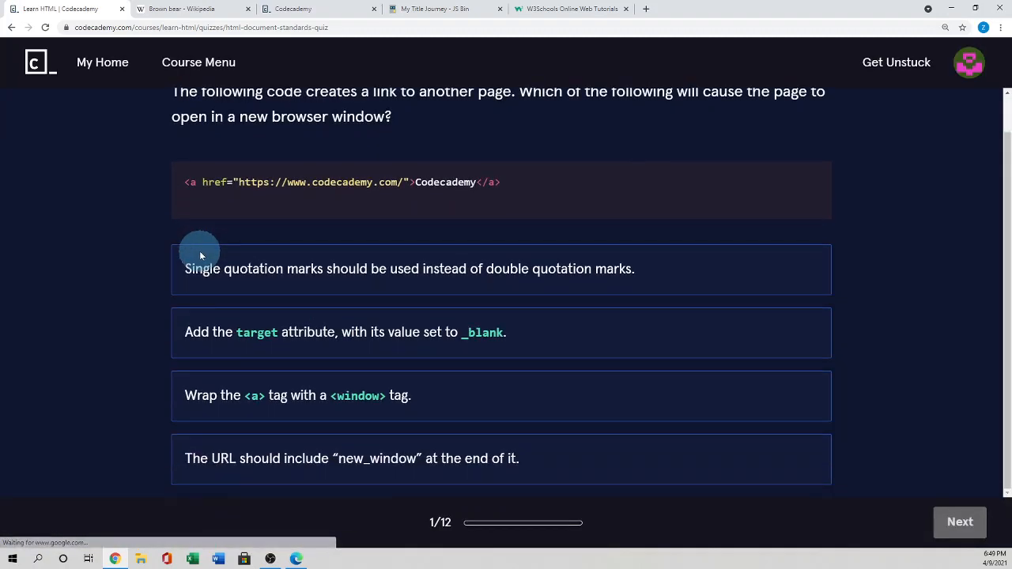
{"action": "mouse_move", "coordinate": [220, 256]}
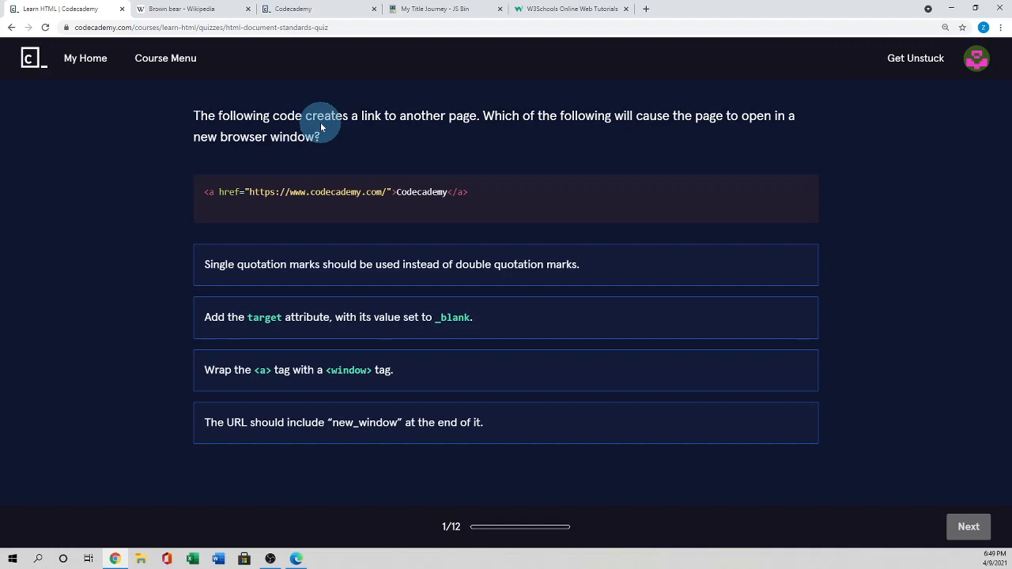
{"action": "mouse_move", "coordinate": [323, 126]}
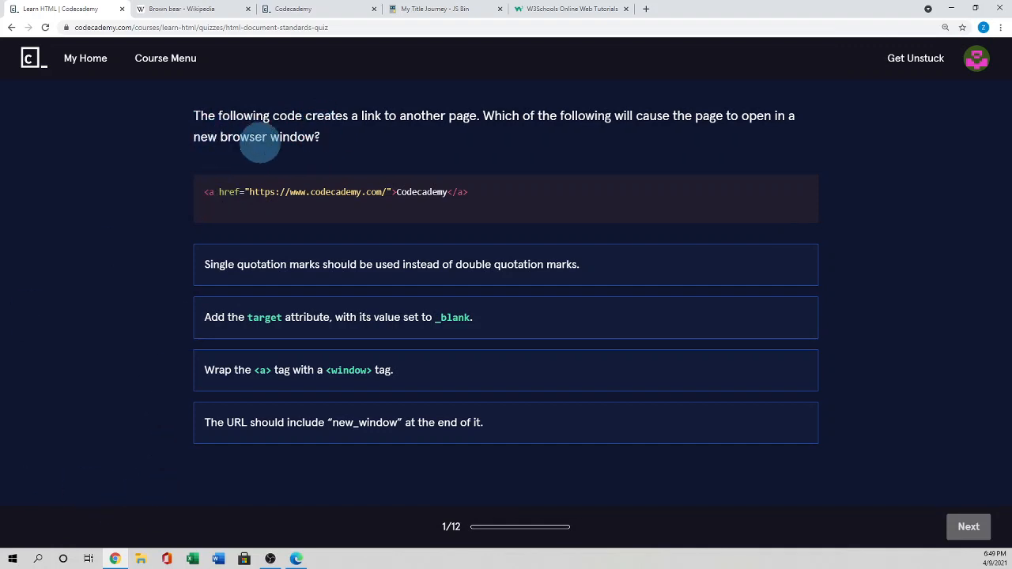
{"action": "mouse_move", "coordinate": [403, 130]}
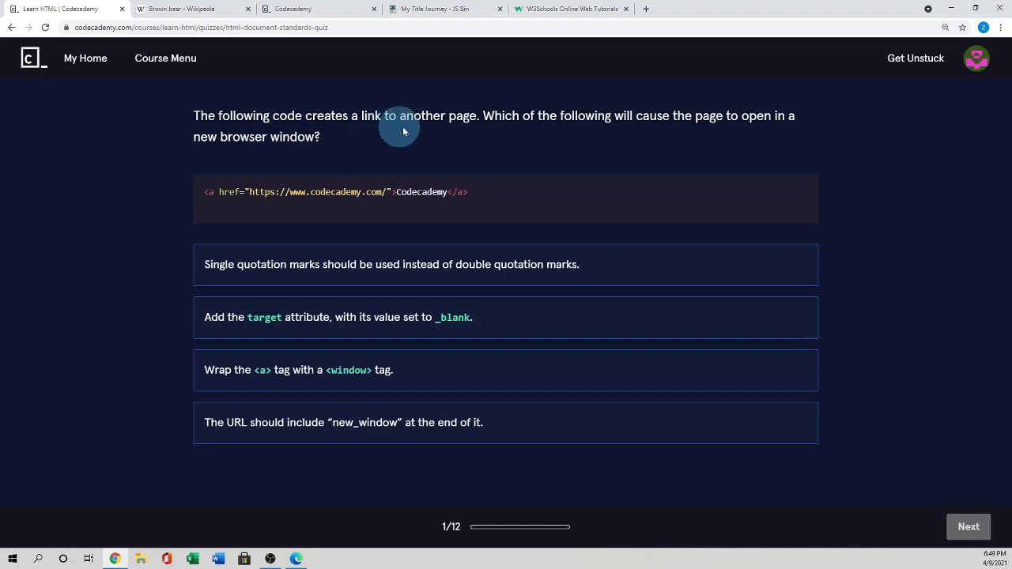
{"action": "mouse_move", "coordinate": [614, 123]}
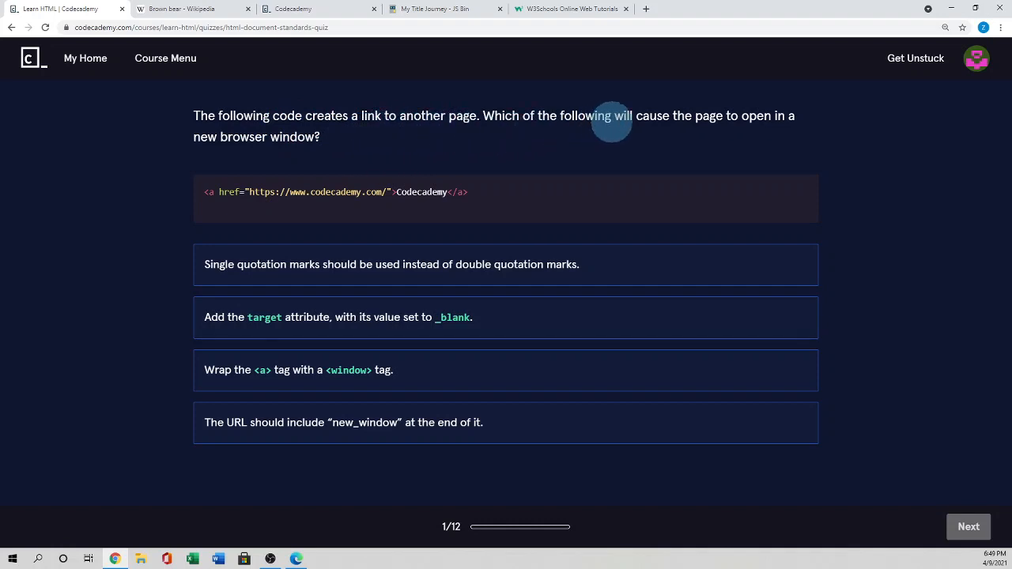
{"action": "mouse_move", "coordinate": [767, 128]}
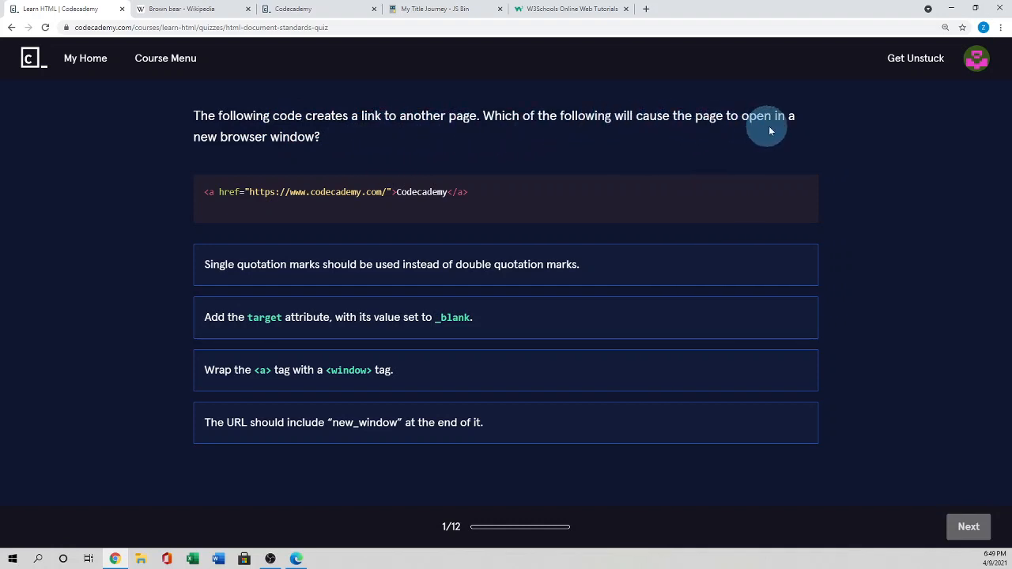
{"action": "mouse_move", "coordinate": [358, 150]}
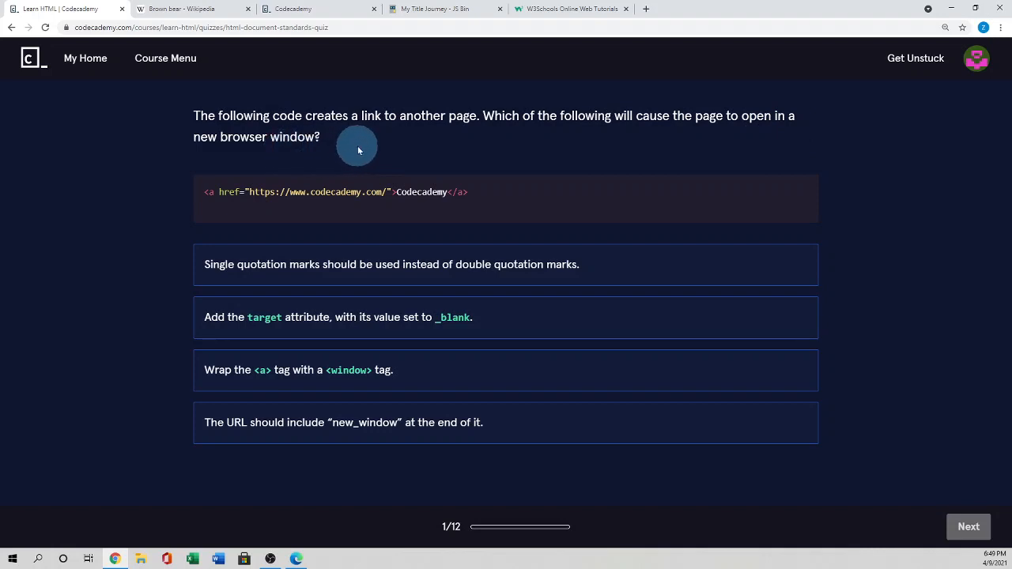
{"action": "mouse_move", "coordinate": [214, 220]}
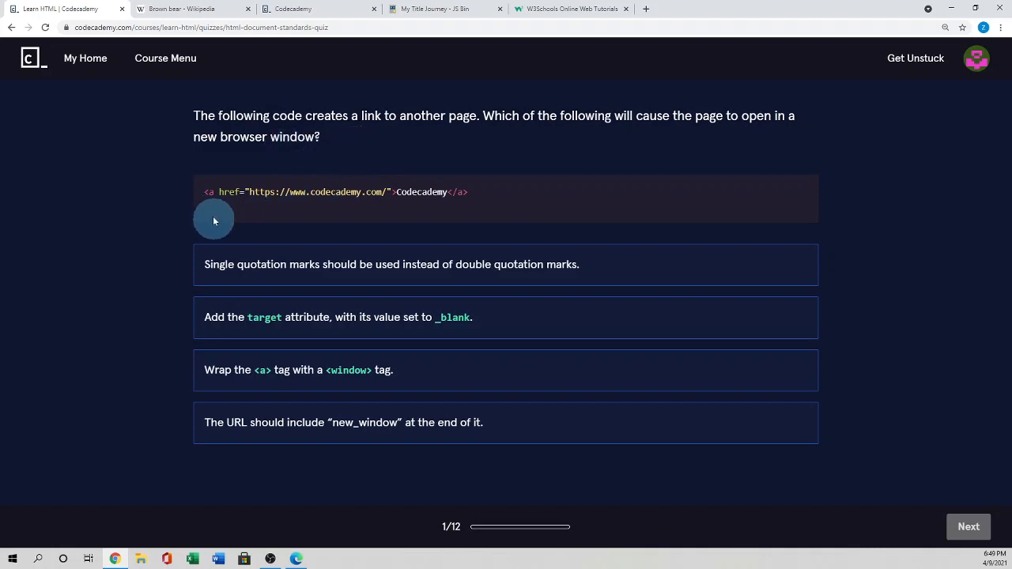
{"action": "mouse_move", "coordinate": [498, 206]}
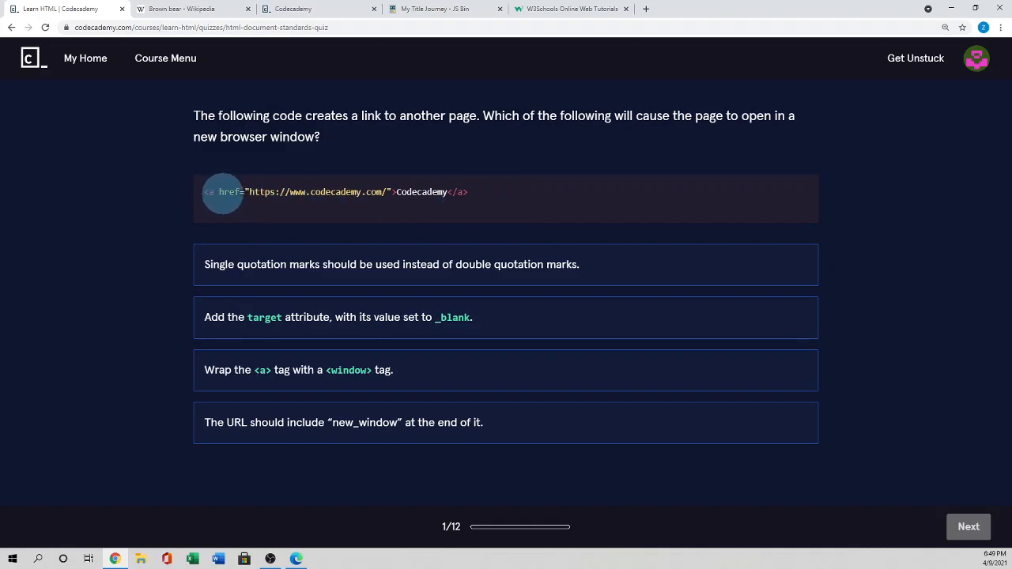
{"action": "mouse_move", "coordinate": [240, 196]}
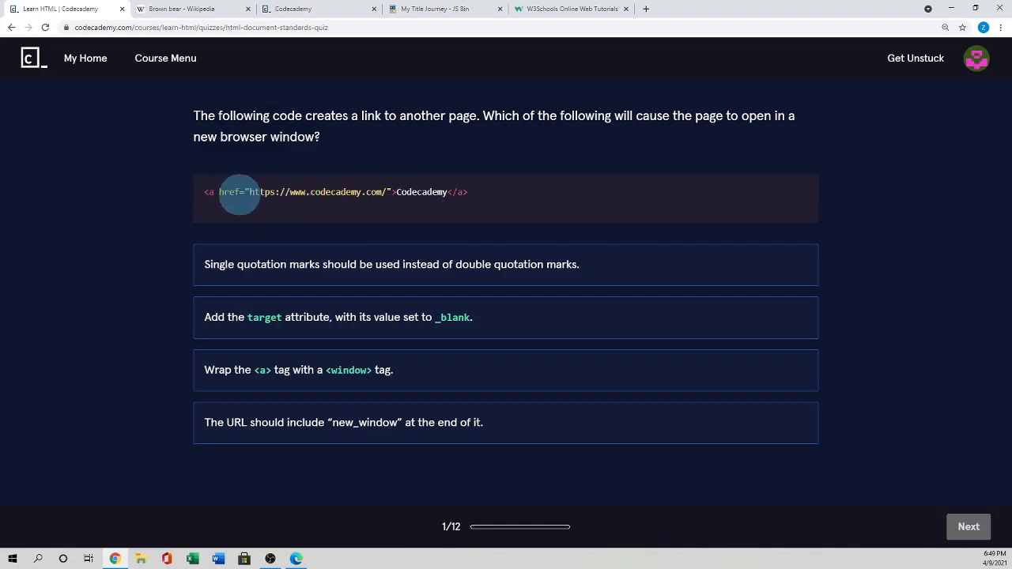
{"action": "mouse_move", "coordinate": [361, 209]}
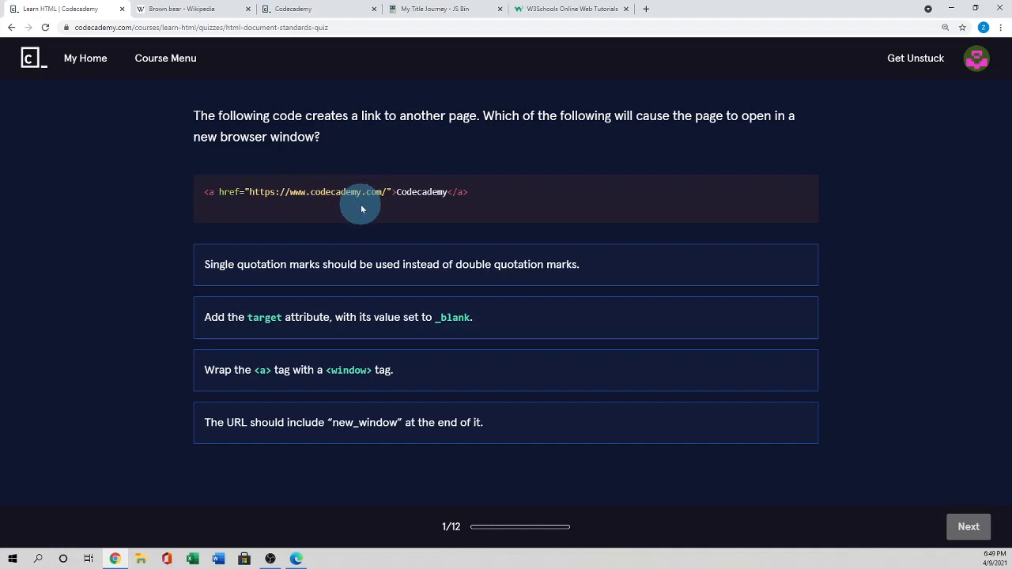
{"action": "mouse_move", "coordinate": [393, 191]}
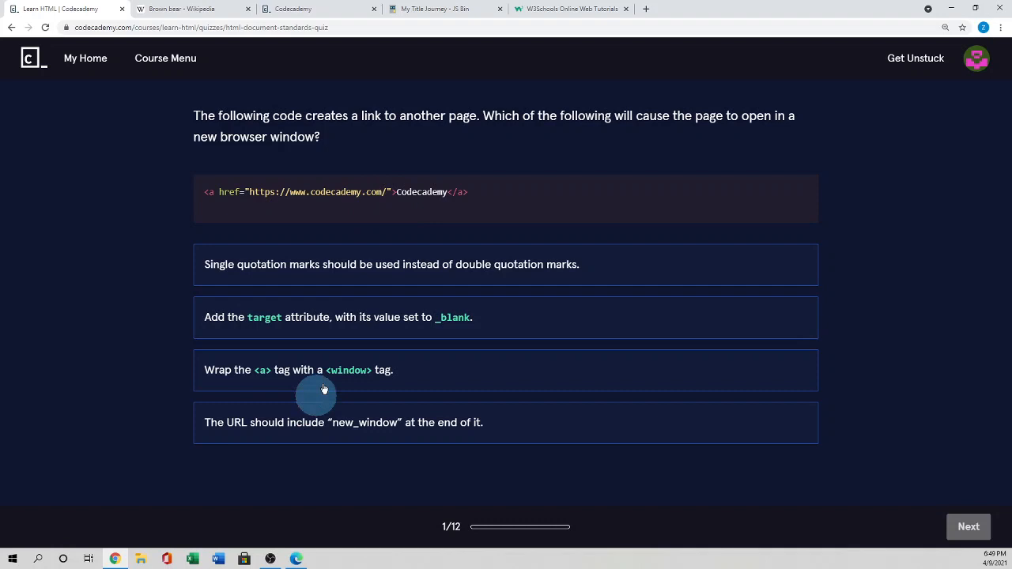
{"action": "mouse_move", "coordinate": [312, 322]}
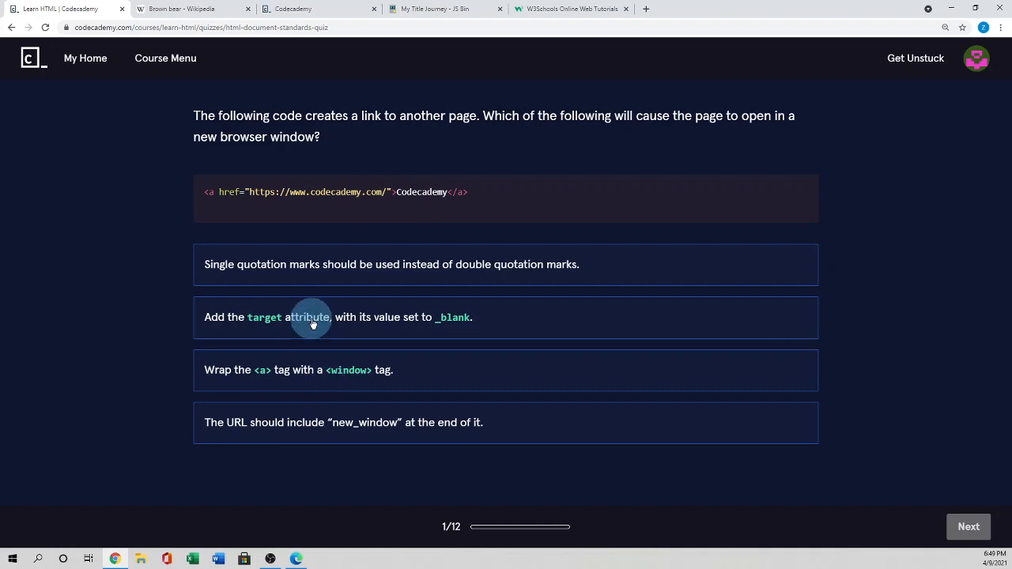
{"action": "left_click", "coordinate": [313, 316]}
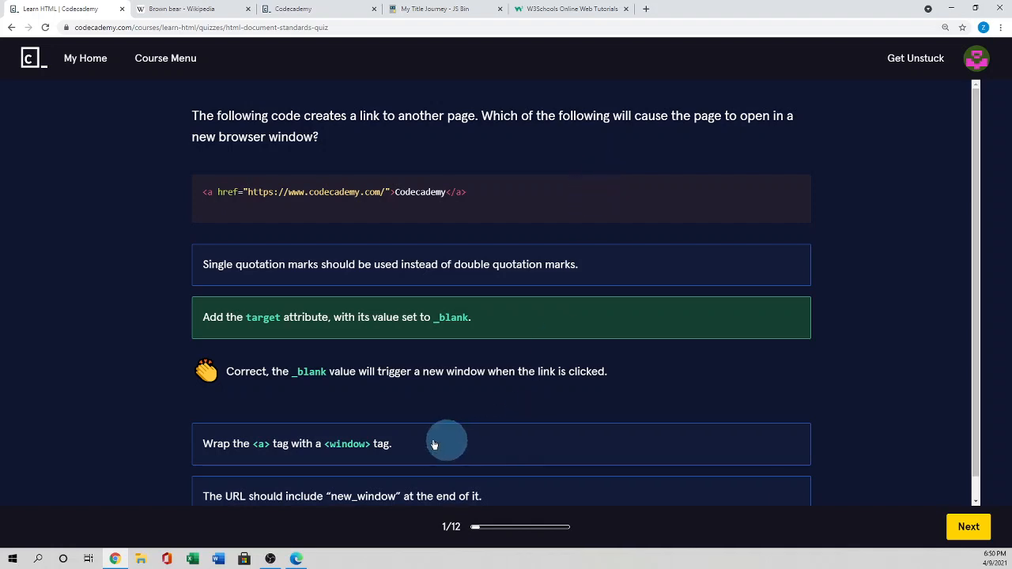
{"action": "mouse_move", "coordinate": [403, 409]}
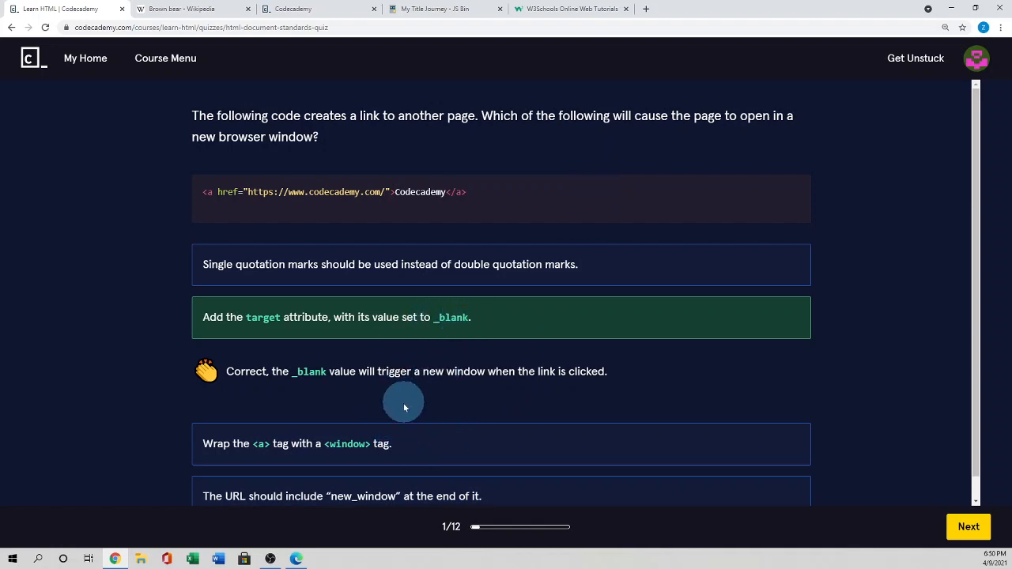
{"action": "mouse_move", "coordinate": [503, 379]}
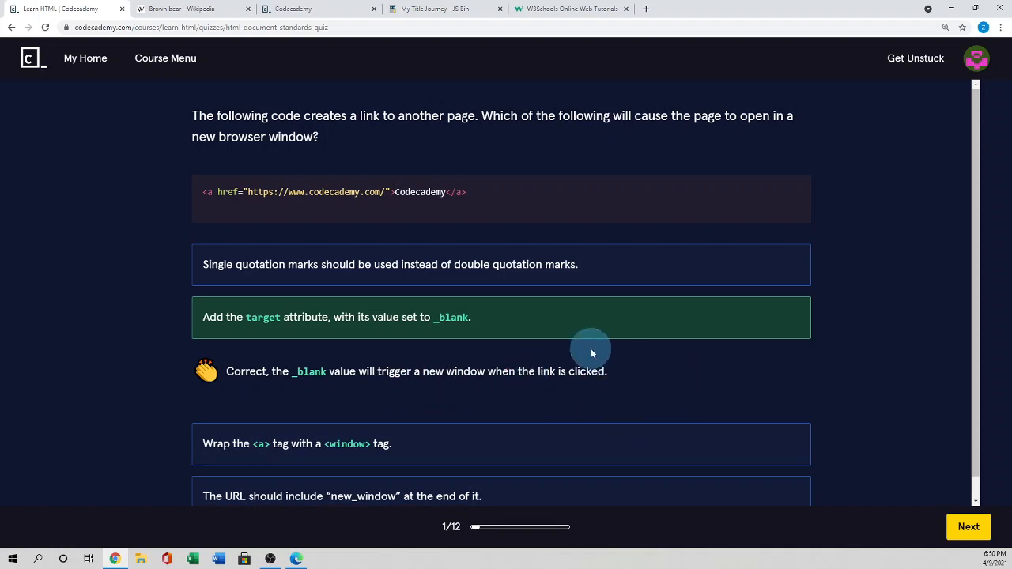
{"action": "scroll", "scroll_direction": "down", "scroll_amount": 3}
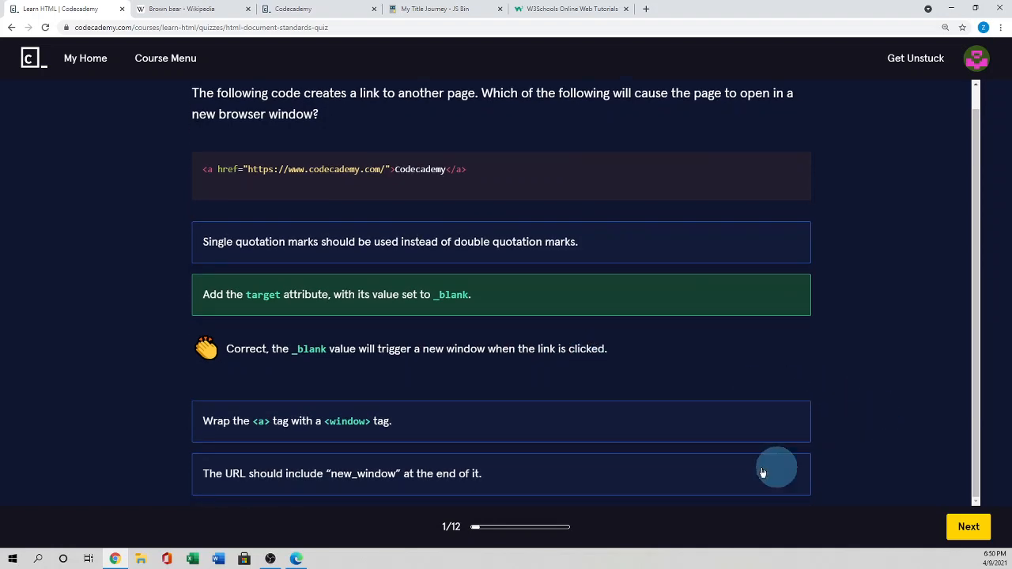
{"action": "mouse_move", "coordinate": [715, 381]}
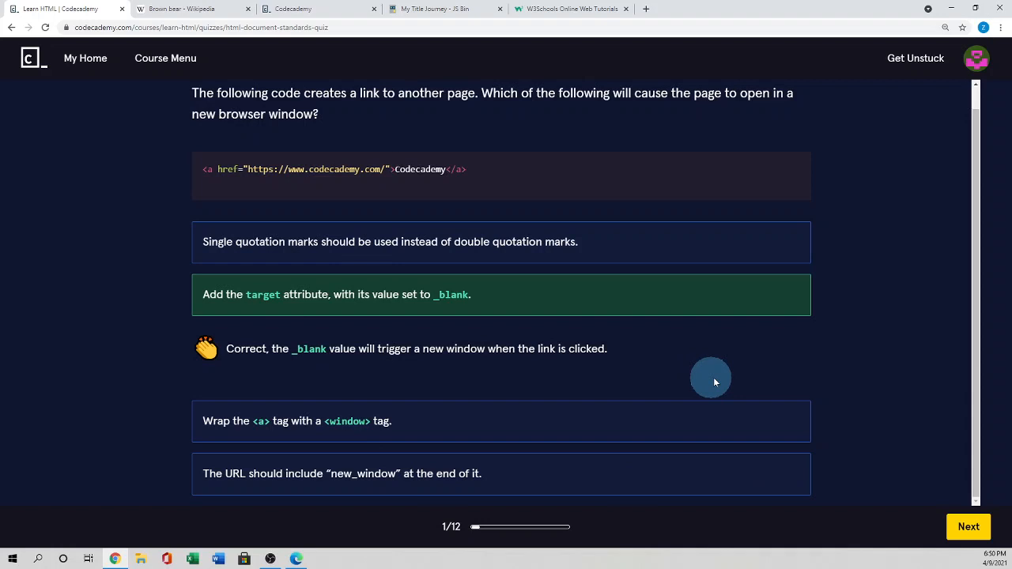
Step: Advance to question 2 about the well-formed HTML document tag
{"action": "left_click", "coordinate": [968, 527]}
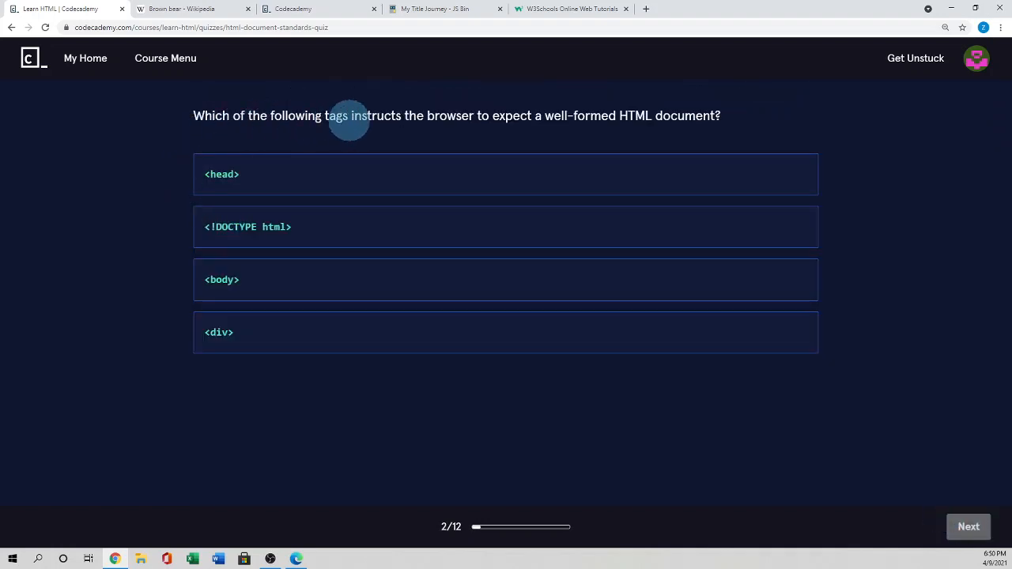
{"action": "mouse_move", "coordinate": [466, 119]}
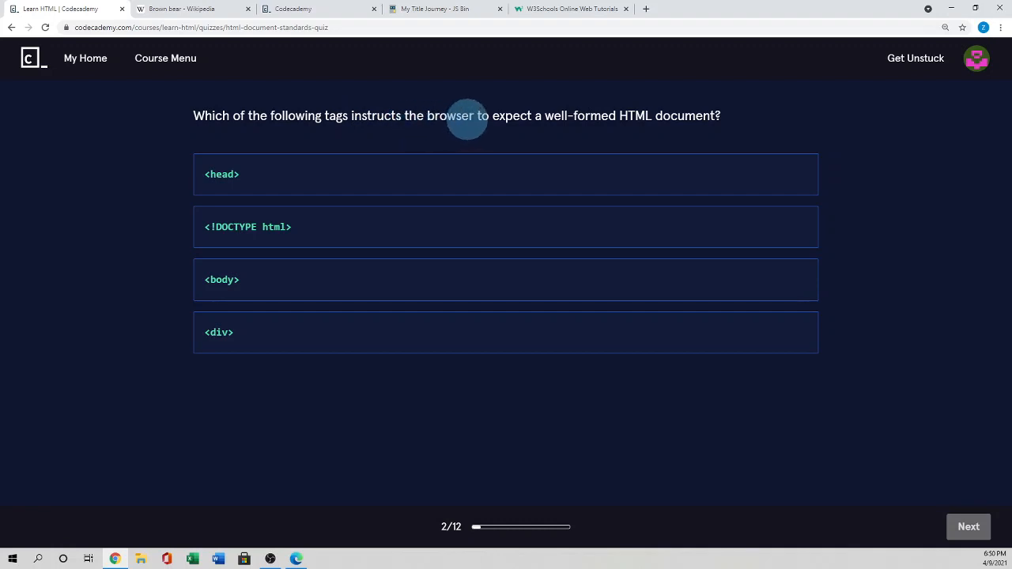
{"action": "mouse_move", "coordinate": [626, 130]}
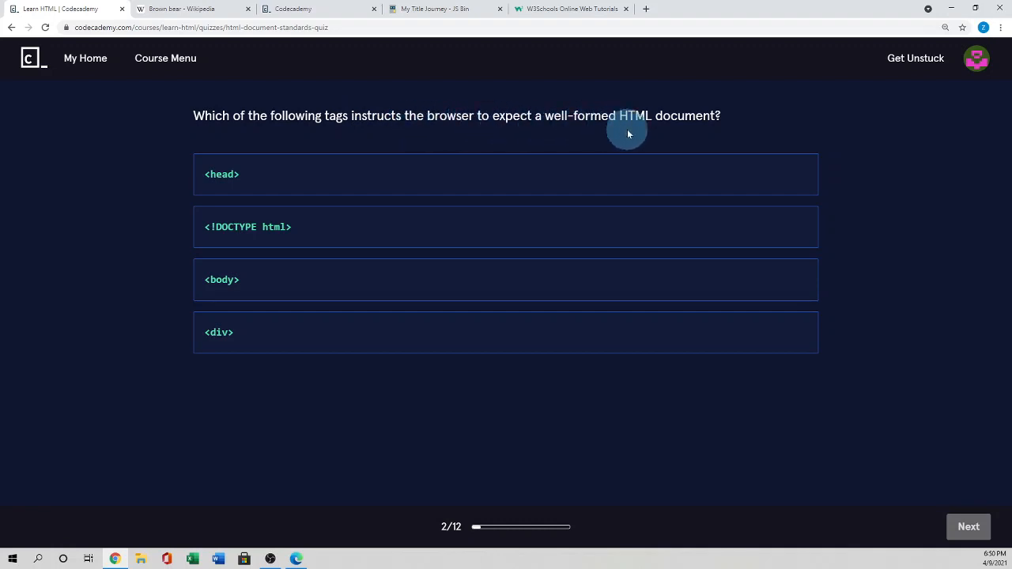
{"action": "mouse_move", "coordinate": [624, 183]}
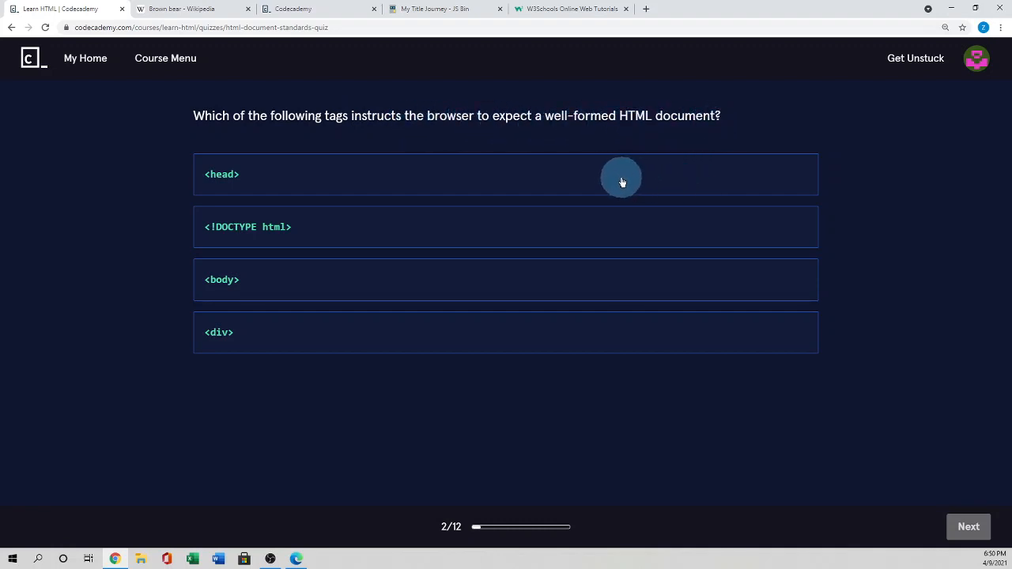
{"action": "mouse_move", "coordinate": [483, 249]}
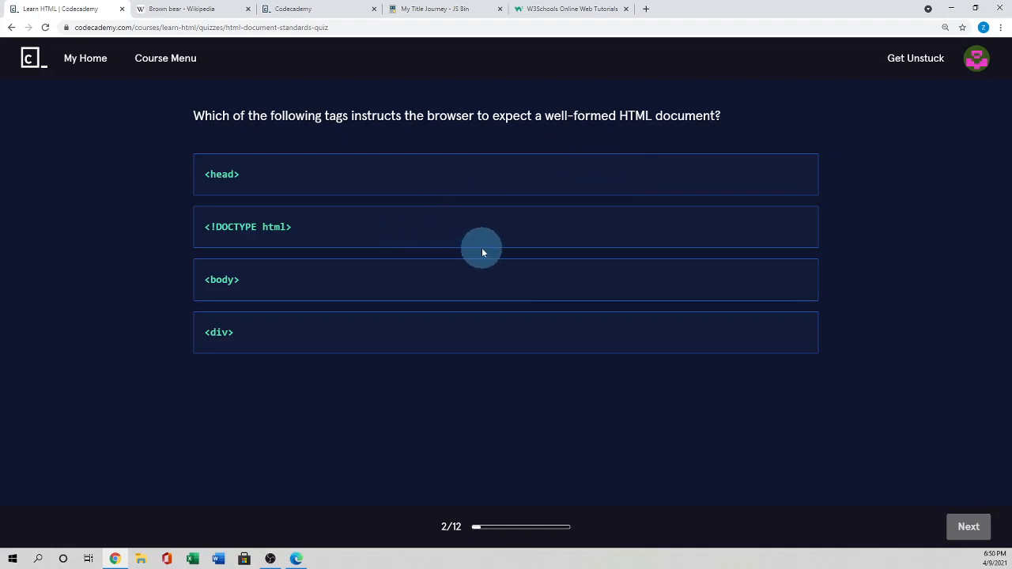
{"action": "mouse_move", "coordinate": [329, 231]}
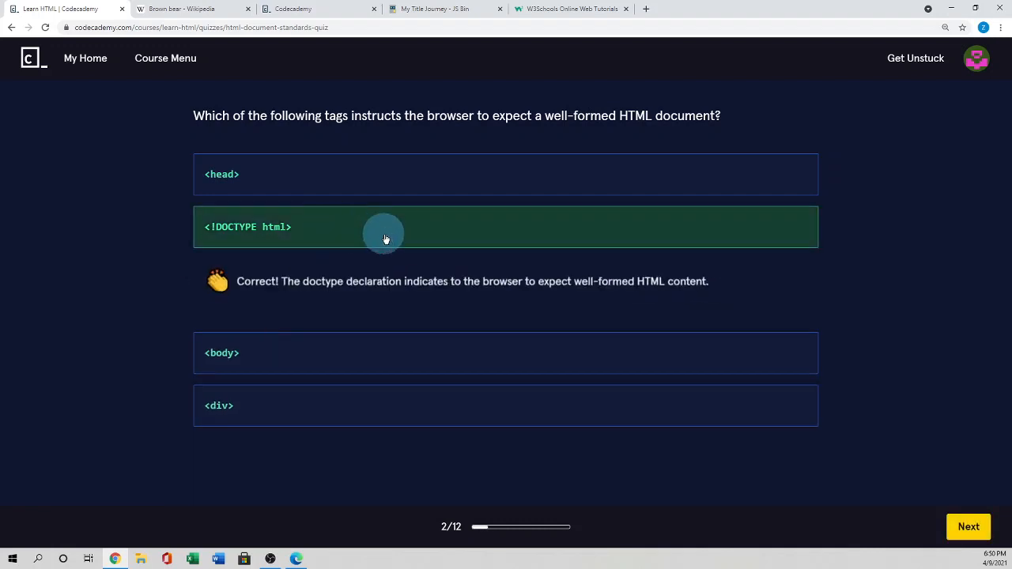
{"action": "mouse_move", "coordinate": [433, 277]}
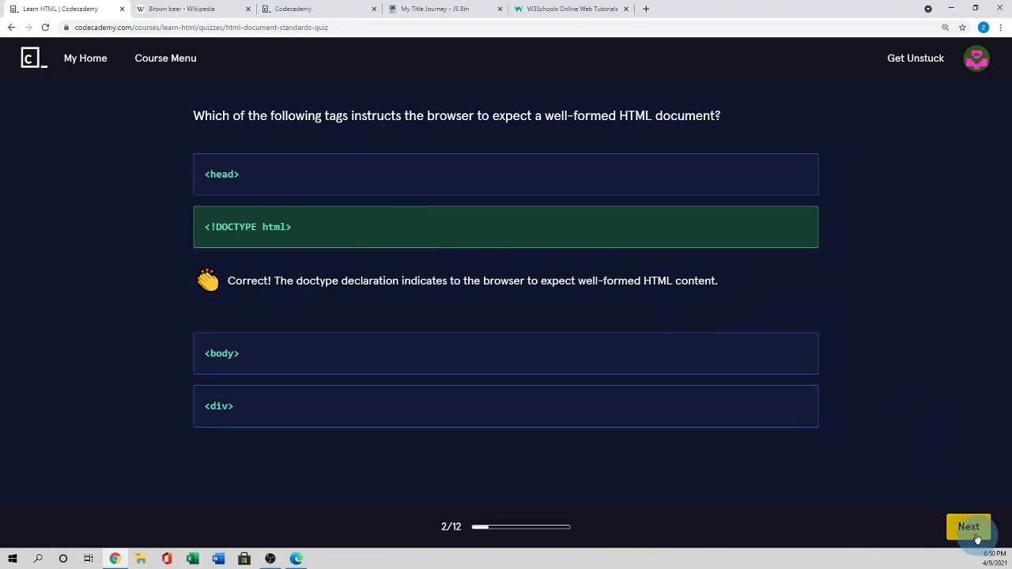
Step: Advance to question 3 about the purpose of indentation and whitespace
{"action": "left_click", "coordinate": [968, 526]}
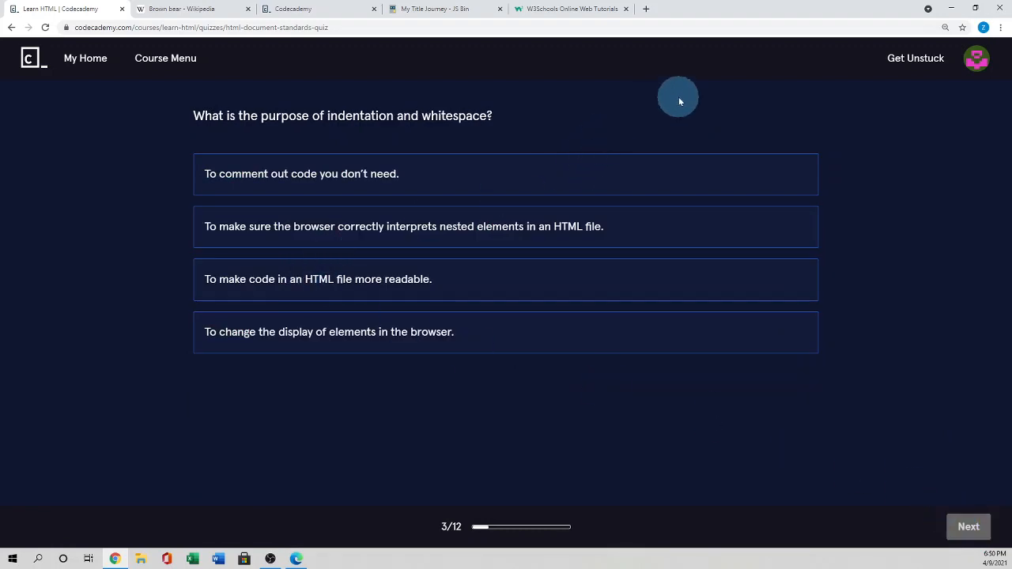
{"action": "mouse_move", "coordinate": [675, 102]}
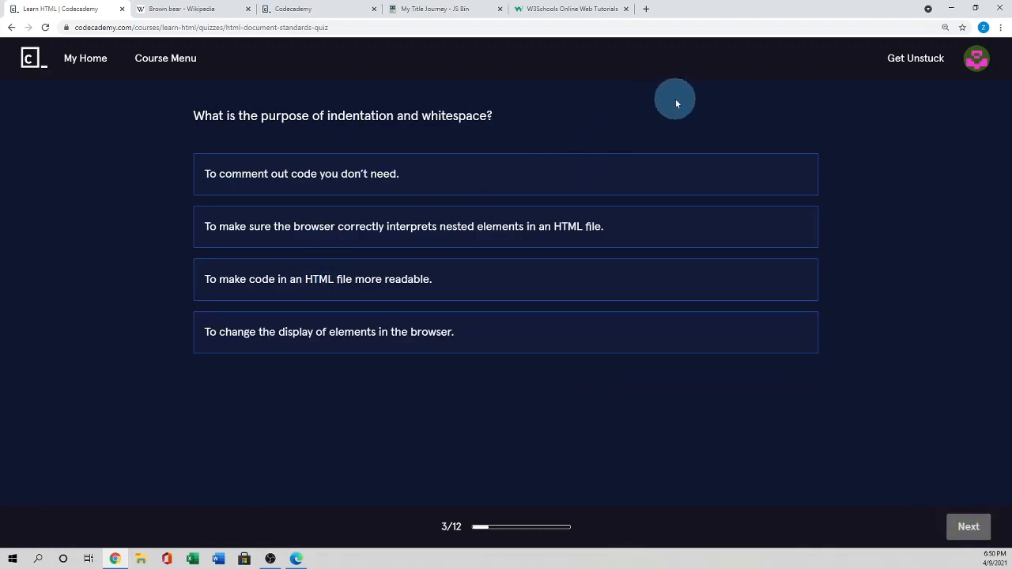
{"action": "mouse_move", "coordinate": [673, 101]}
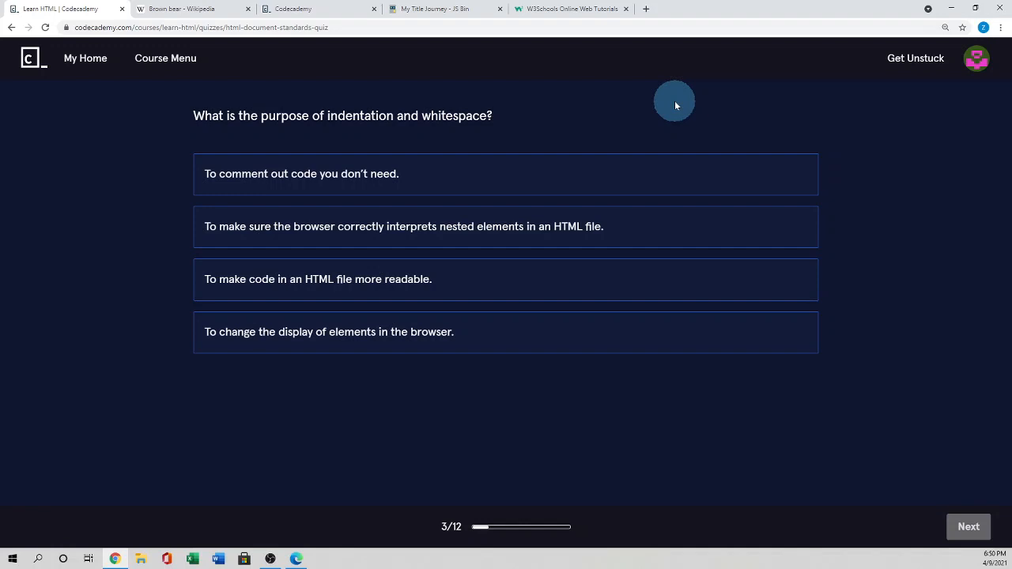
{"action": "mouse_move", "coordinate": [653, 111]}
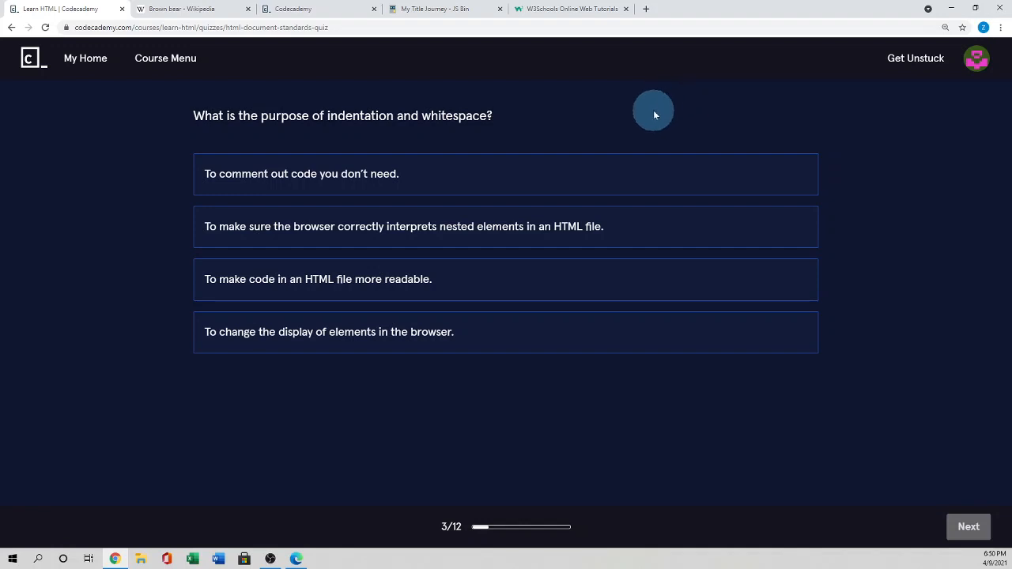
{"action": "mouse_move", "coordinate": [509, 123]}
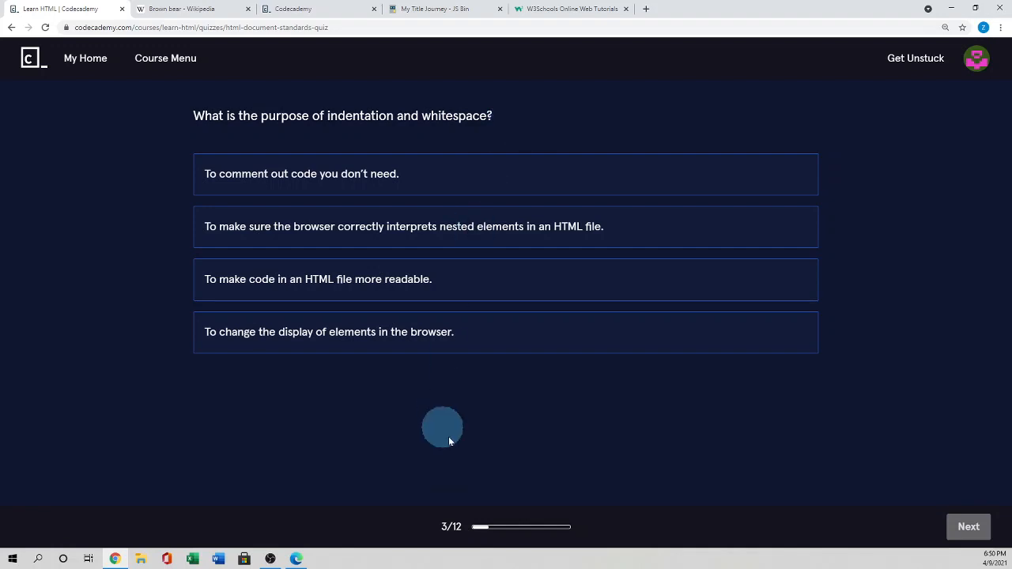
Step: Answer question 4 with HTML5 as the current HTML standard
{"action": "left_click", "coordinate": [506, 278]}
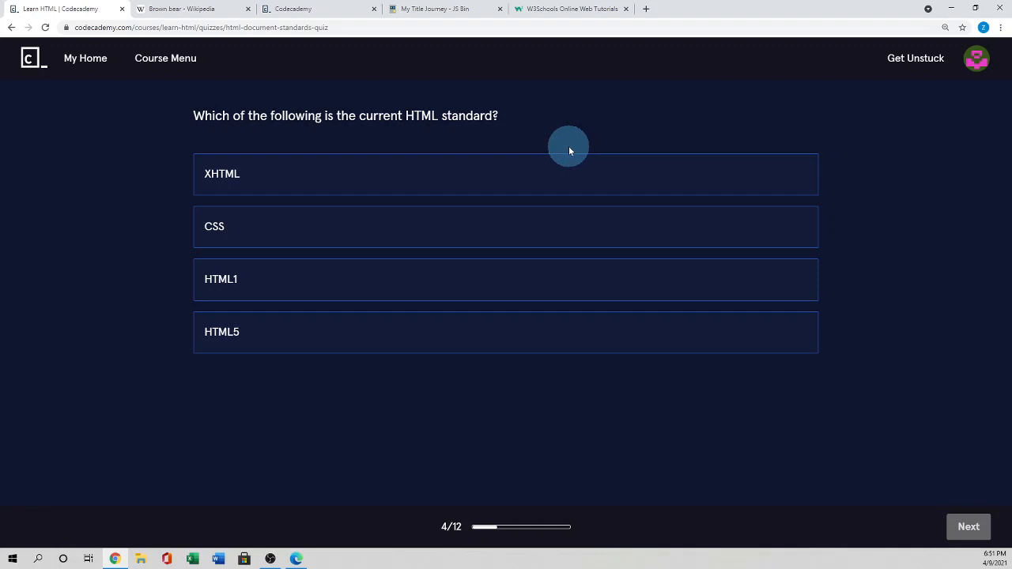
{"action": "mouse_move", "coordinate": [561, 152]}
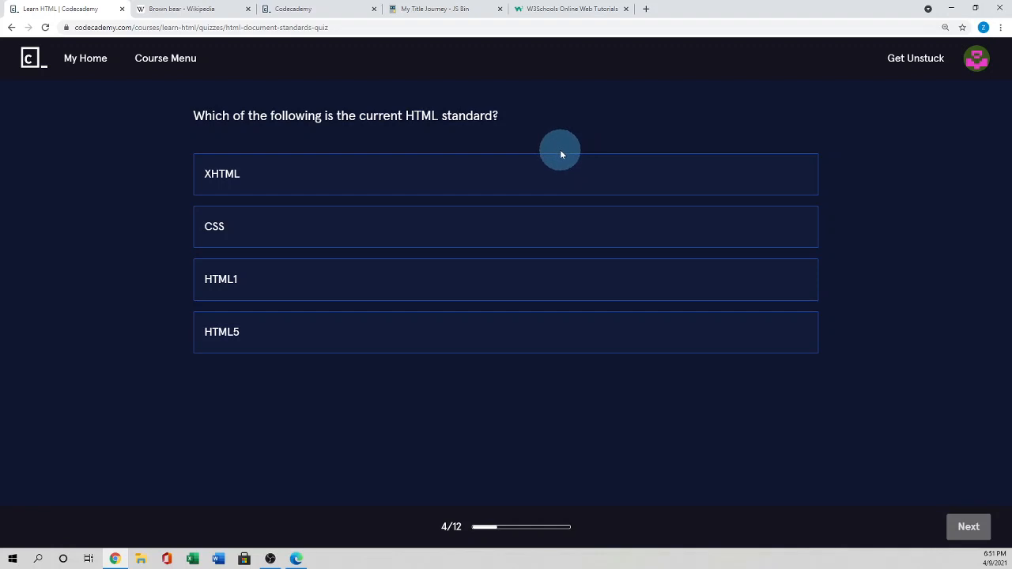
{"action": "left_click", "coordinate": [506, 333]}
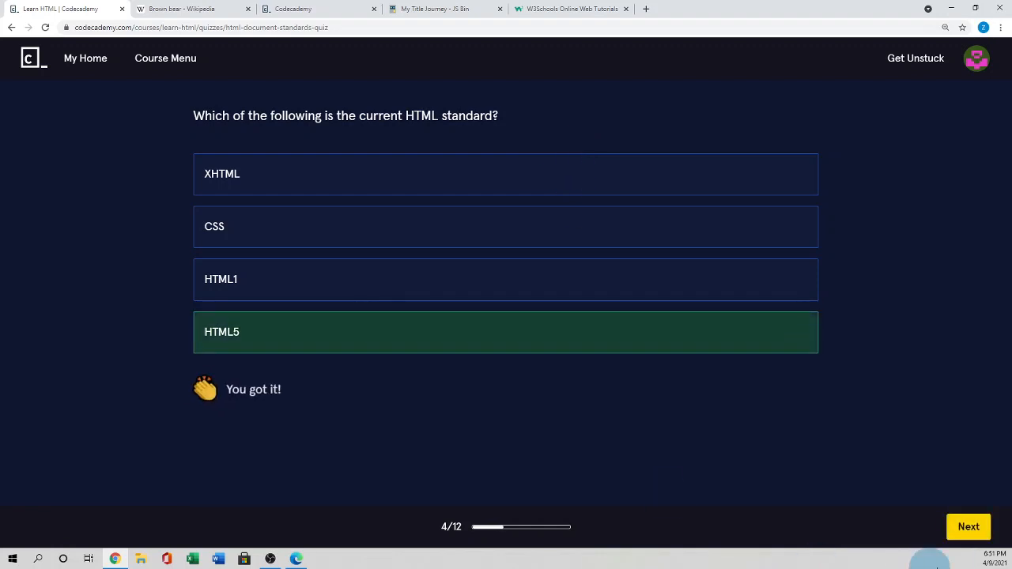
Step: Answer question 5 with '<!-- No, pretty sure I'm a comment -->' and advance to question 6
{"action": "left_click", "coordinate": [968, 526]}
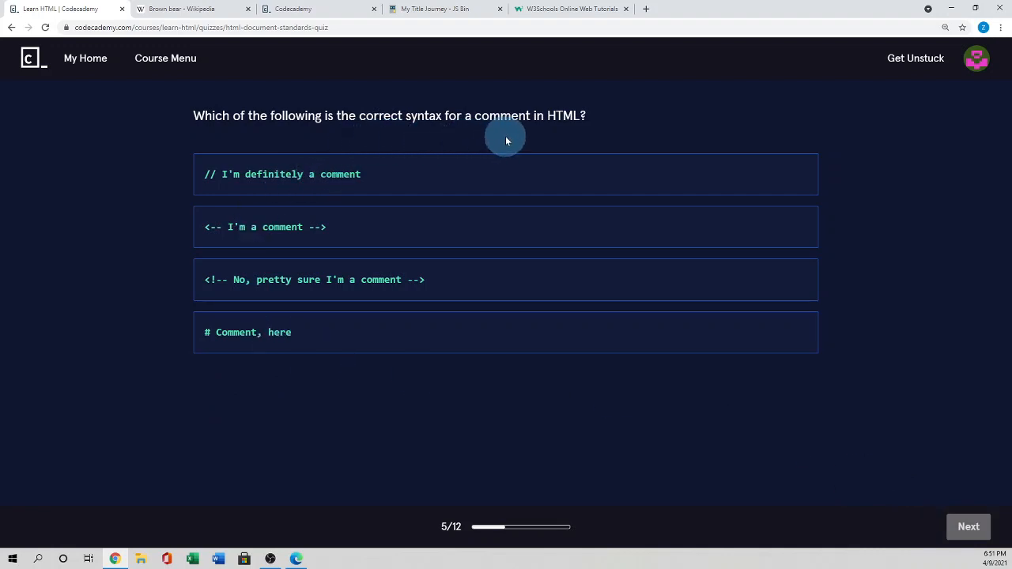
{"action": "mouse_move", "coordinate": [582, 131]}
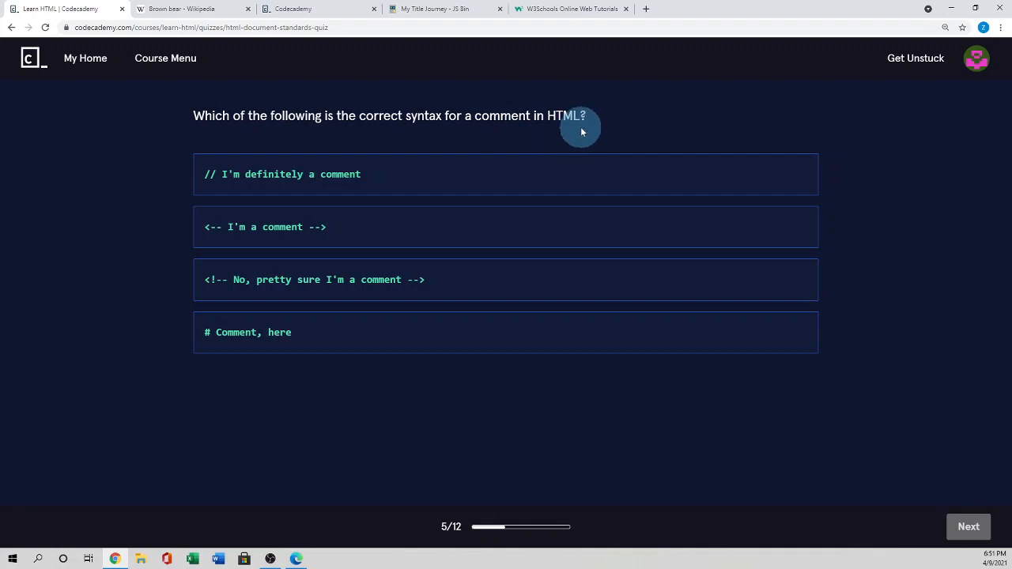
{"action": "mouse_move", "coordinate": [577, 133]}
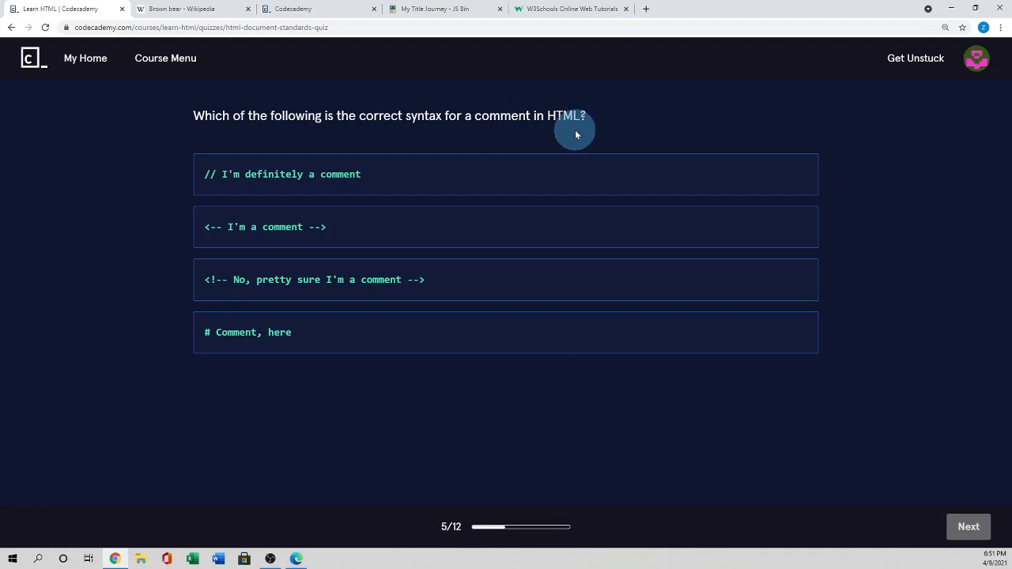
{"action": "mouse_move", "coordinate": [437, 197]}
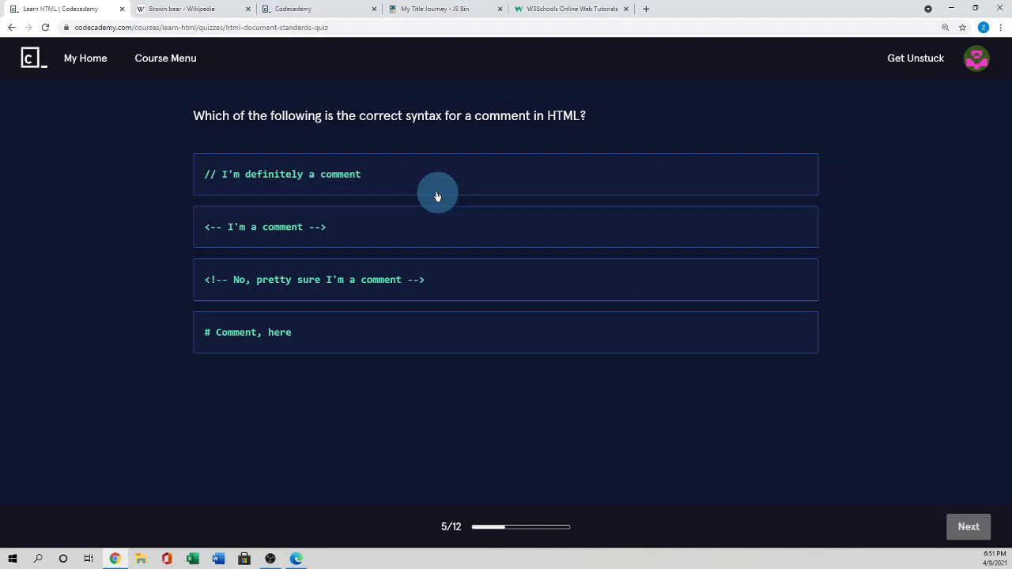
{"action": "mouse_move", "coordinate": [405, 177]}
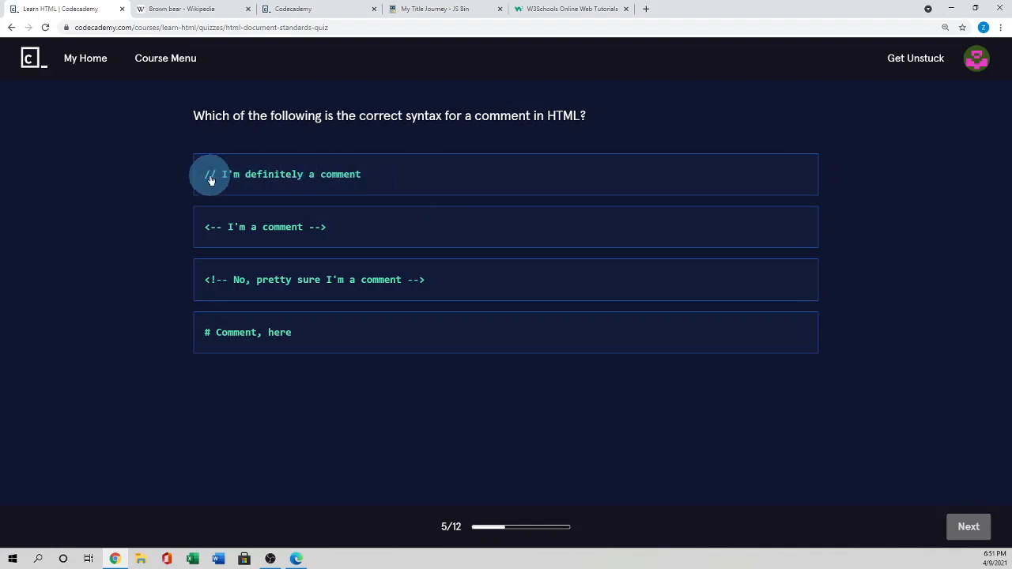
{"action": "mouse_move", "coordinate": [361, 259]}
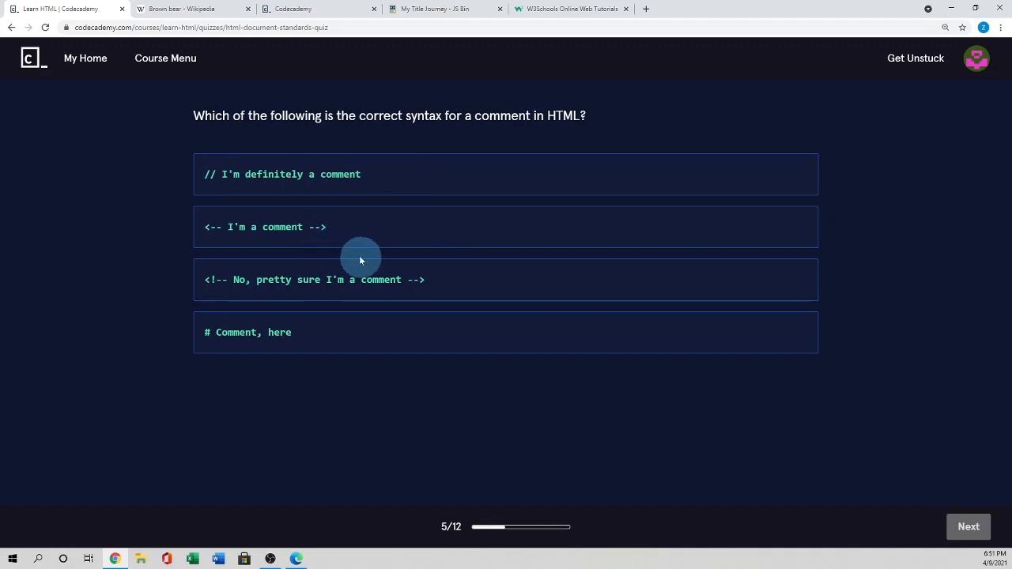
{"action": "mouse_move", "coordinate": [410, 247]}
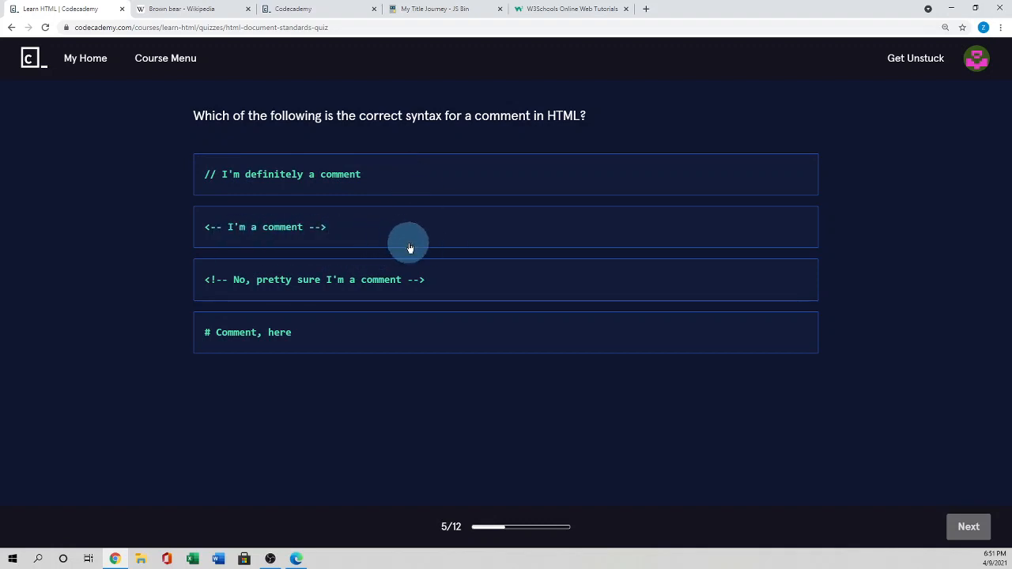
{"action": "mouse_move", "coordinate": [323, 345]}
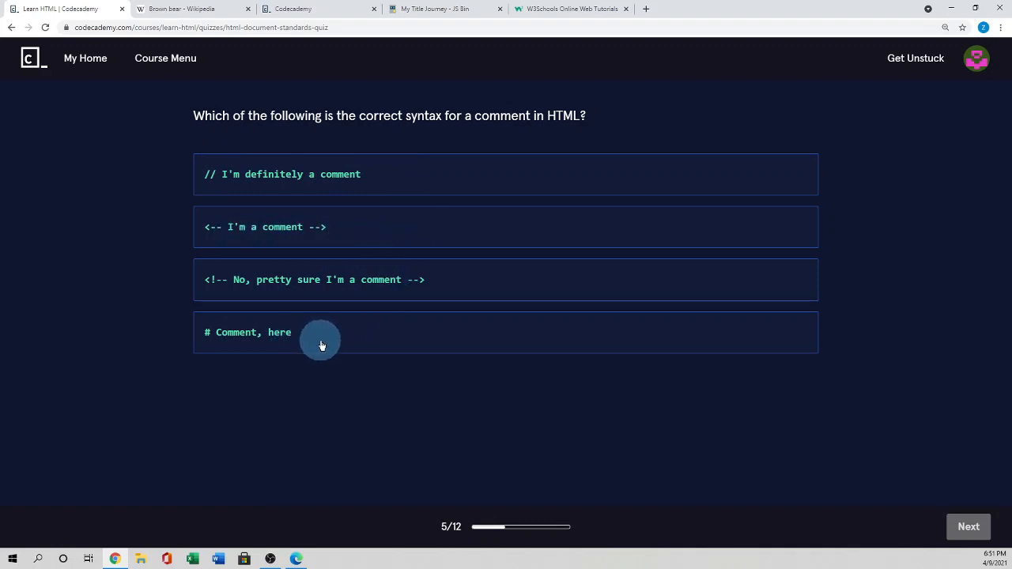
{"action": "mouse_move", "coordinate": [387, 340]}
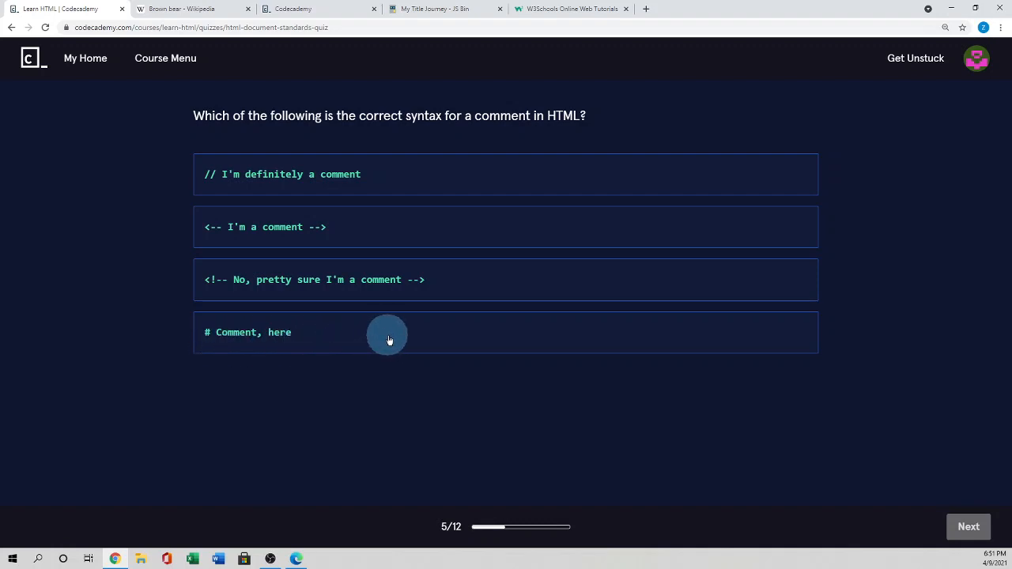
{"action": "left_click", "coordinate": [506, 279]}
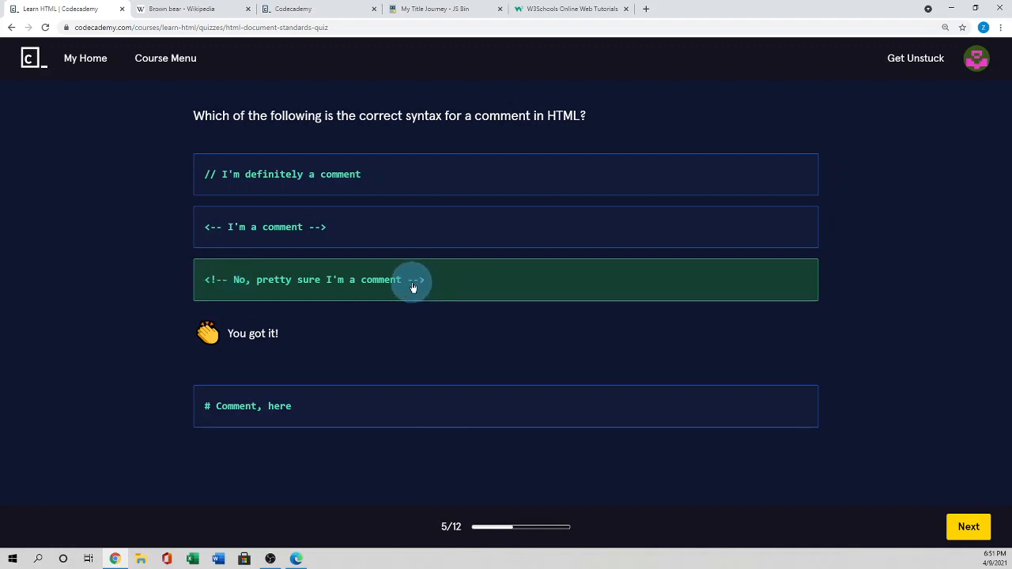
{"action": "mouse_move", "coordinate": [538, 332]}
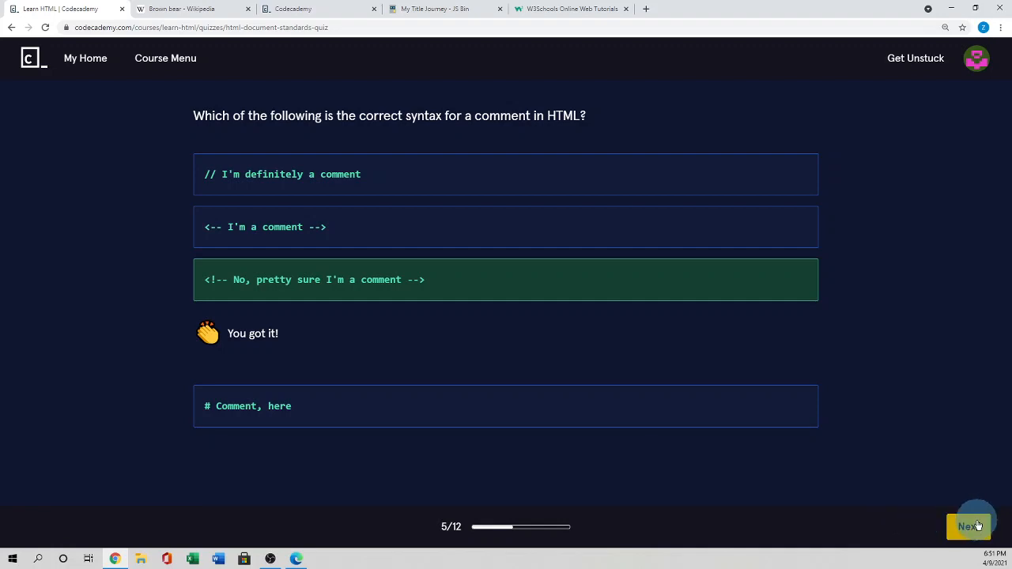
{"action": "left_click", "coordinate": [968, 527]}
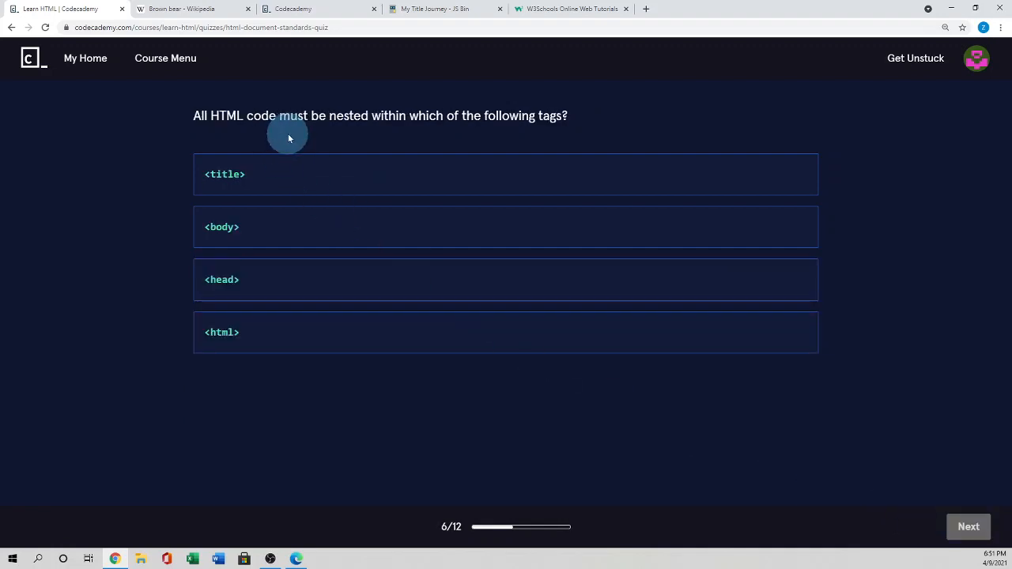
{"action": "mouse_move", "coordinate": [456, 141]}
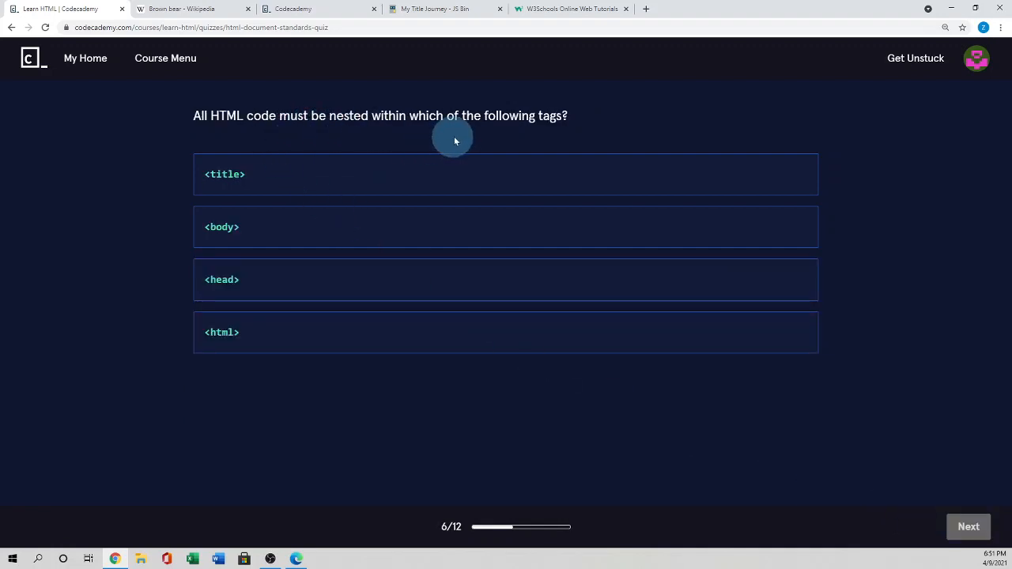
{"action": "mouse_move", "coordinate": [579, 144]}
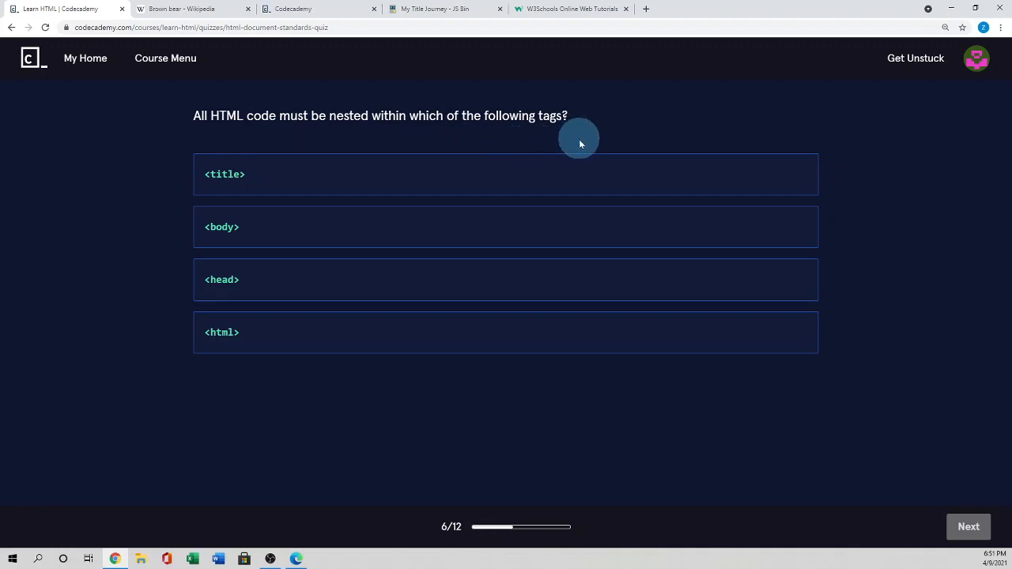
{"action": "mouse_move", "coordinate": [600, 140]}
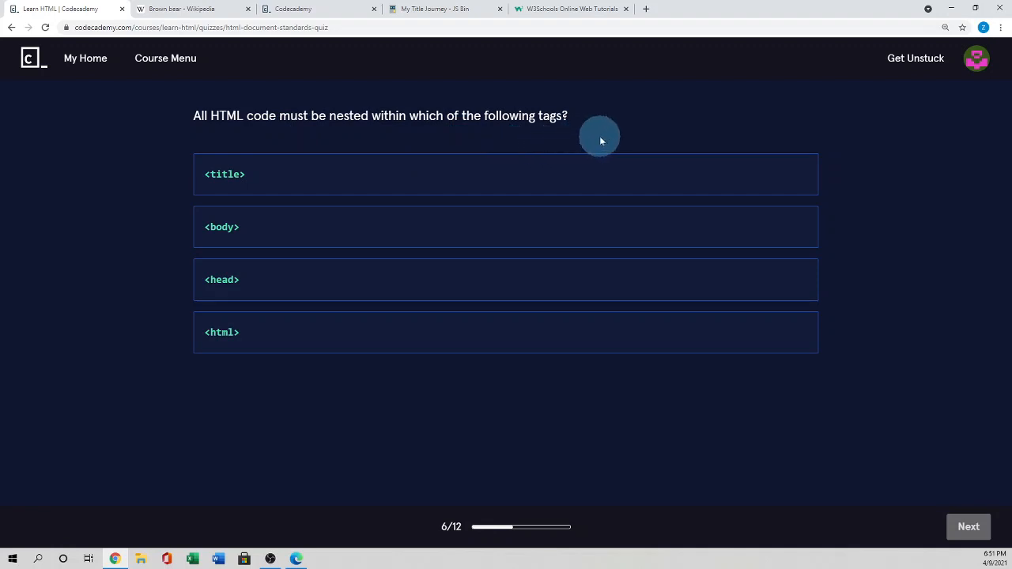
{"action": "mouse_move", "coordinate": [439, 335]}
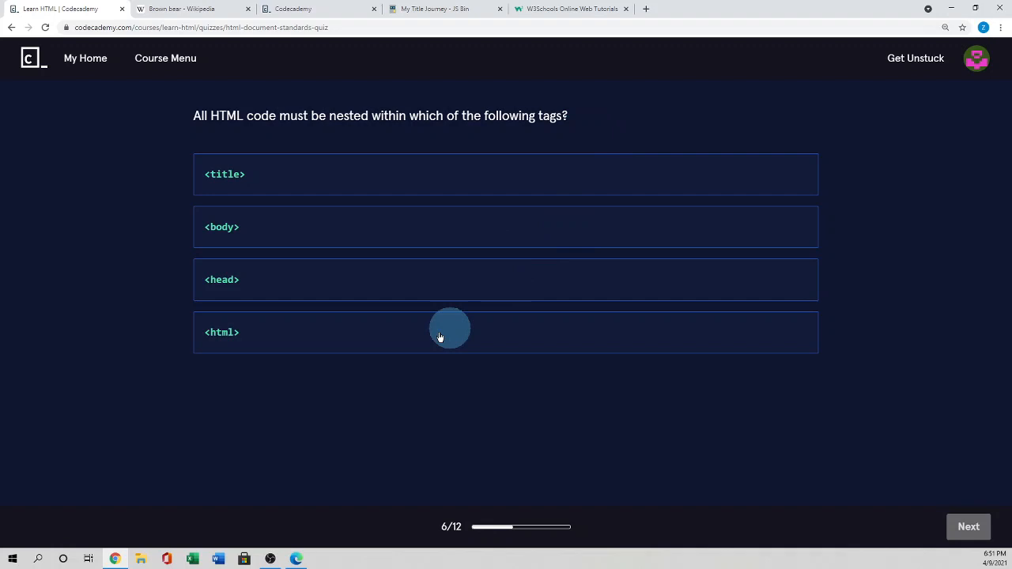
{"action": "mouse_move", "coordinate": [348, 342]}
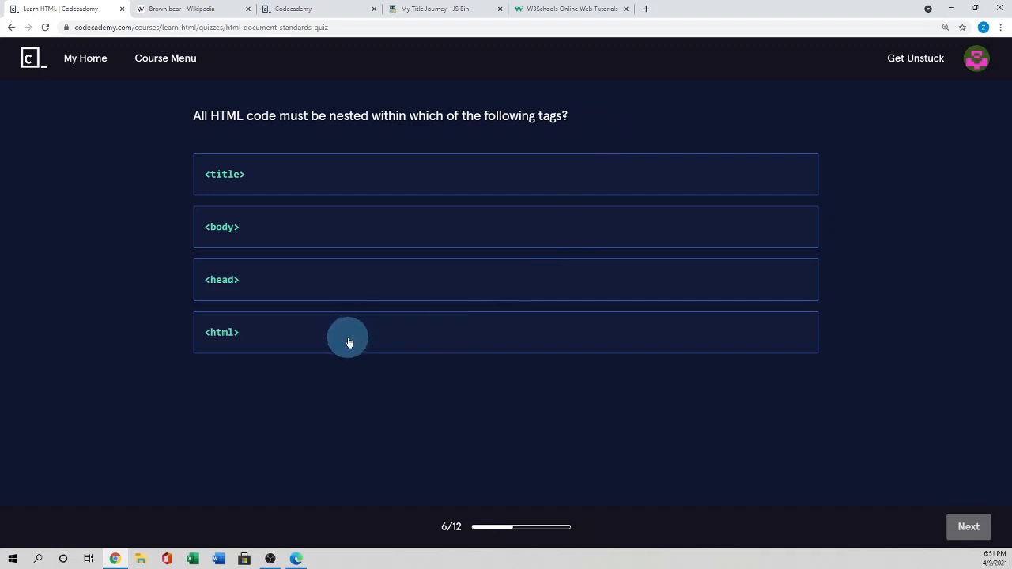
Step: Answer question 6 with <html> as the outer nesting tag and advance to question 7
{"action": "left_click", "coordinate": [347, 332]}
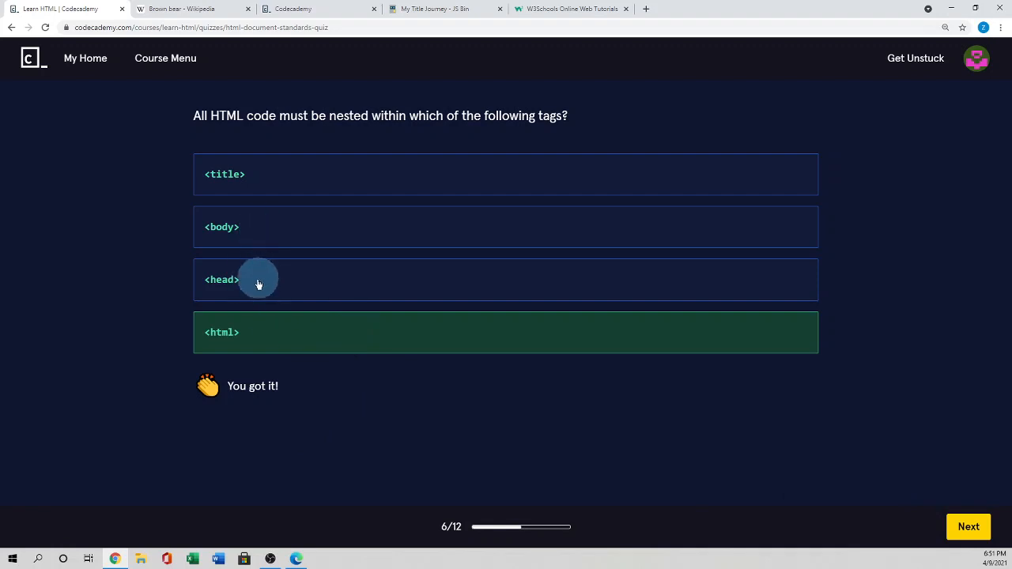
{"action": "mouse_move", "coordinate": [298, 250]}
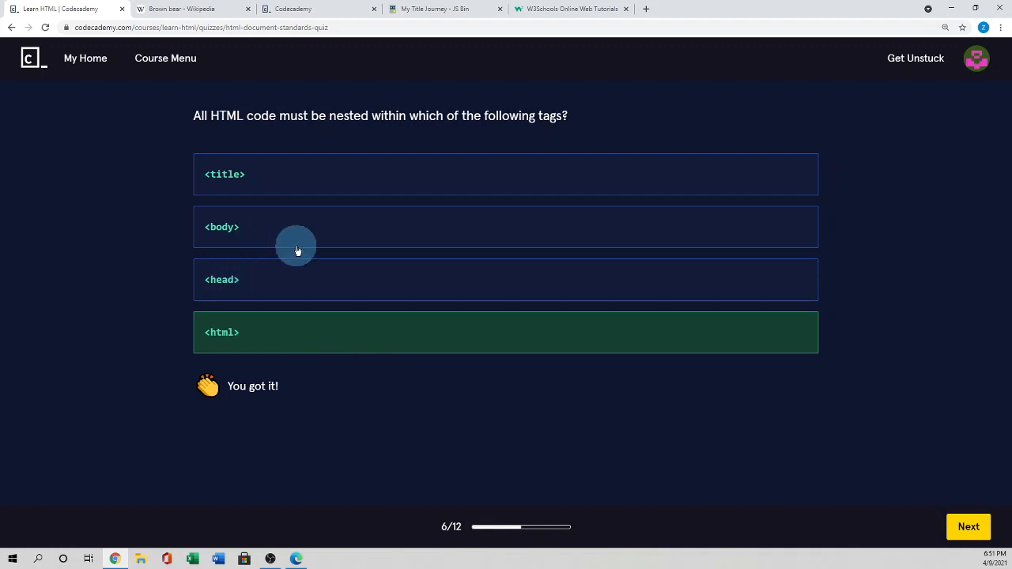
{"action": "mouse_move", "coordinate": [231, 285]}
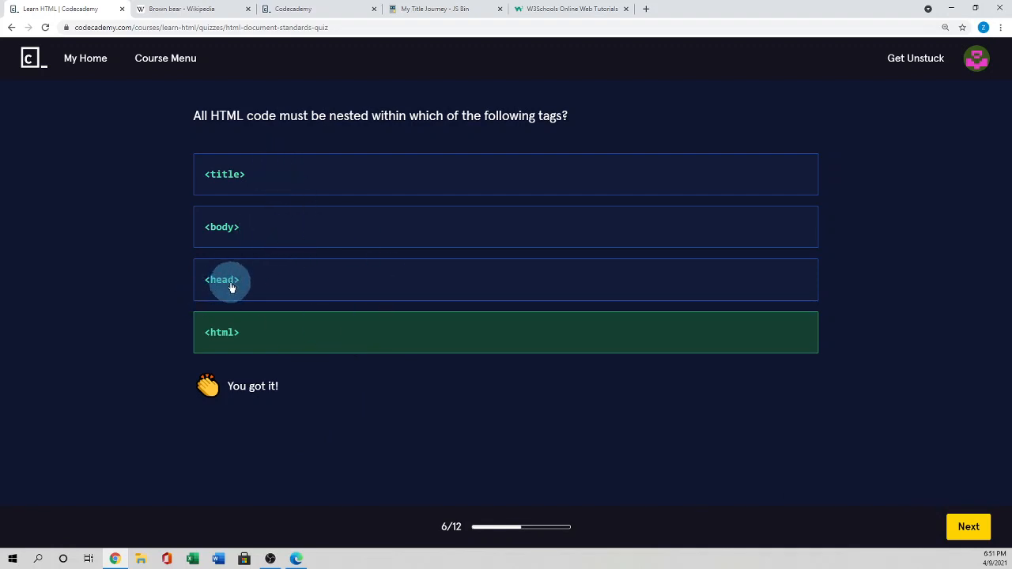
{"action": "left_click", "coordinate": [968, 527]}
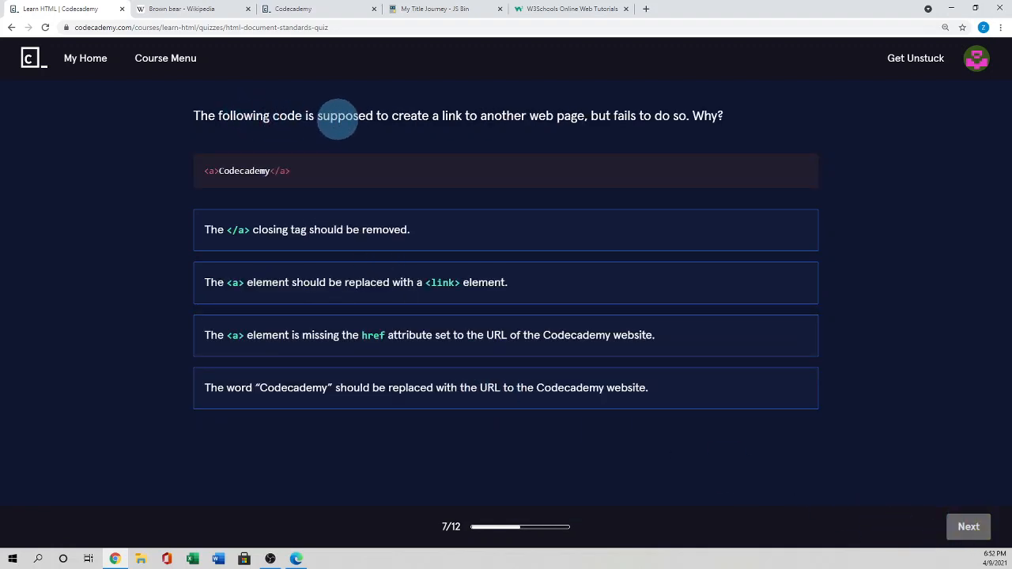
{"action": "mouse_move", "coordinate": [496, 121]}
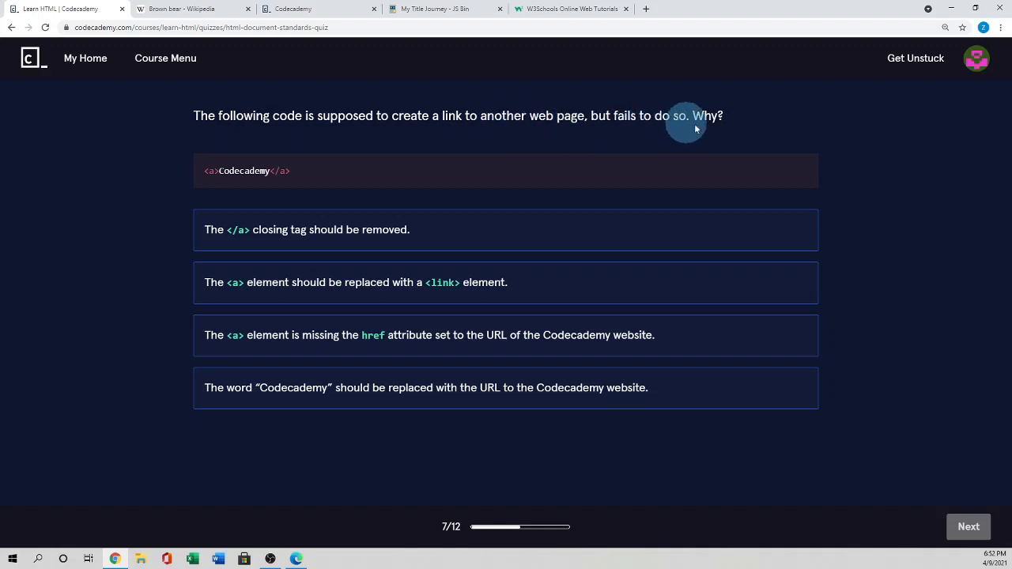
{"action": "mouse_move", "coordinate": [267, 188]}
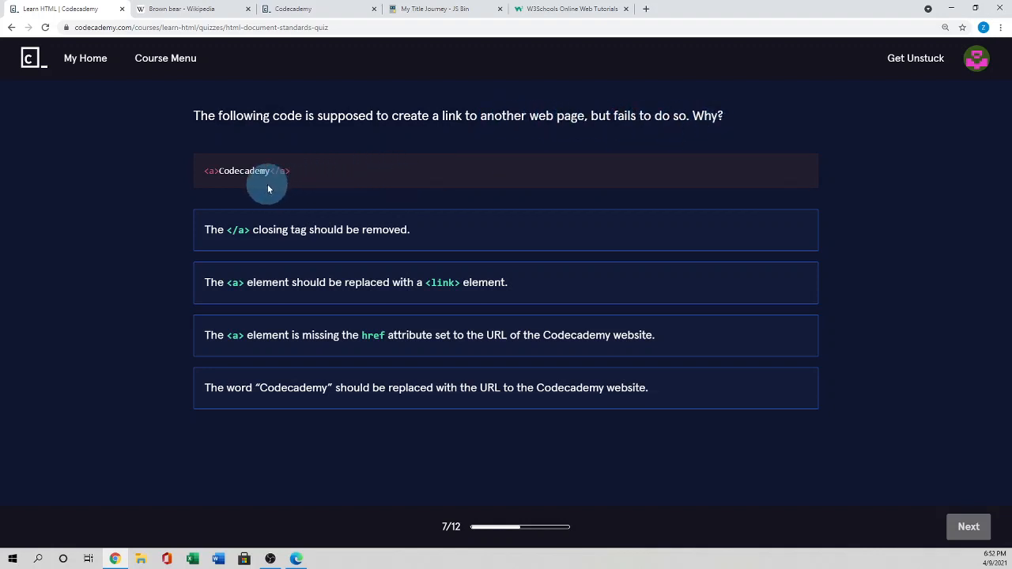
{"action": "mouse_move", "coordinate": [322, 183]}
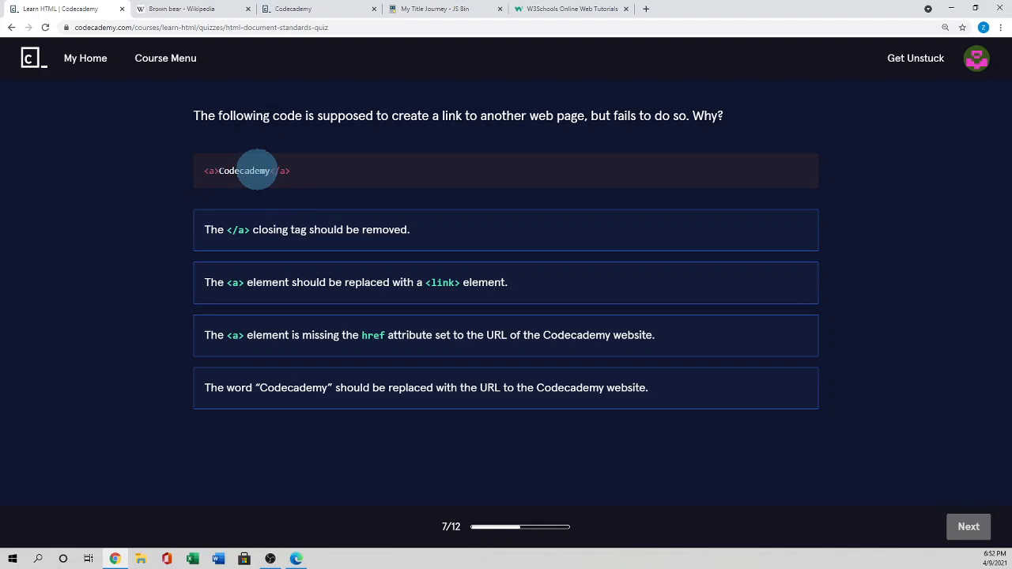
{"action": "mouse_move", "coordinate": [259, 209]}
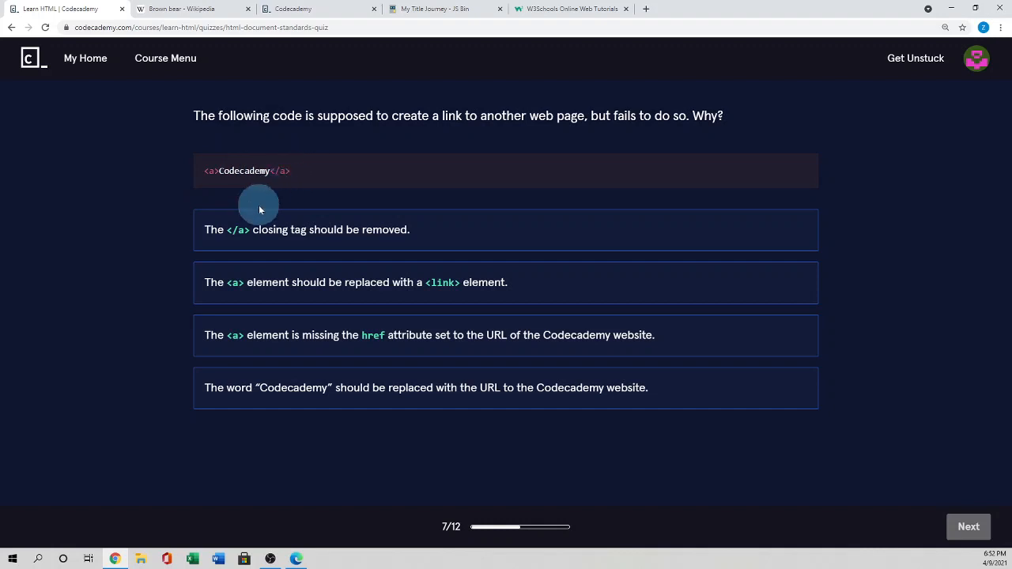
{"action": "mouse_move", "coordinate": [297, 204]}
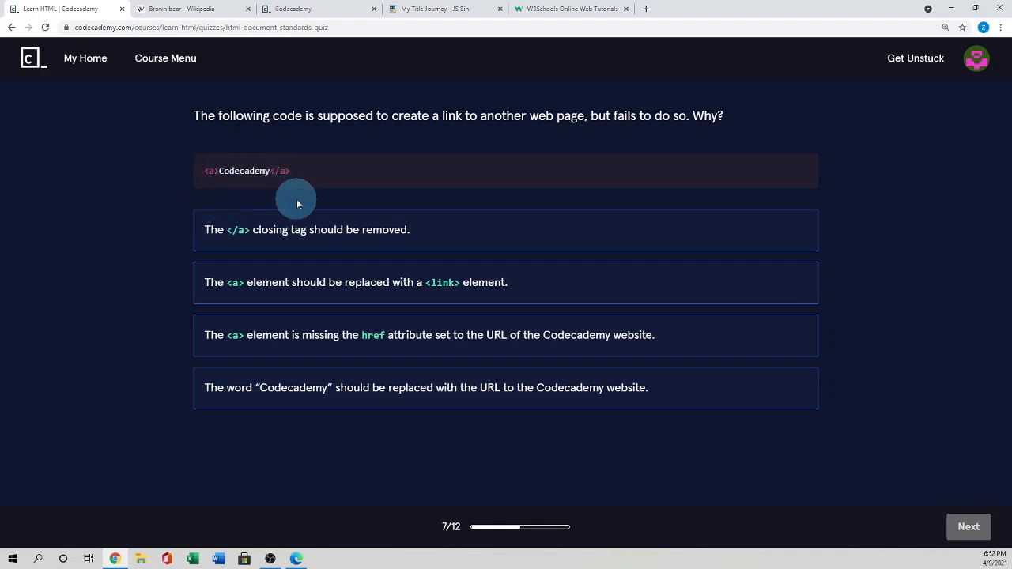
{"action": "mouse_move", "coordinate": [326, 180]}
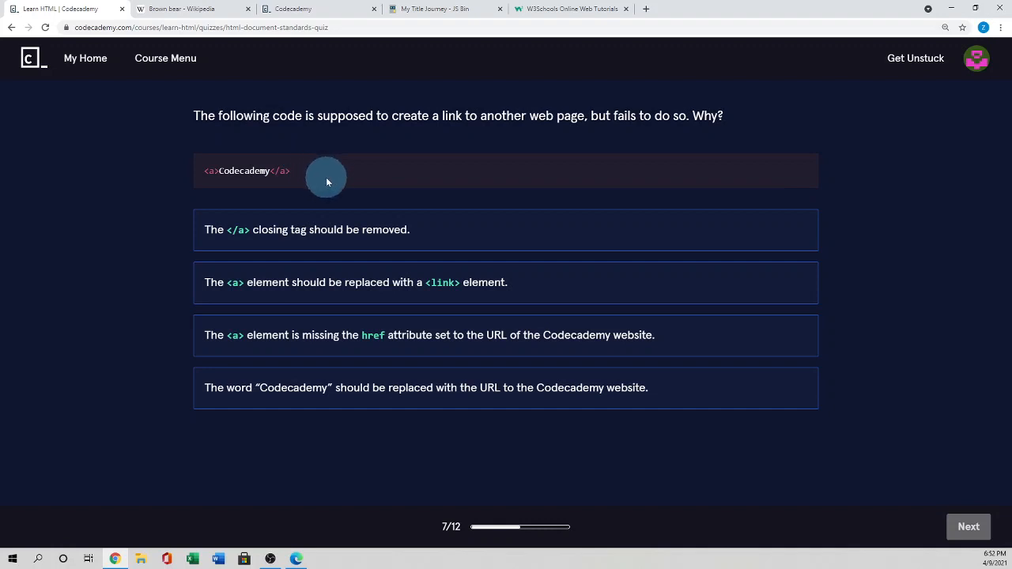
{"action": "mouse_move", "coordinate": [253, 348]}
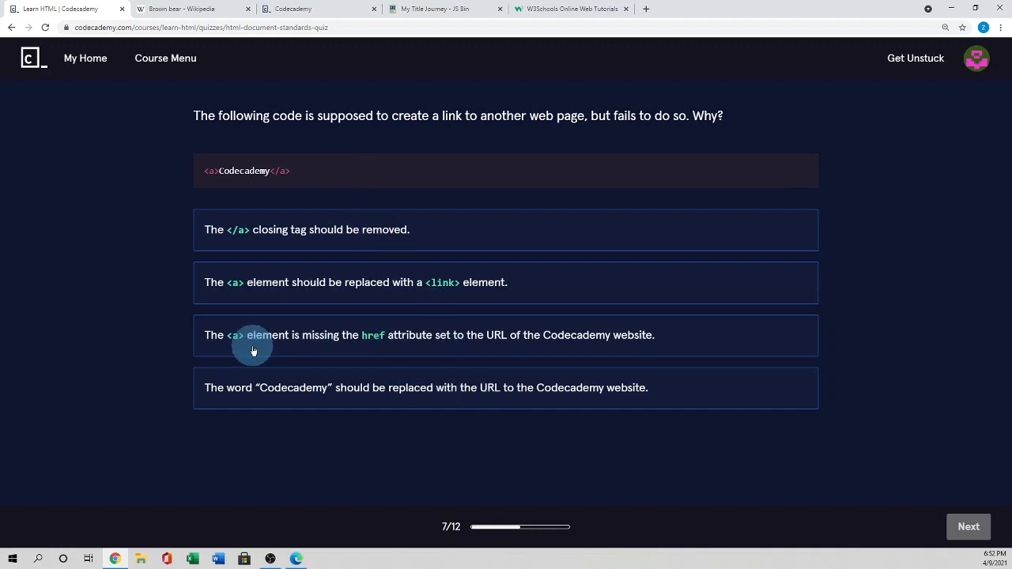
{"action": "mouse_move", "coordinate": [430, 342]}
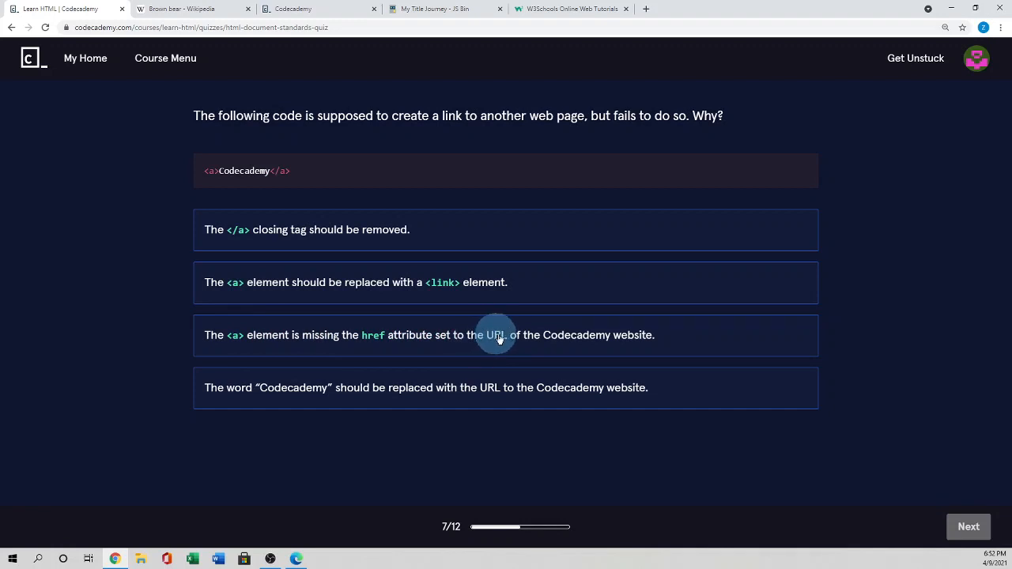
Step: Answer question 7 with the <a> element missing the href attribute and advance to question 8
{"action": "left_click", "coordinate": [506, 336]}
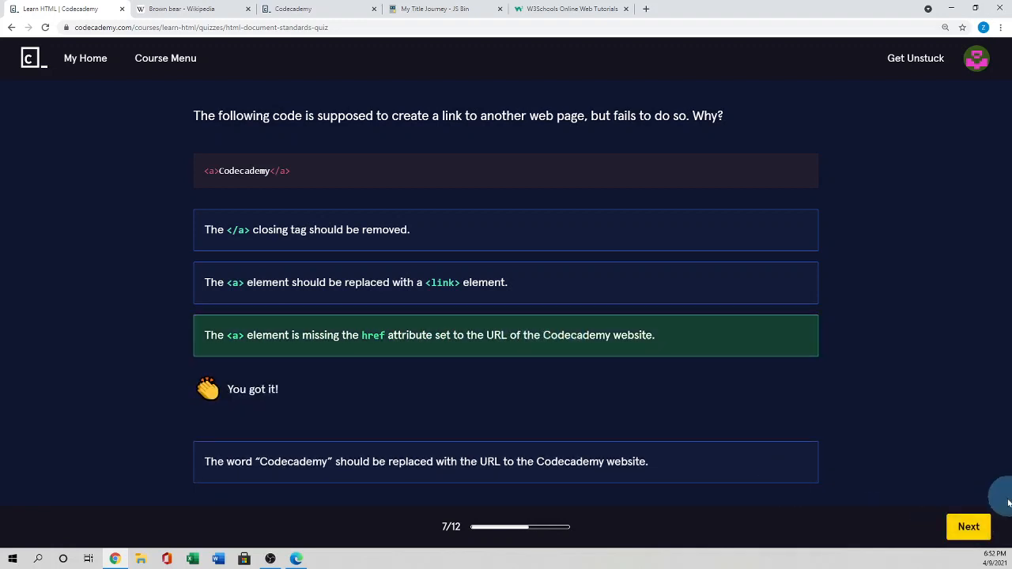
{"action": "left_click", "coordinate": [968, 526]}
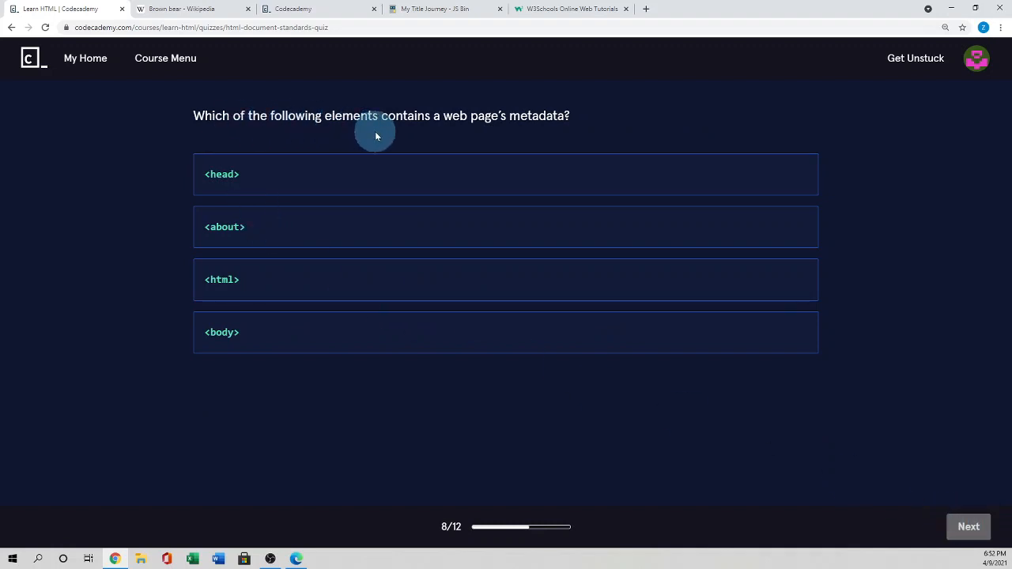
{"action": "mouse_move", "coordinate": [490, 118]}
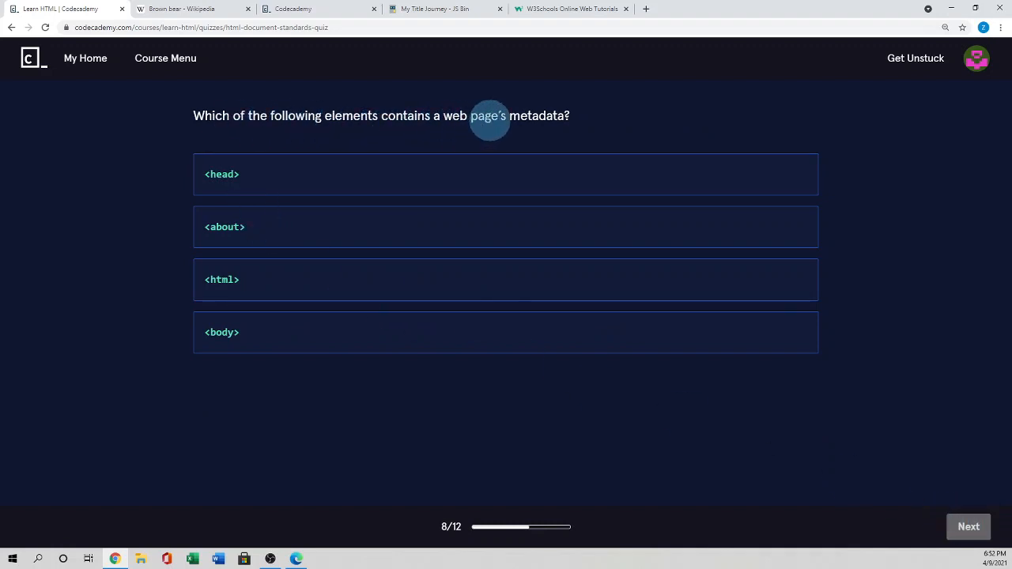
{"action": "mouse_move", "coordinate": [556, 133]}
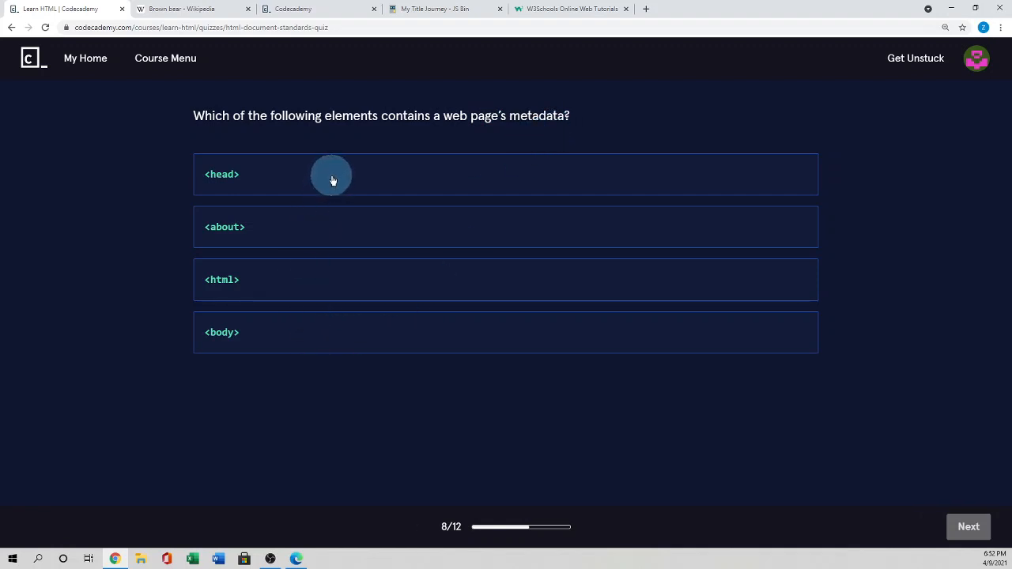
Step: Answer question 8 with <head> as the metadata container and advance to question 9
{"action": "left_click", "coordinate": [332, 174]}
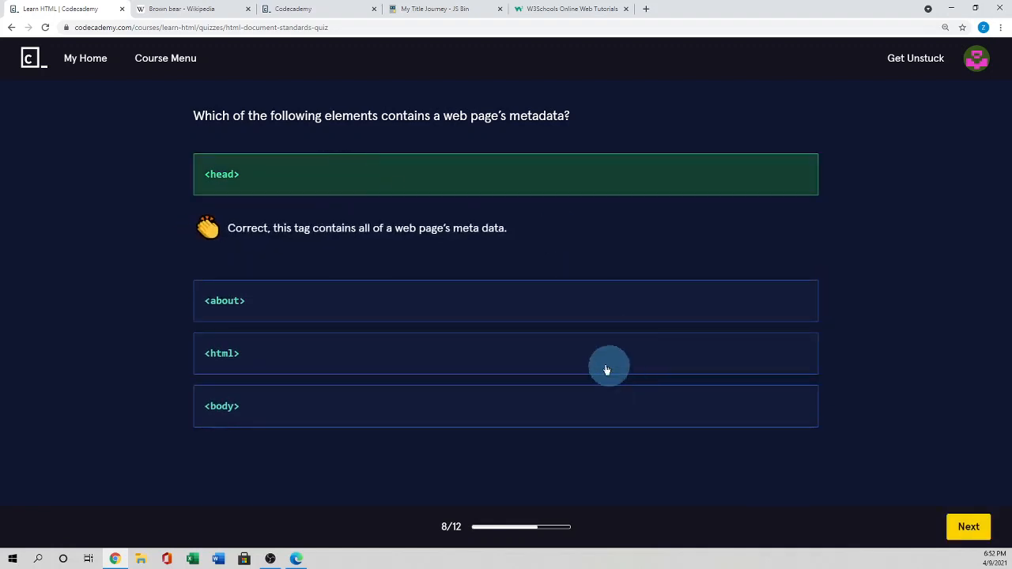
{"action": "mouse_move", "coordinate": [412, 240]}
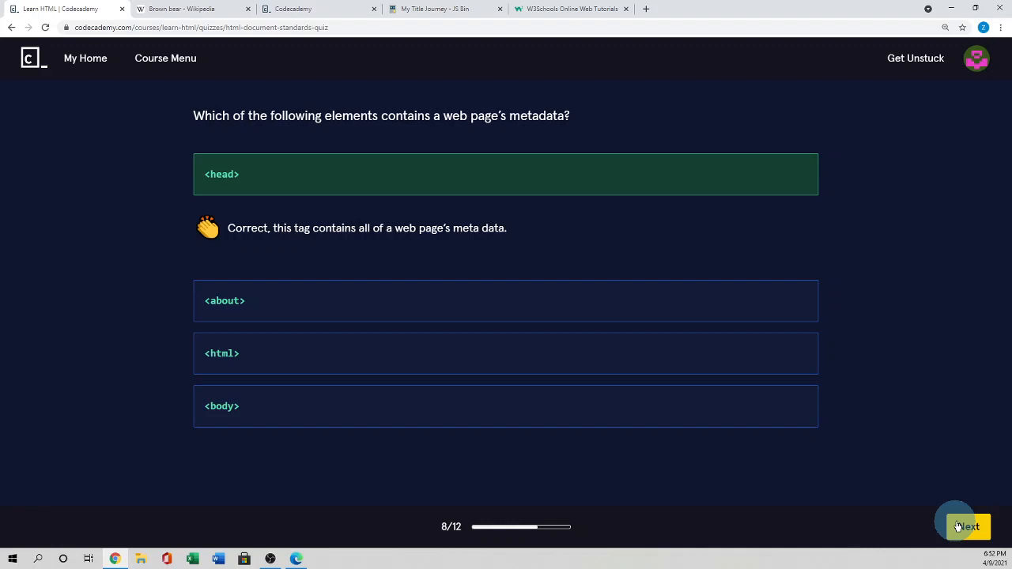
{"action": "left_click", "coordinate": [965, 526]}
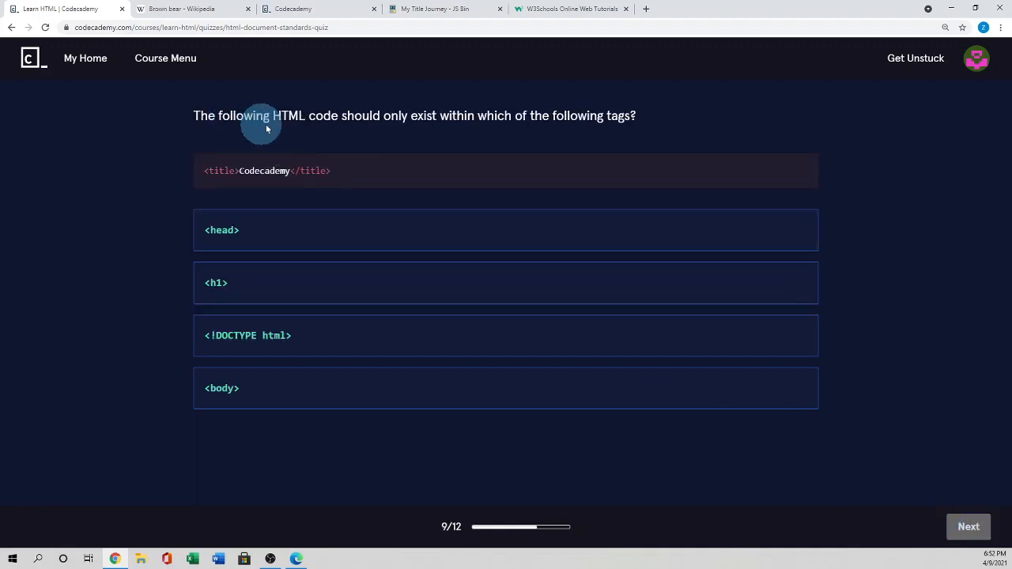
{"action": "mouse_move", "coordinate": [451, 118]}
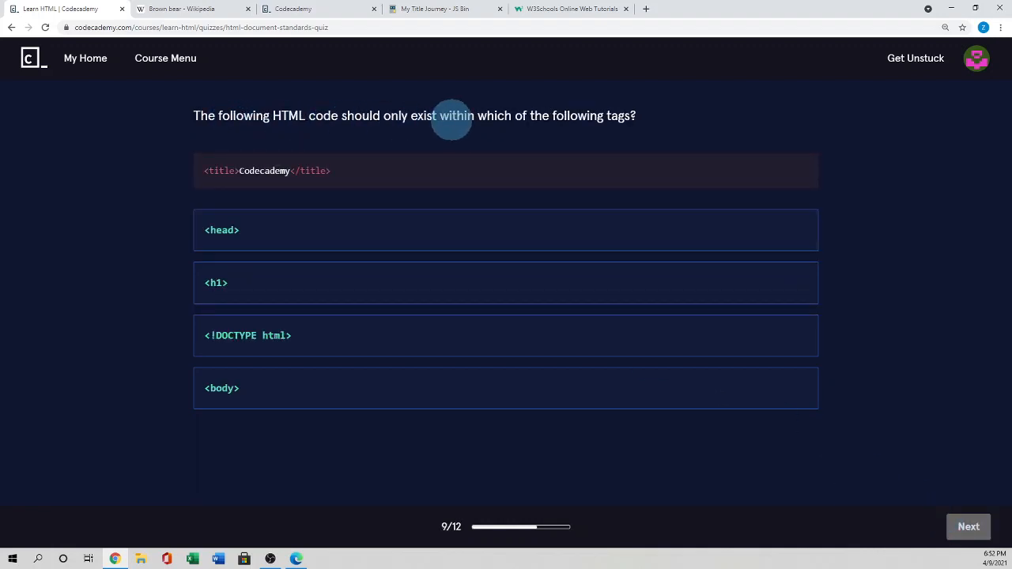
{"action": "mouse_move", "coordinate": [655, 117]}
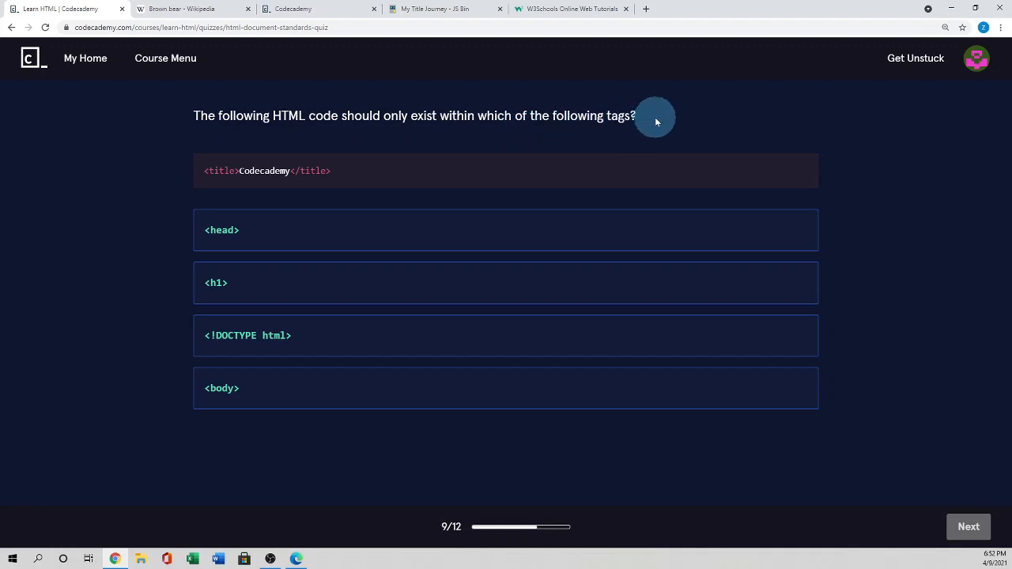
{"action": "mouse_move", "coordinate": [345, 174]}
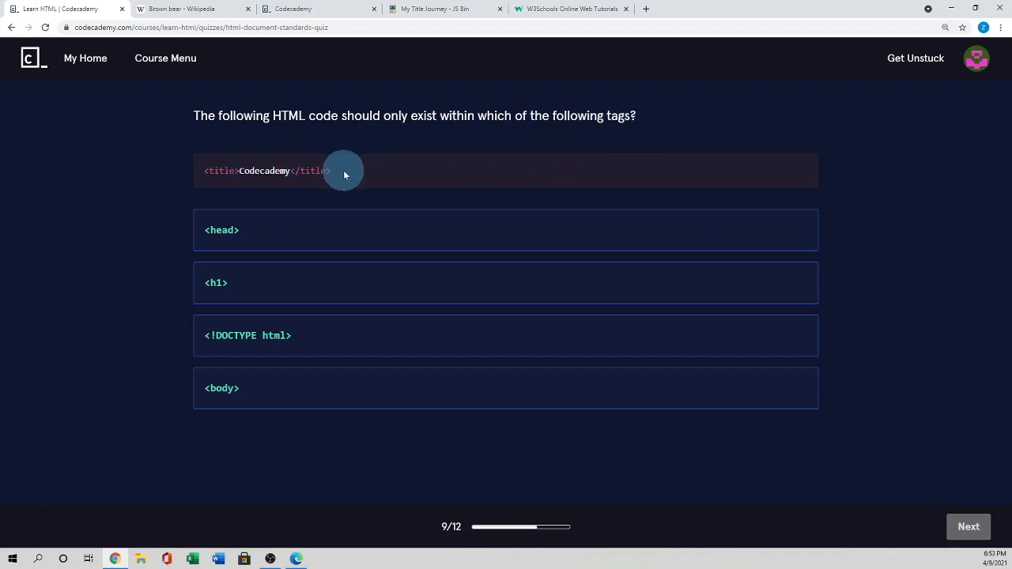
{"action": "mouse_move", "coordinate": [355, 177]}
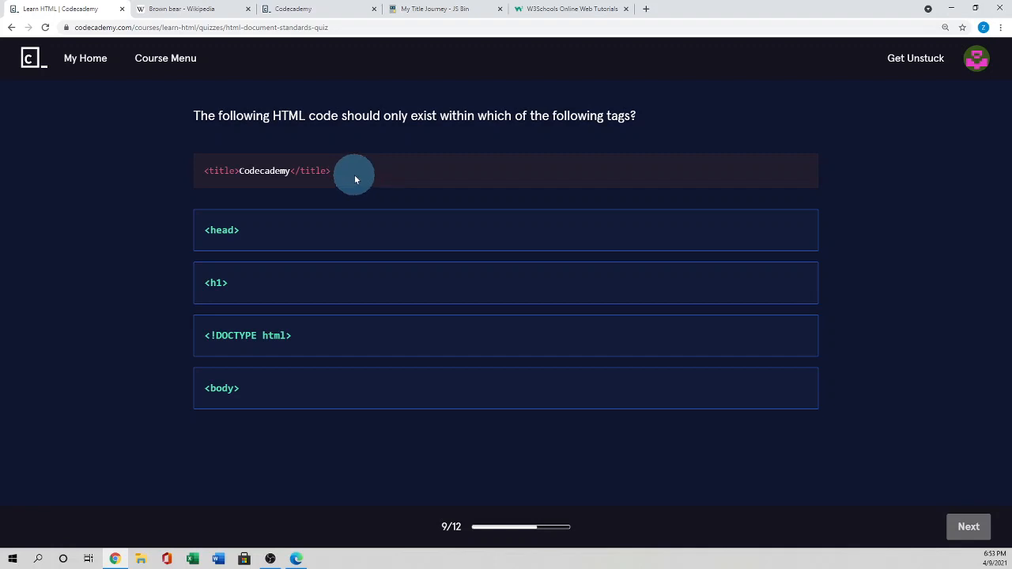
{"action": "mouse_move", "coordinate": [323, 233]}
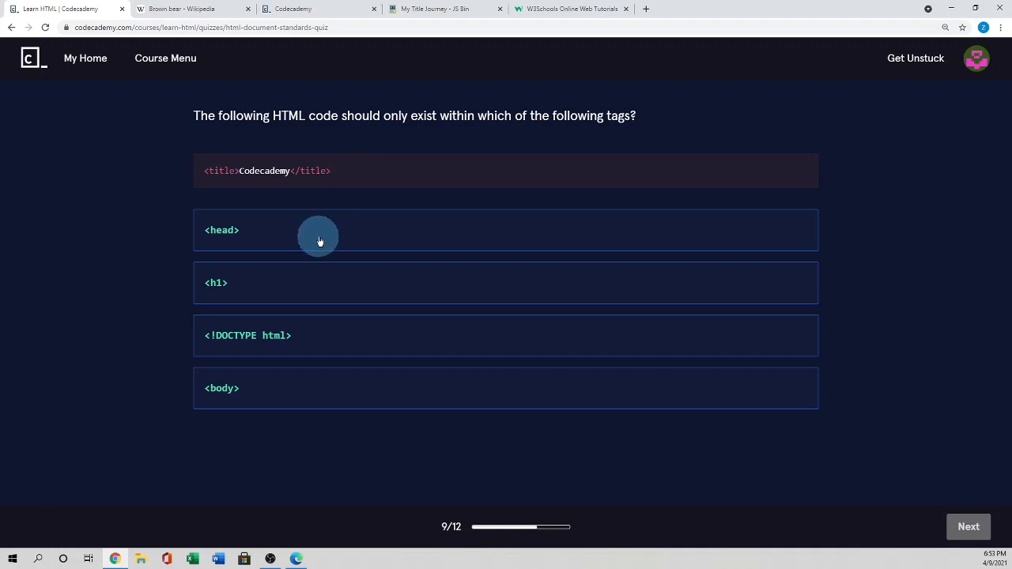
Step: Answer question 9 with <head> as where the title tag belongs
{"action": "left_click", "coordinate": [316, 231]}
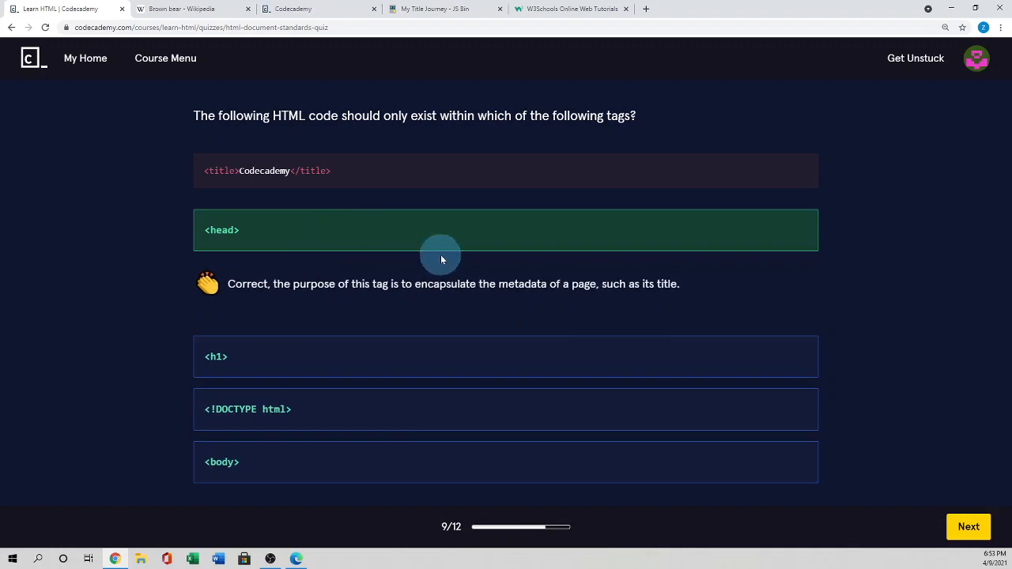
{"action": "mouse_move", "coordinate": [358, 284]}
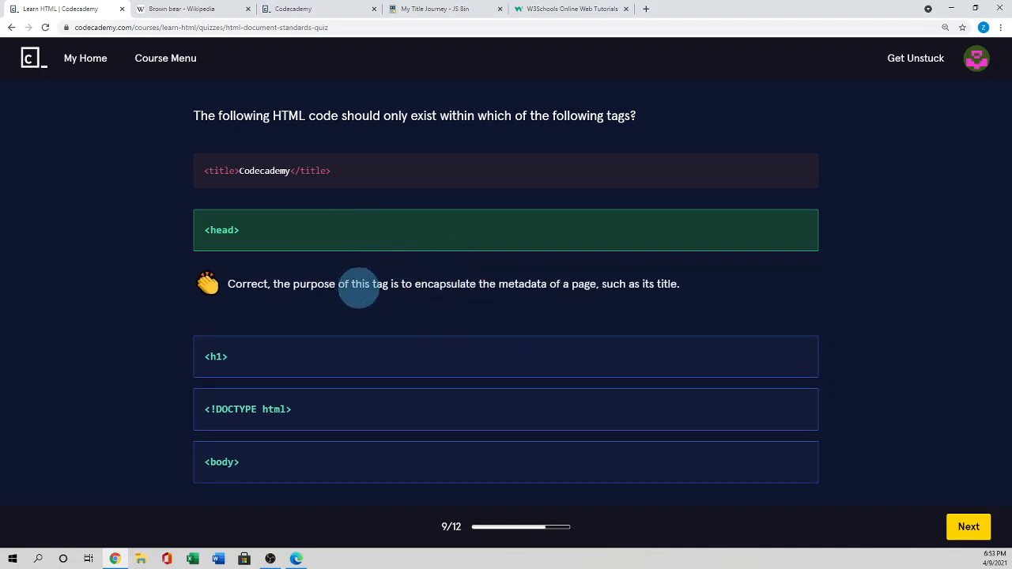
{"action": "mouse_move", "coordinate": [481, 288]}
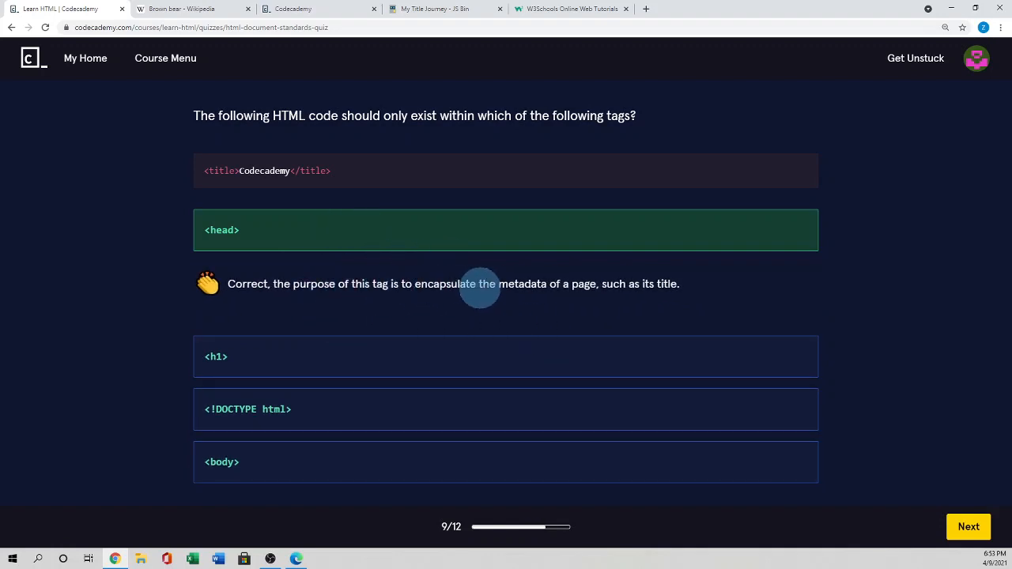
{"action": "mouse_move", "coordinate": [656, 291]}
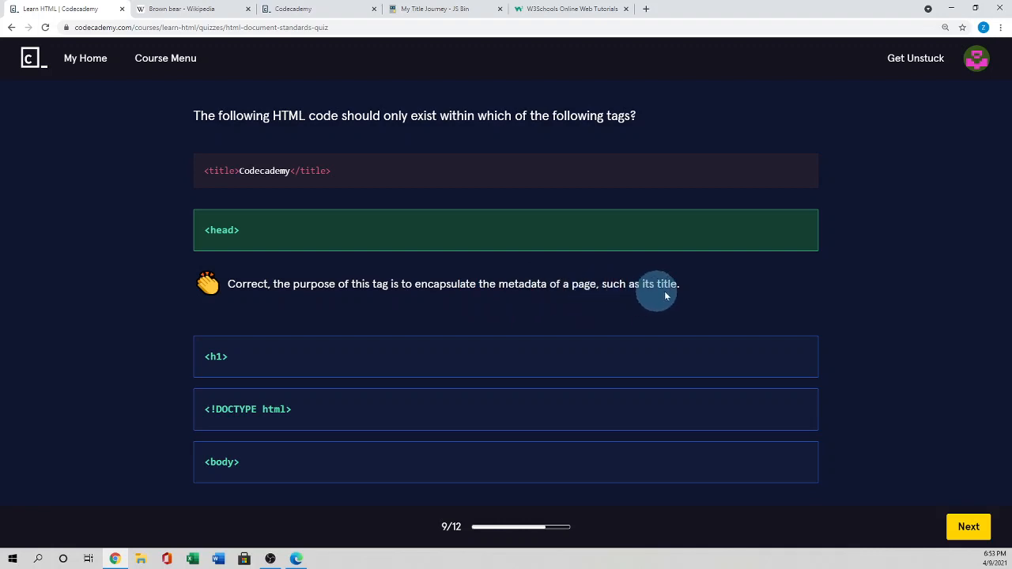
Step: Advance to question 10 and answer that a title's contents show in the browser's tab
{"action": "left_click", "coordinate": [968, 527]}
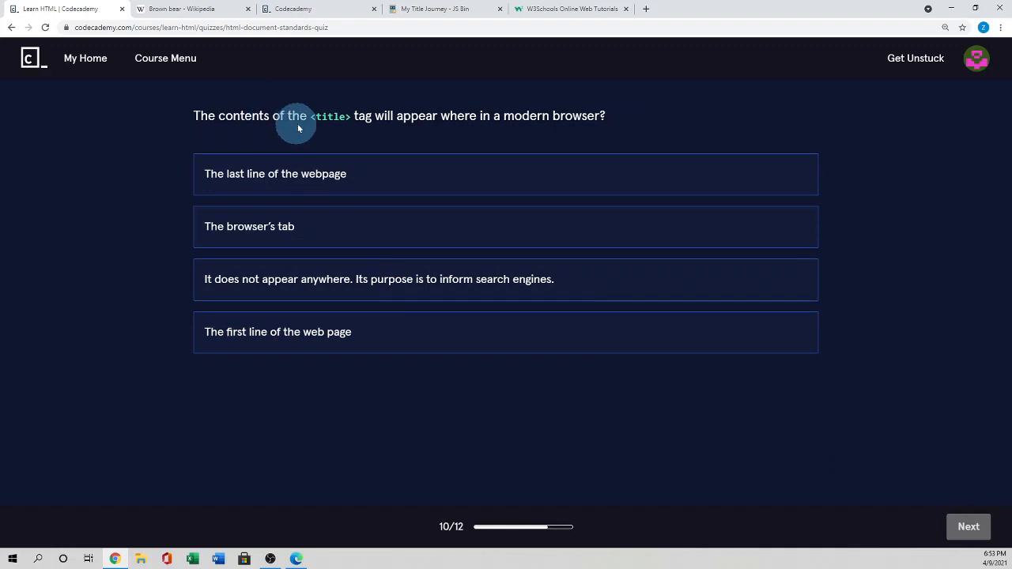
{"action": "mouse_move", "coordinate": [446, 133]}
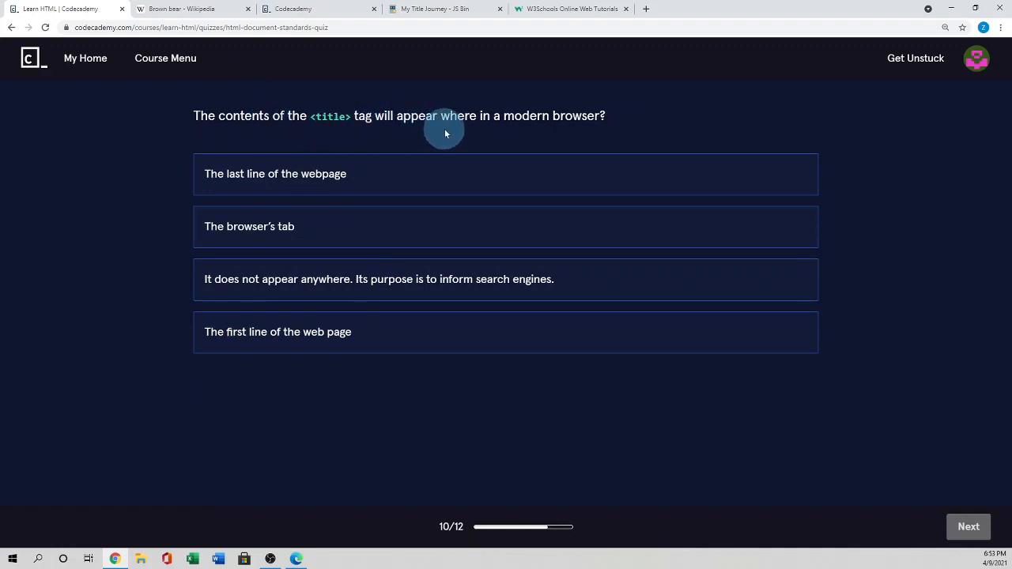
{"action": "mouse_move", "coordinate": [581, 133]}
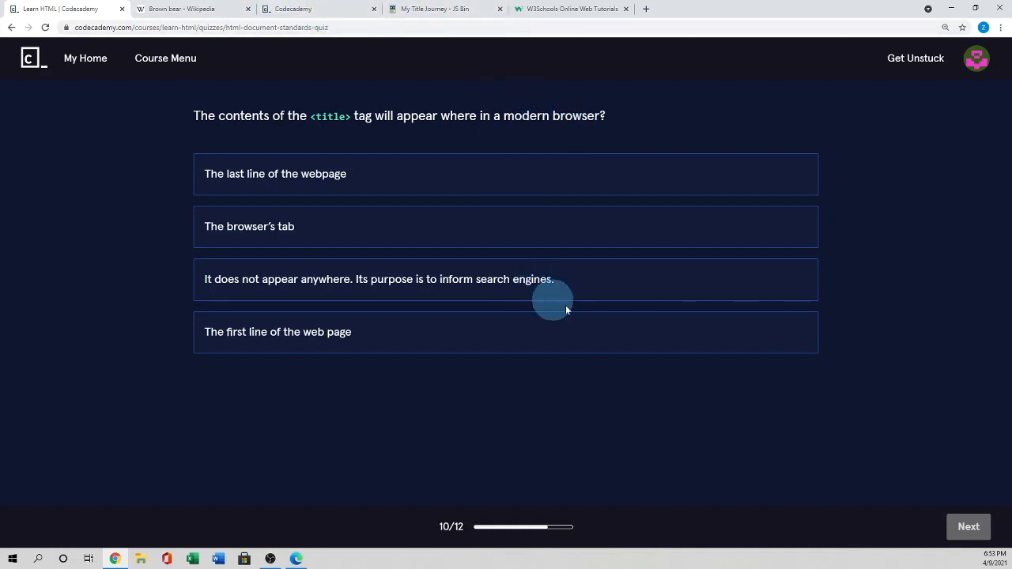
{"action": "left_click", "coordinate": [506, 226]}
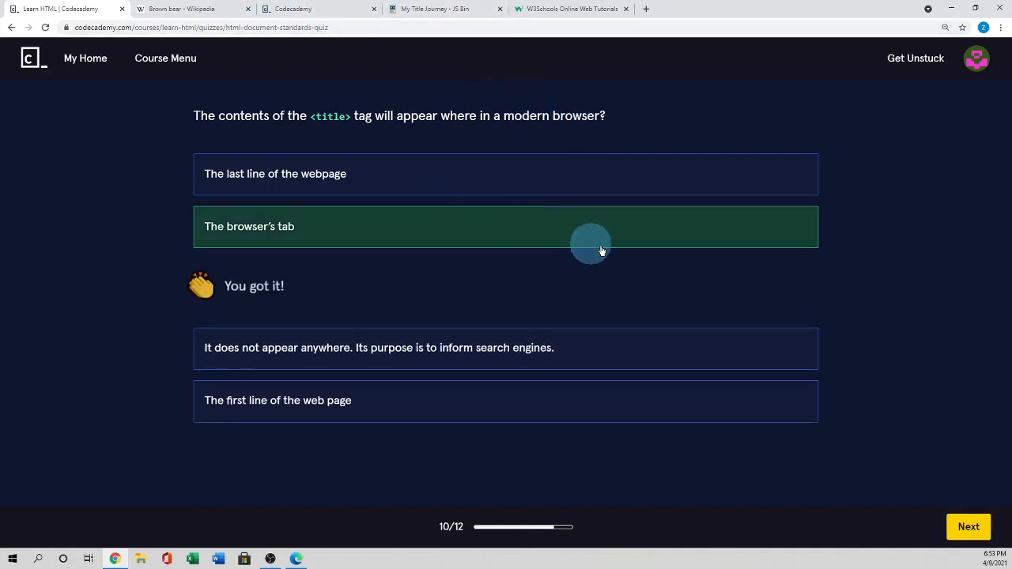
Step: Advance to question 11 and choose the <a href="./aboutme.html">About Me</a> relative link
{"action": "left_click", "coordinate": [968, 526]}
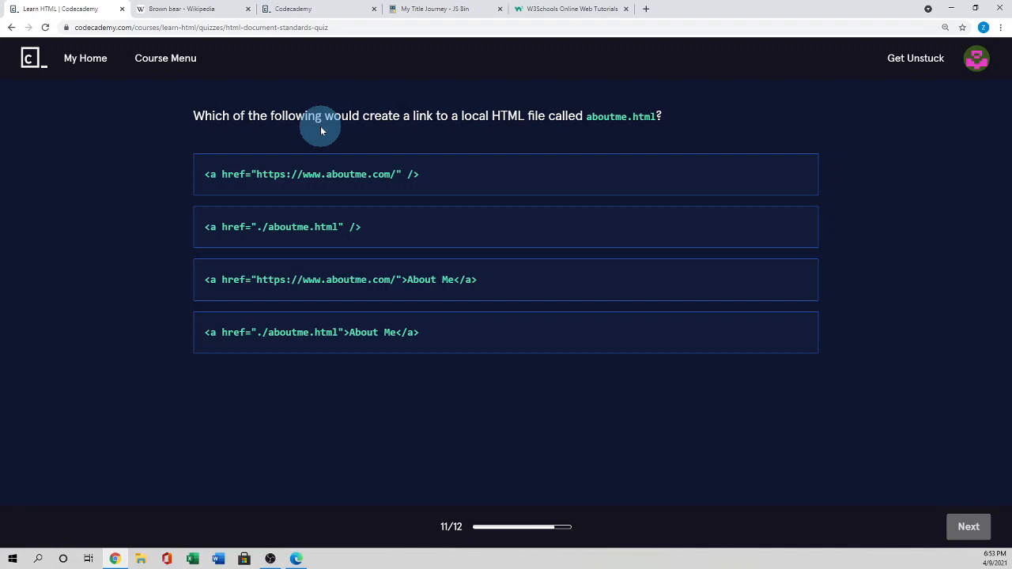
{"action": "mouse_move", "coordinate": [554, 293]}
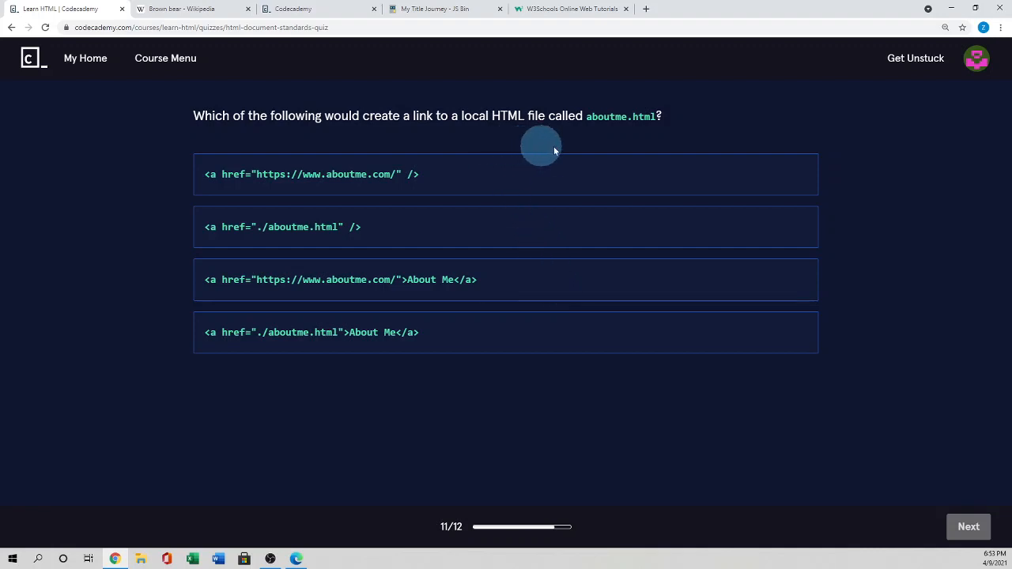
{"action": "mouse_move", "coordinate": [545, 156]}
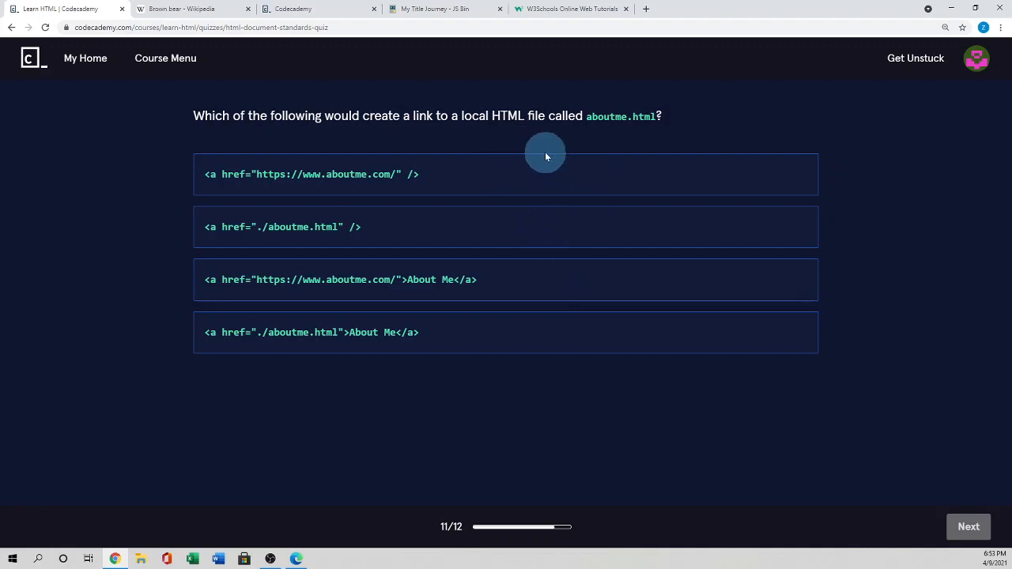
{"action": "mouse_move", "coordinate": [562, 155]}
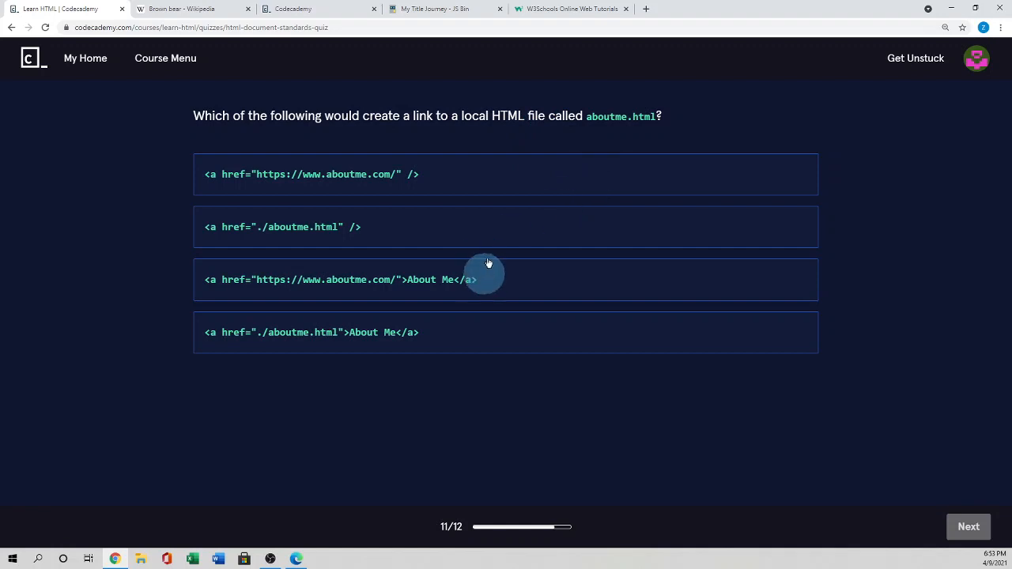
{"action": "mouse_move", "coordinate": [238, 187]}
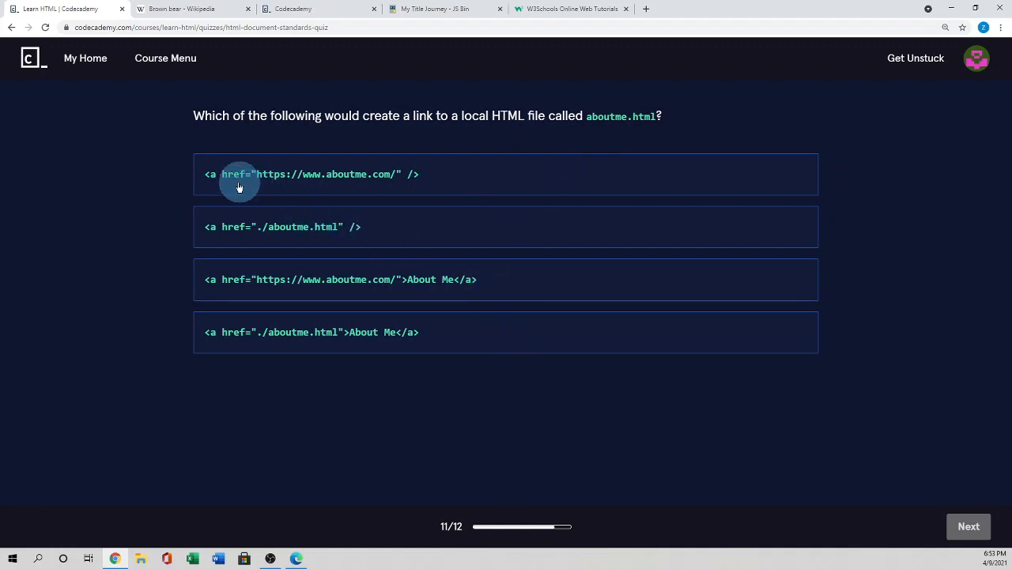
{"action": "mouse_move", "coordinate": [256, 177]}
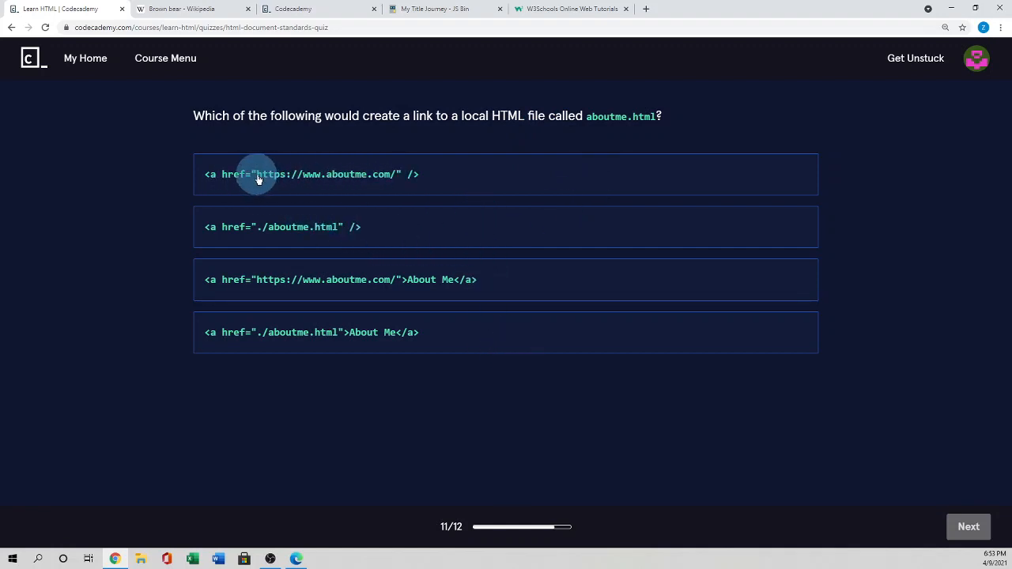
{"action": "mouse_move", "coordinate": [332, 181]}
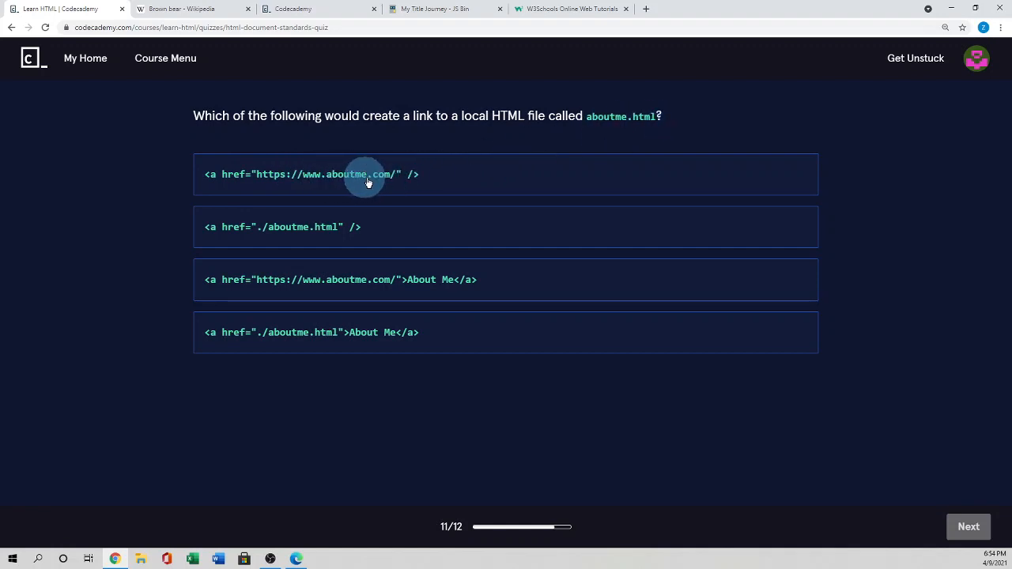
{"action": "mouse_move", "coordinate": [530, 239]}
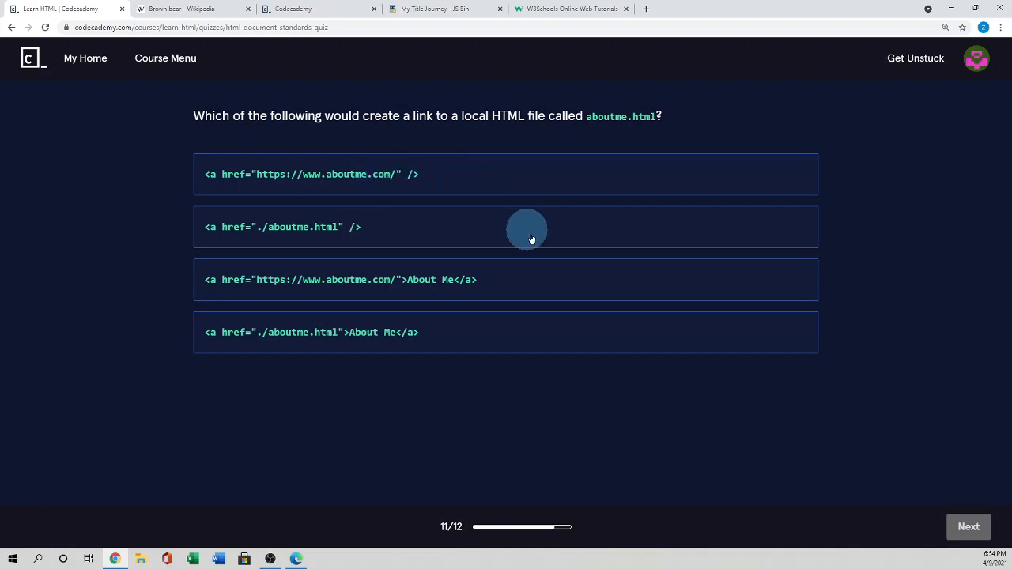
{"action": "mouse_move", "coordinate": [294, 235]}
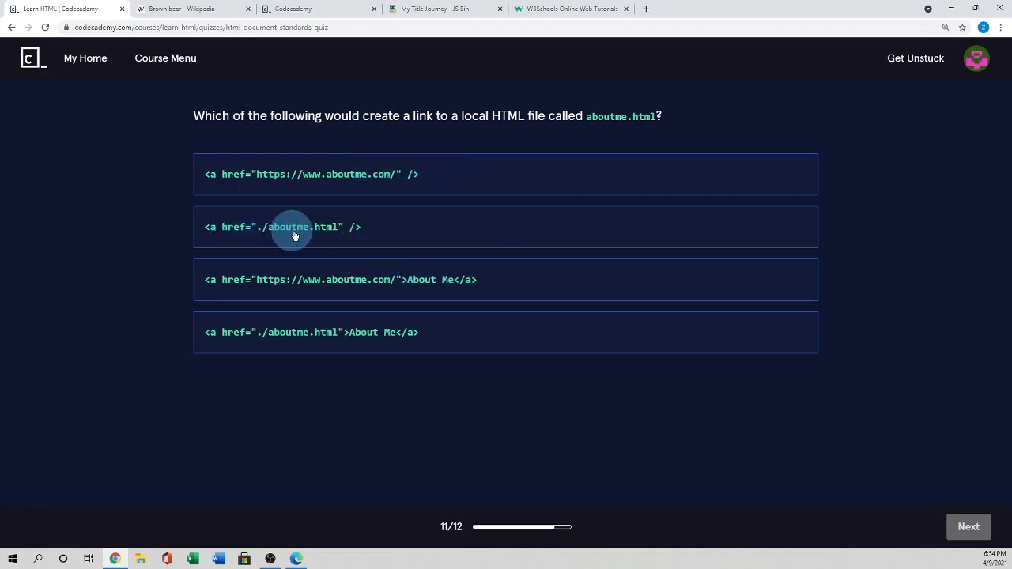
{"action": "mouse_move", "coordinate": [434, 234]}
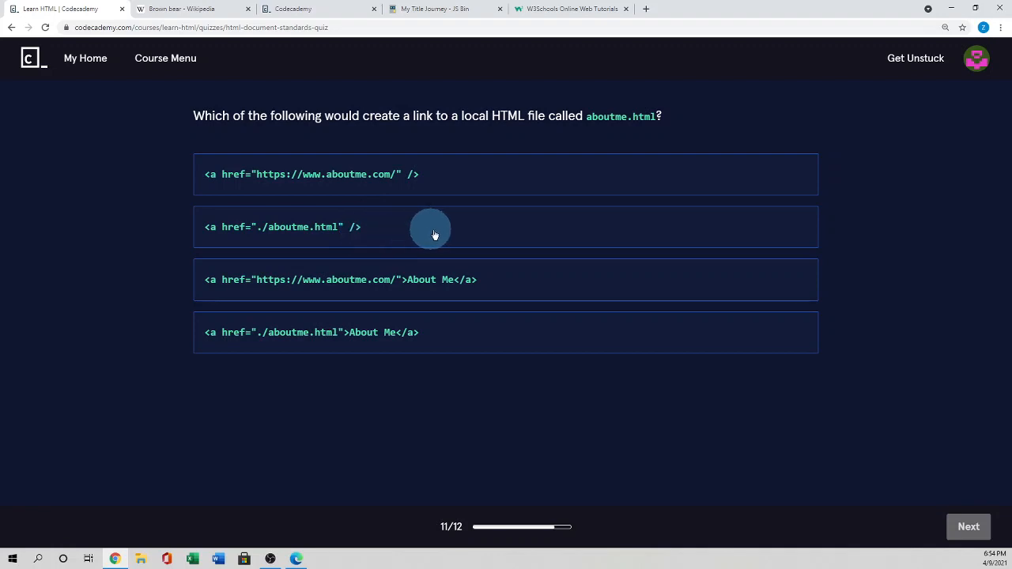
{"action": "mouse_move", "coordinate": [454, 232]}
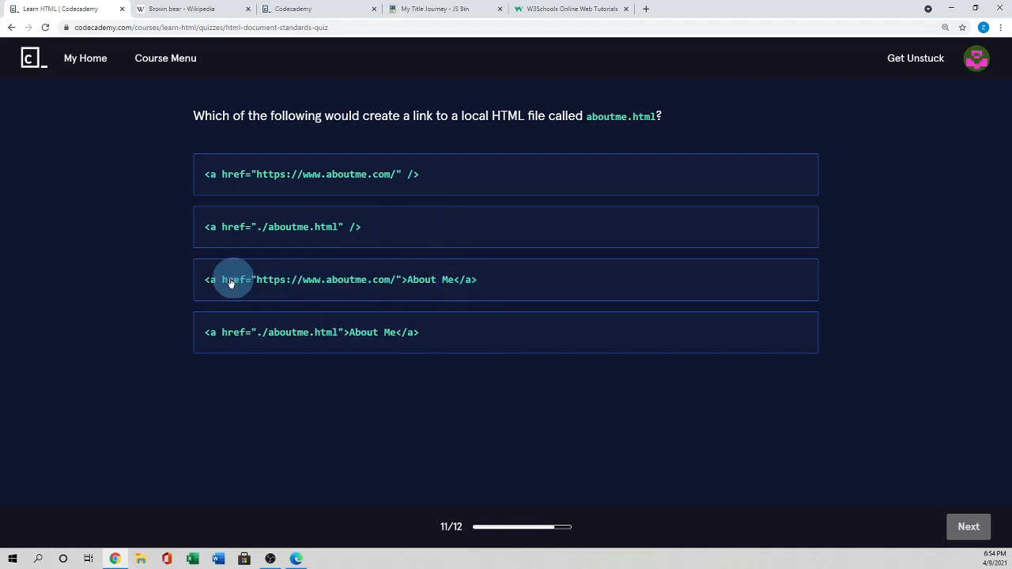
{"action": "mouse_move", "coordinate": [465, 278]}
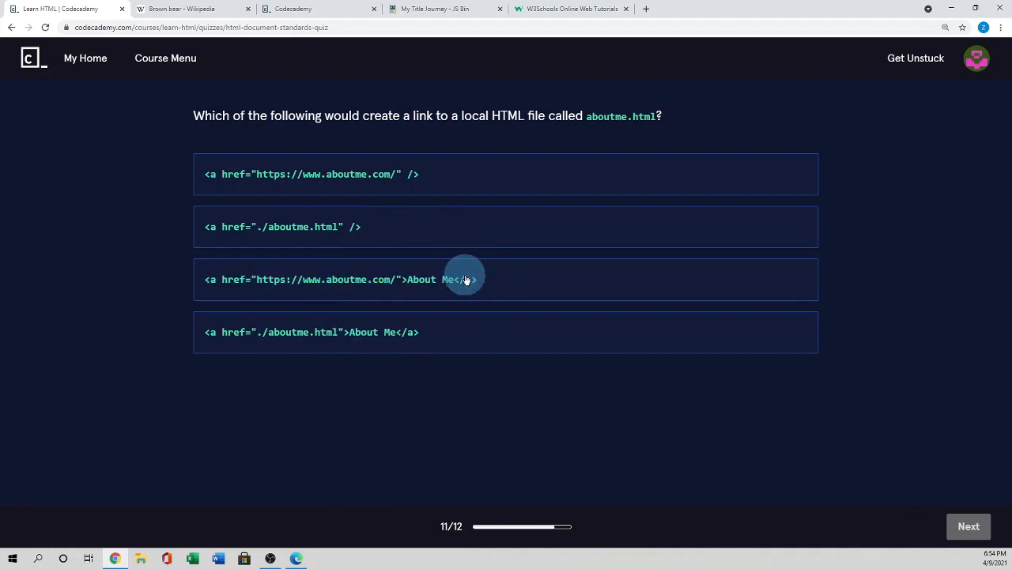
{"action": "mouse_move", "coordinate": [383, 283]}
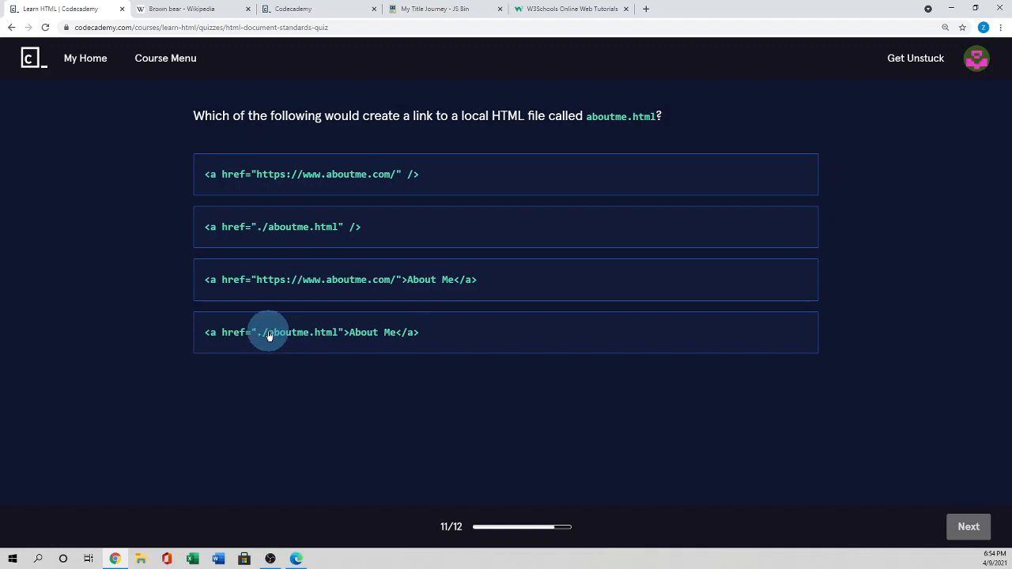
{"action": "mouse_move", "coordinate": [261, 338]}
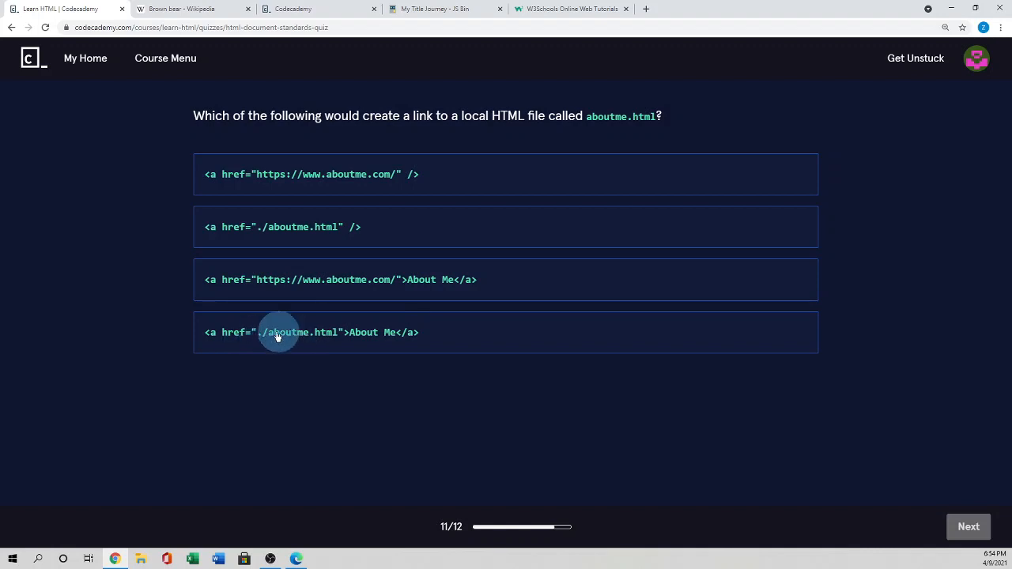
{"action": "mouse_move", "coordinate": [261, 340]}
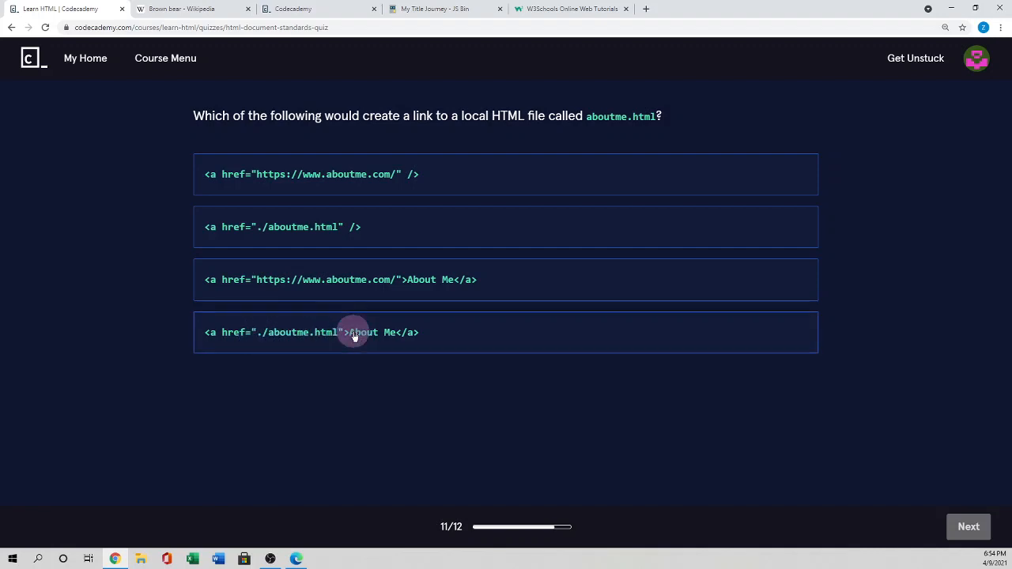
{"action": "left_click", "coordinate": [354, 333]}
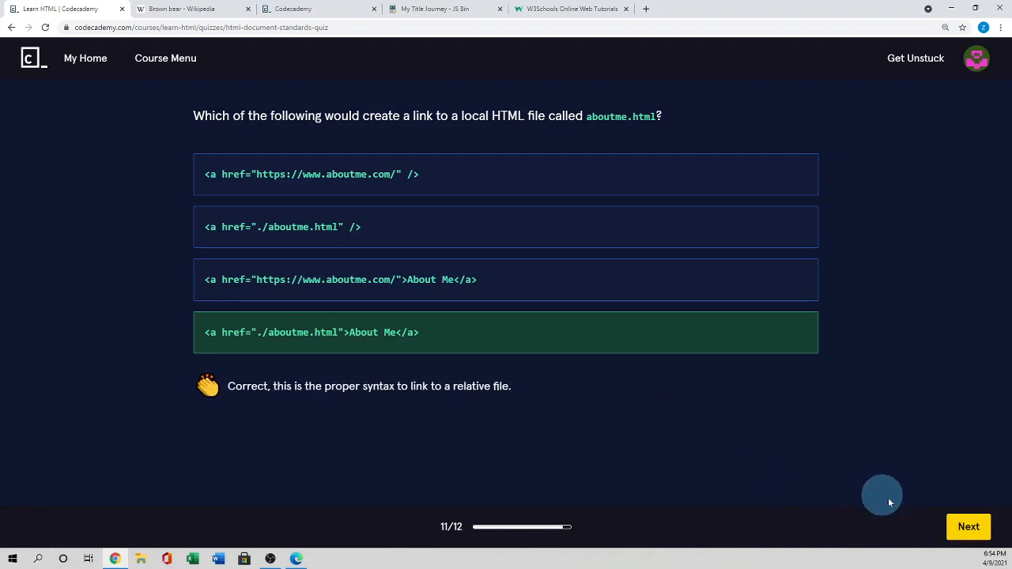
{"action": "mouse_move", "coordinate": [784, 472]}
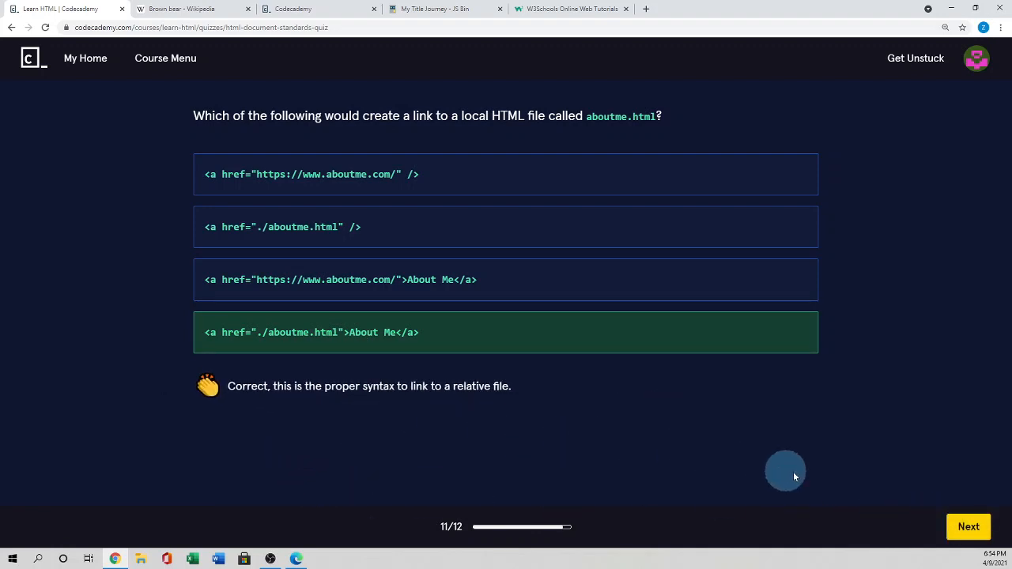
Step: Answer question 12 with 'To specify the HTML standard being used in the content' and finish for the 100% scorecard
{"action": "left_click", "coordinate": [968, 527]}
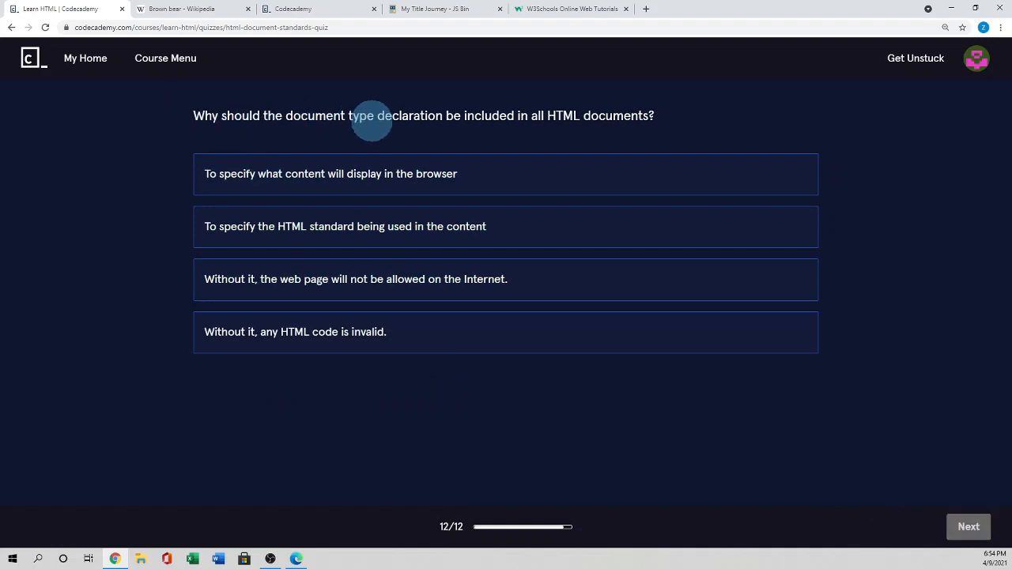
{"action": "mouse_move", "coordinate": [536, 120]}
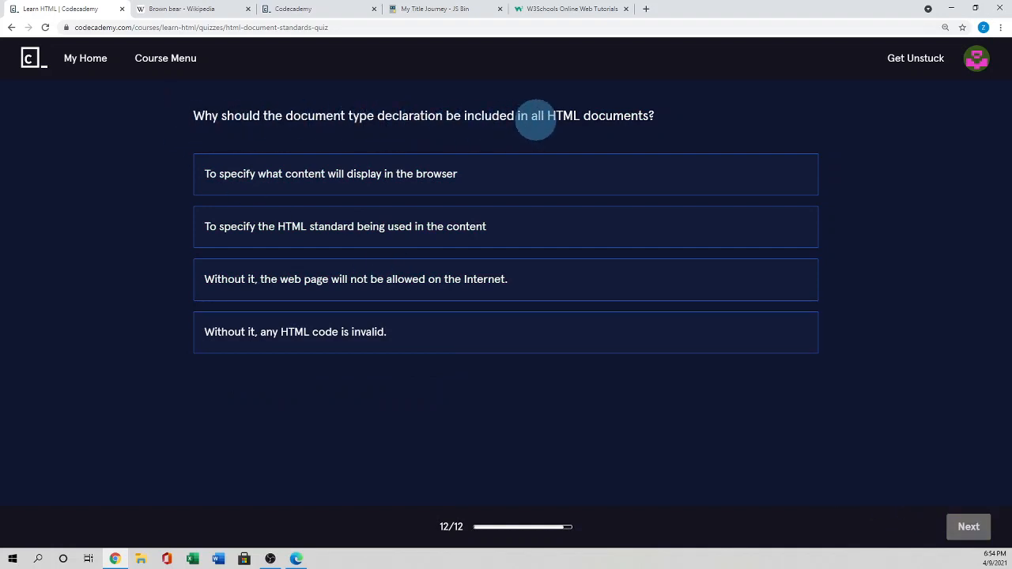
{"action": "mouse_move", "coordinate": [645, 126]}
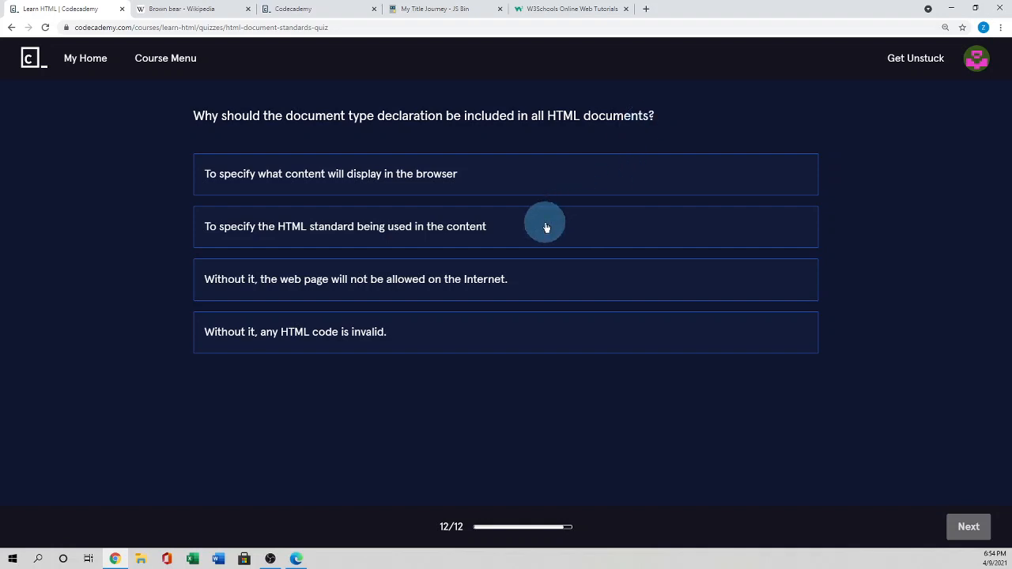
{"action": "mouse_move", "coordinate": [304, 187]}
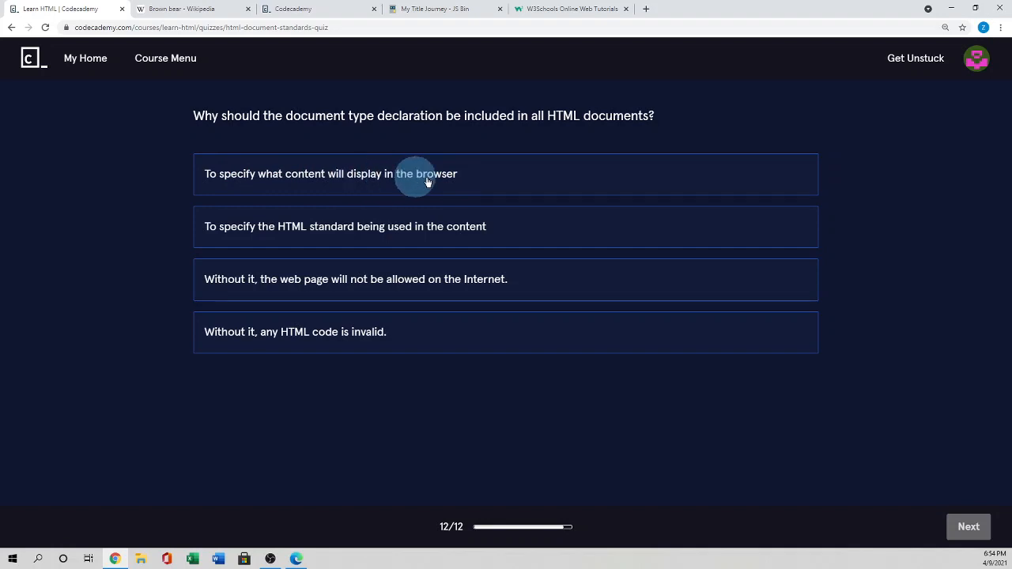
{"action": "mouse_move", "coordinate": [354, 237]}
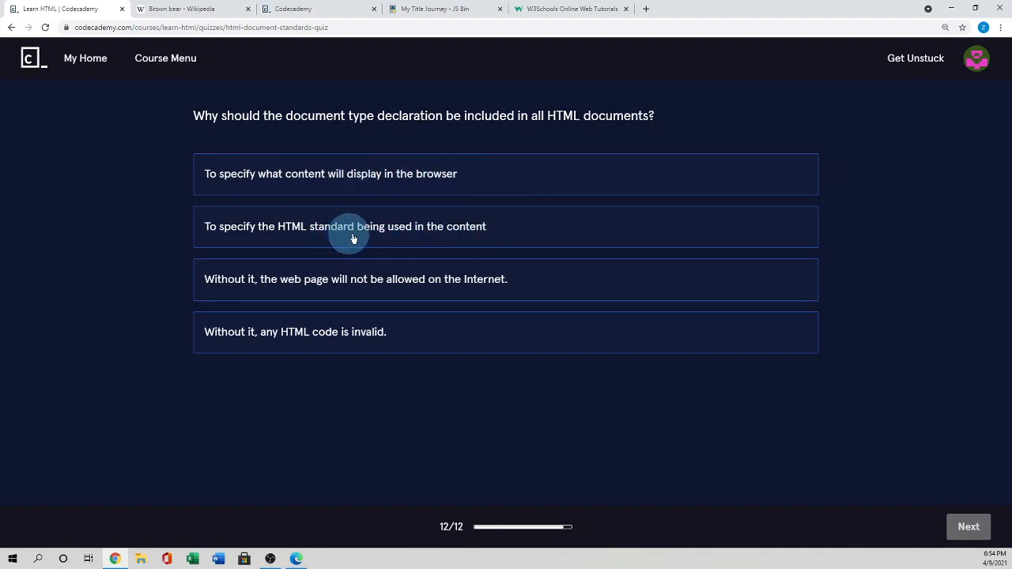
{"action": "mouse_move", "coordinate": [683, 211]}
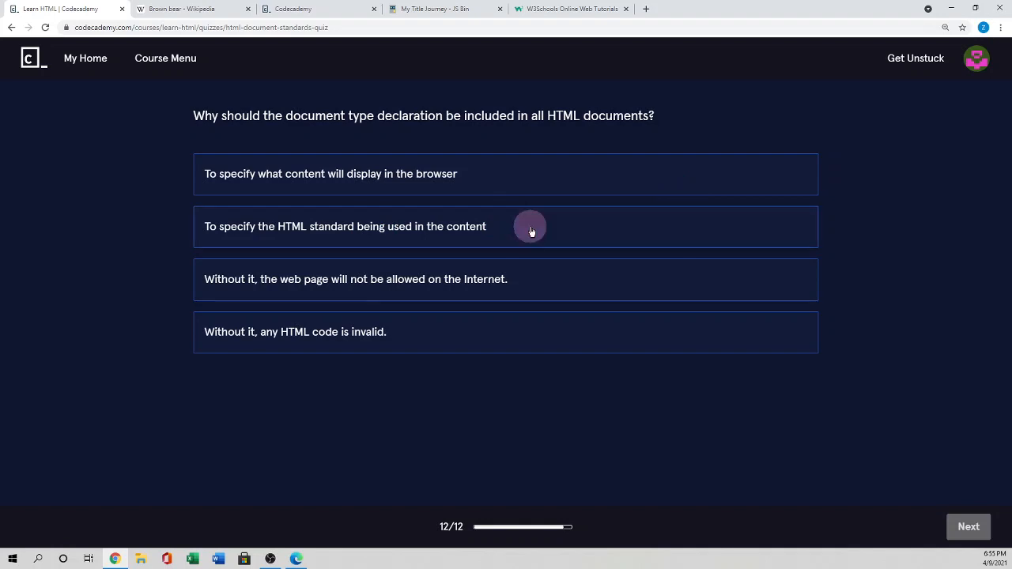
{"action": "left_click", "coordinate": [530, 226]}
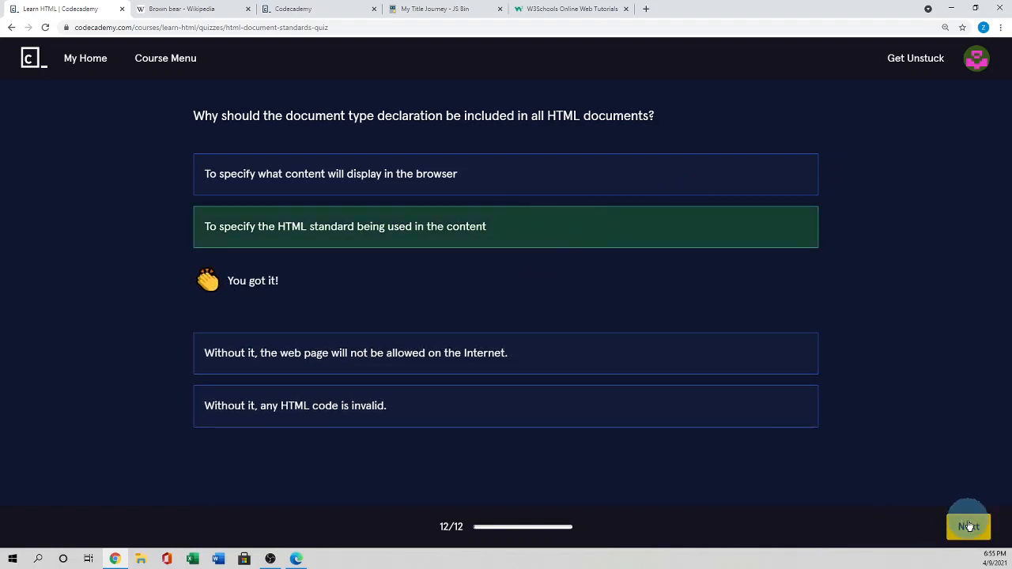
{"action": "left_click", "coordinate": [968, 527]}
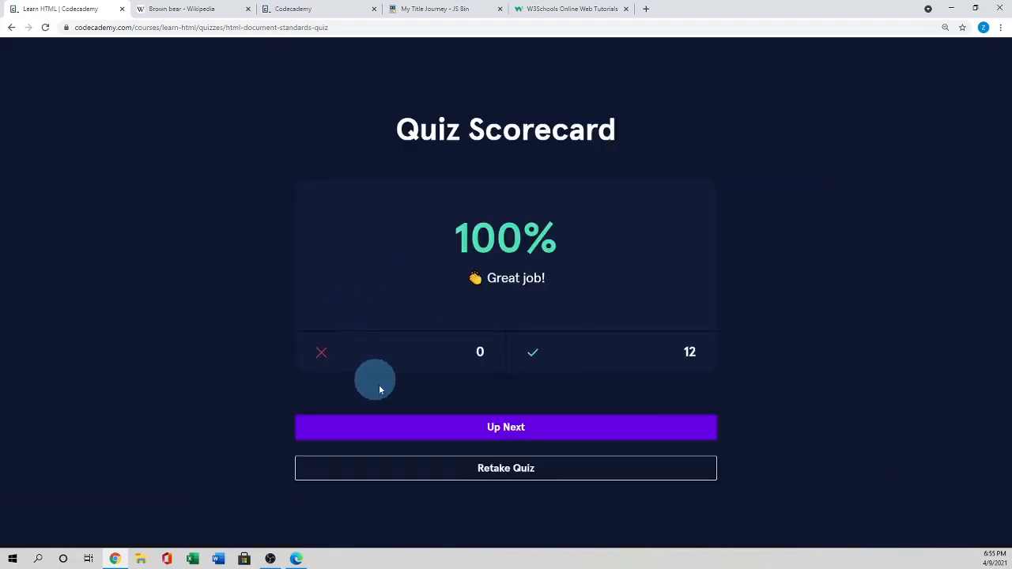
{"action": "mouse_move", "coordinate": [506, 427]}
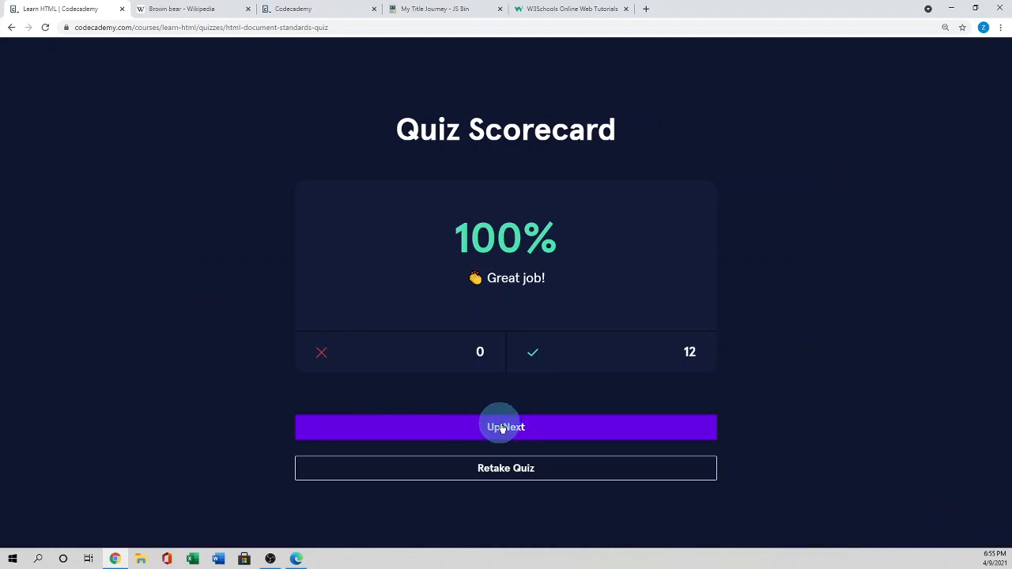
Step: Continue via Up Next to the 'Nice Work!' progress screen listing the Fashion Blog project
{"action": "left_click", "coordinate": [506, 427]}
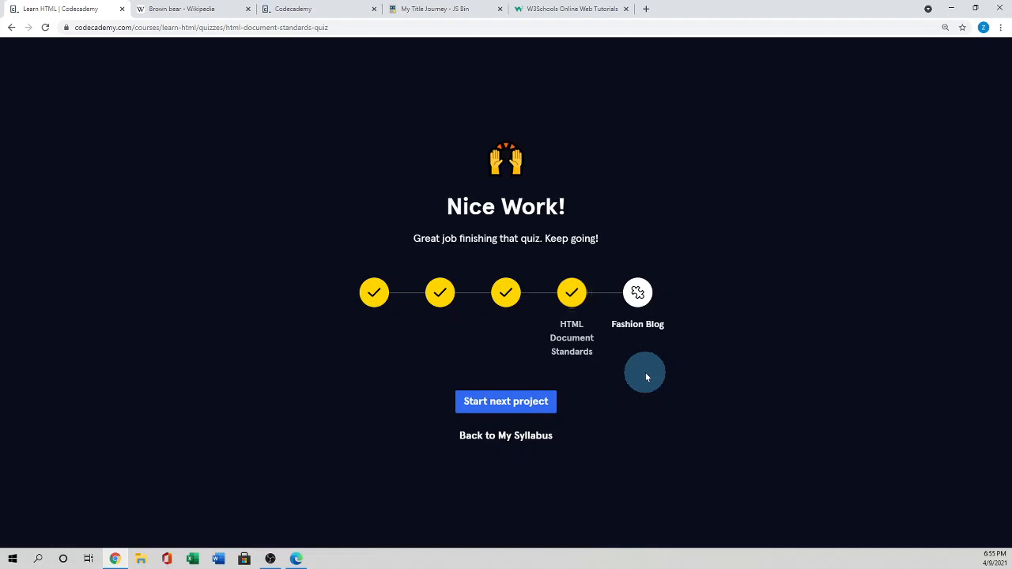
{"action": "mouse_move", "coordinate": [645, 367]}
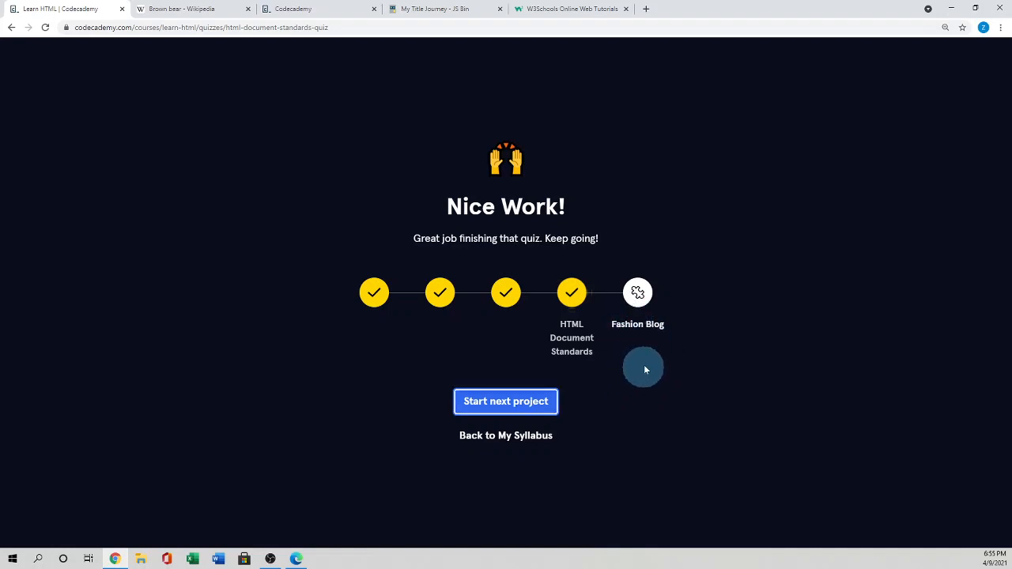
{"action": "mouse_move", "coordinate": [345, 364]}
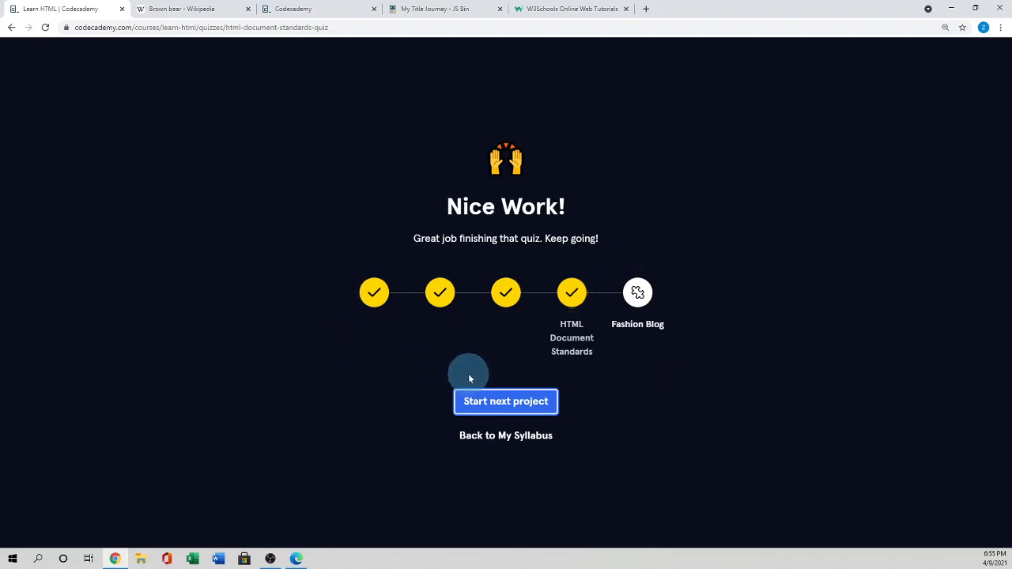
{"action": "mouse_move", "coordinate": [398, 387]}
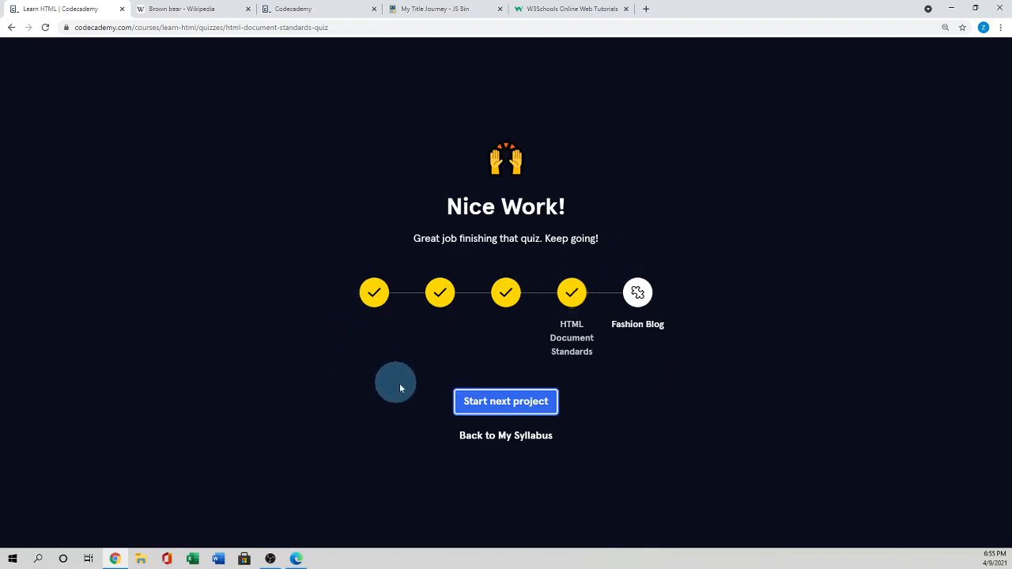
{"action": "mouse_move", "coordinate": [420, 384]}
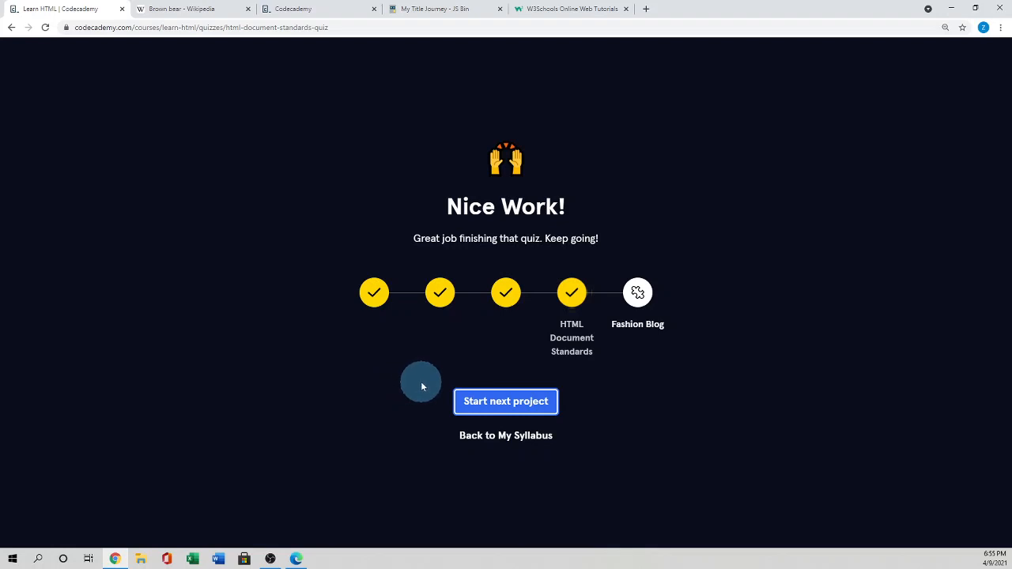
{"action": "mouse_move", "coordinate": [395, 380]}
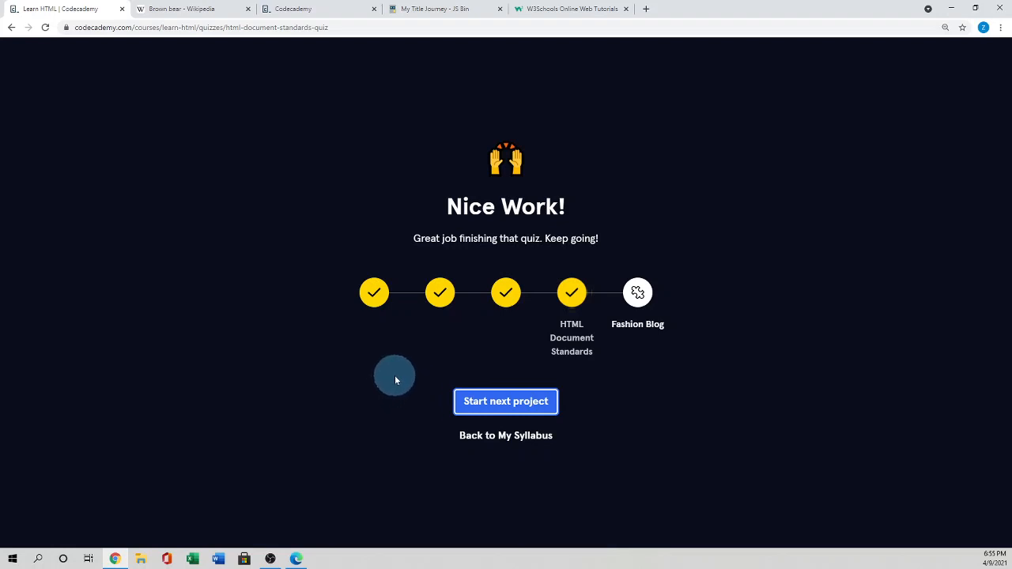